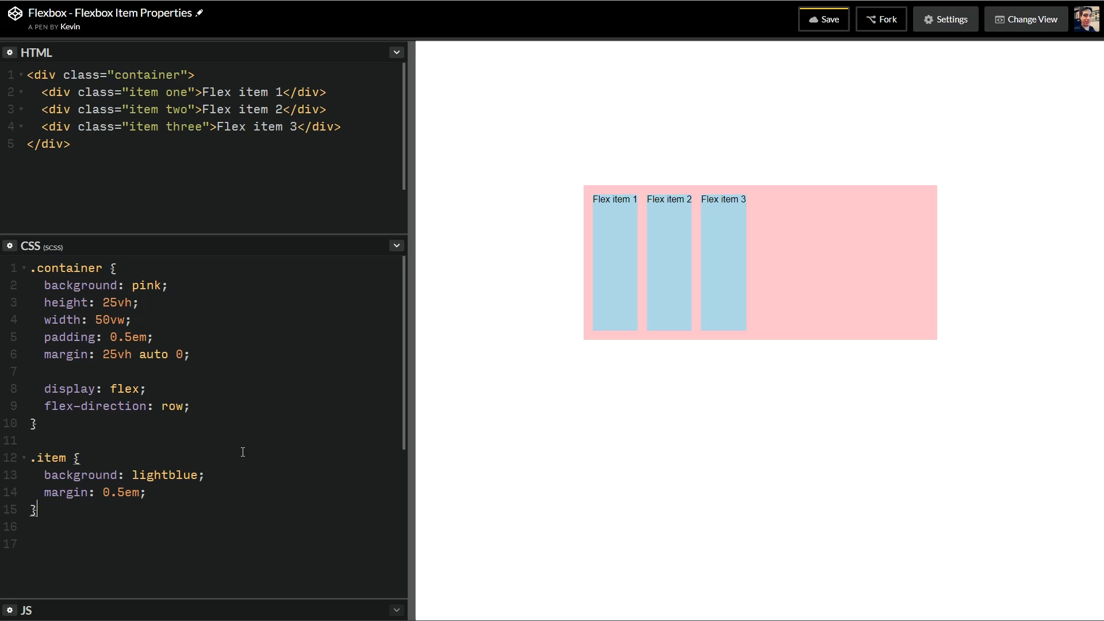
mouse_move(710, 364)
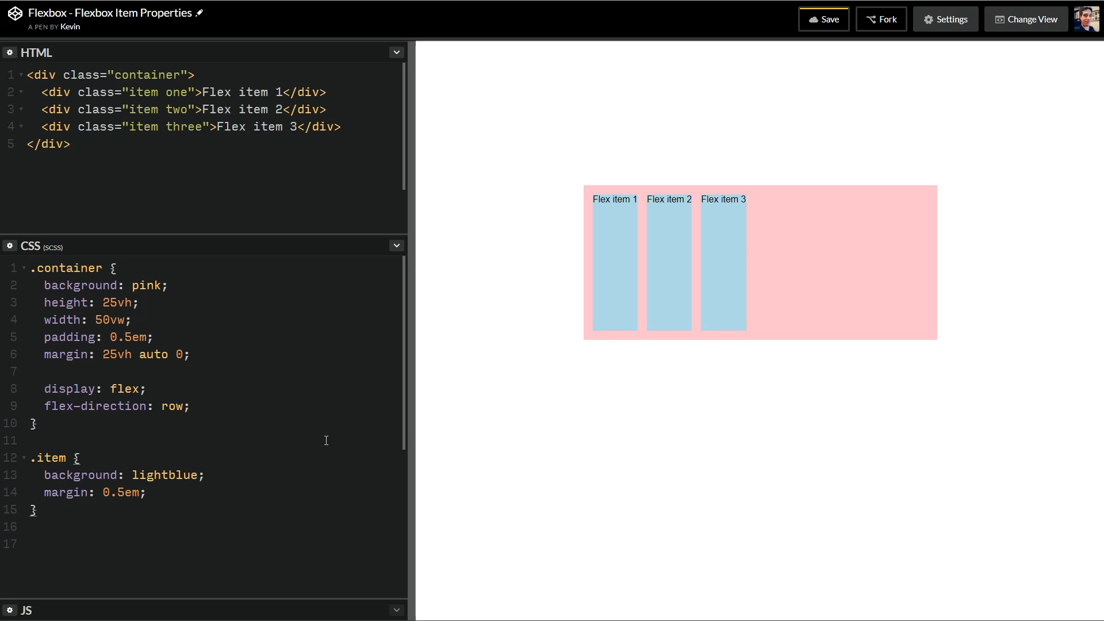
Step: Add empty flex-grow and flex-shrink placeholder declarations inside the .item rule after margin
scroll(down, 3)
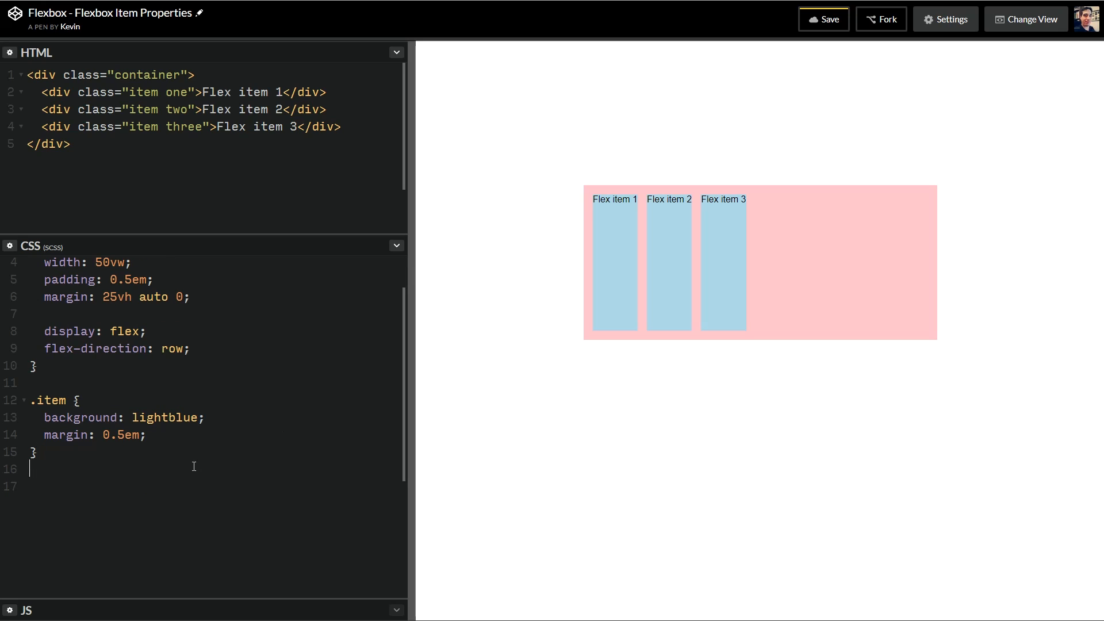
click(145, 434)
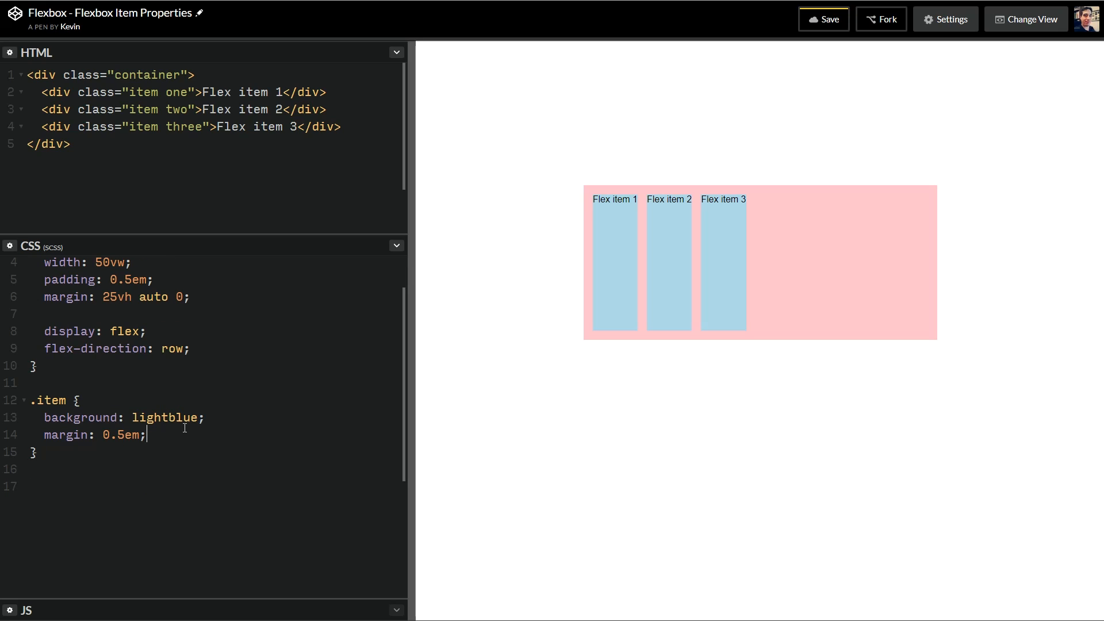
key(enter)
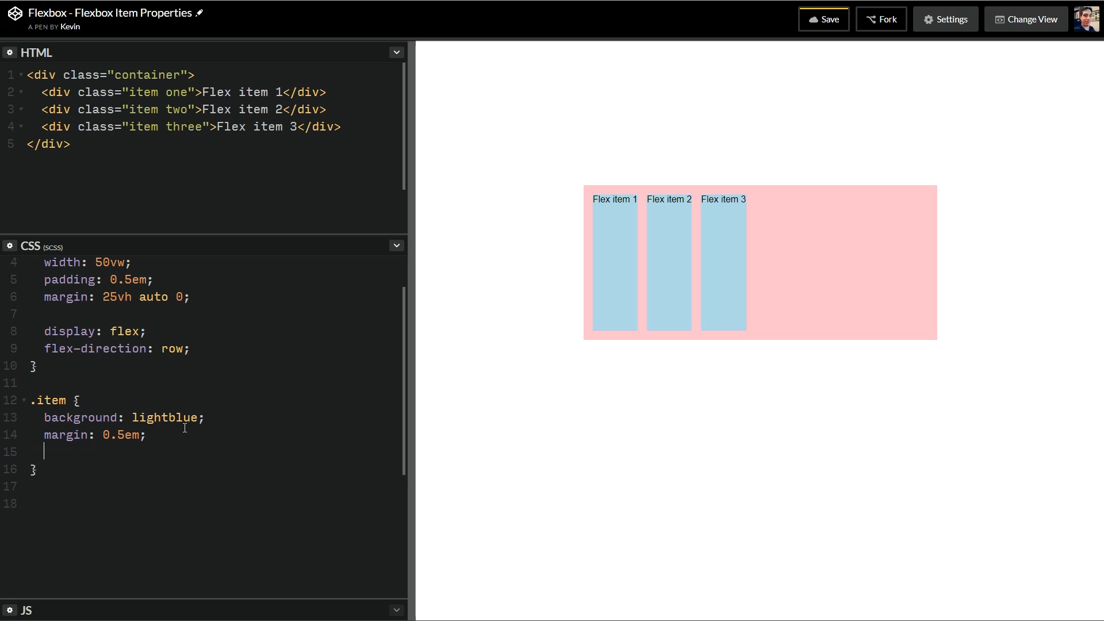
text(fle)
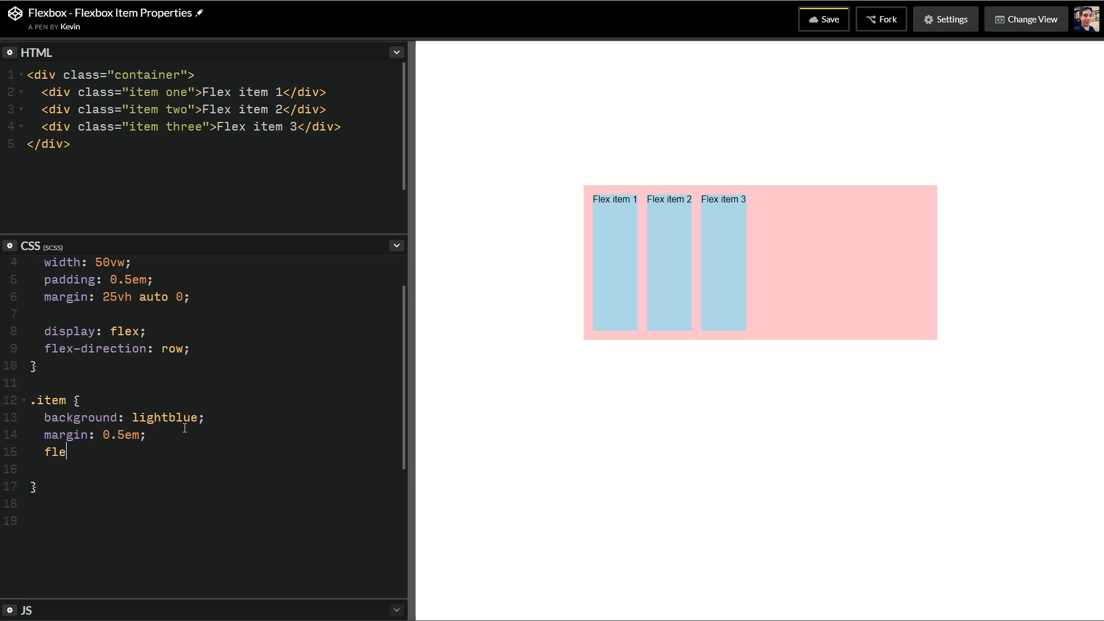
text(x-grow:)
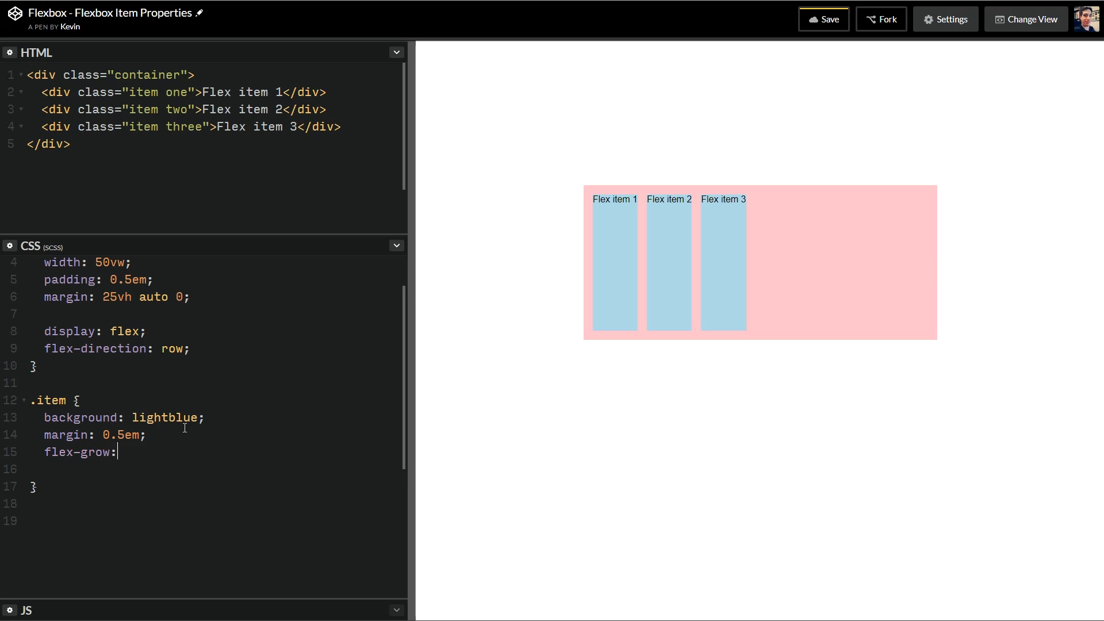
text(gl)
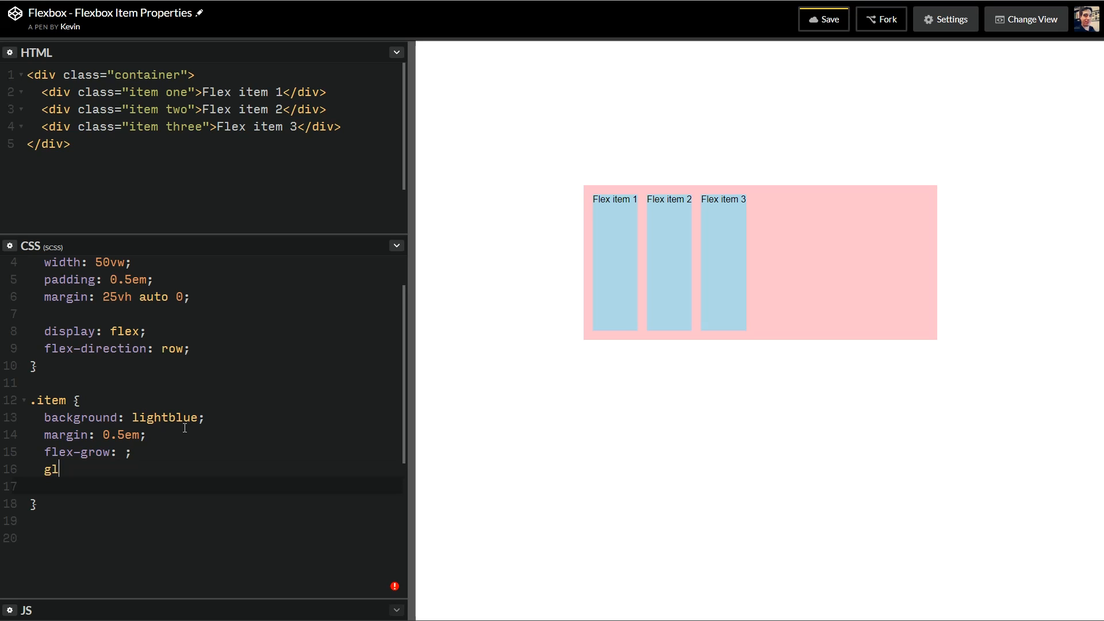
text(lex-shr)
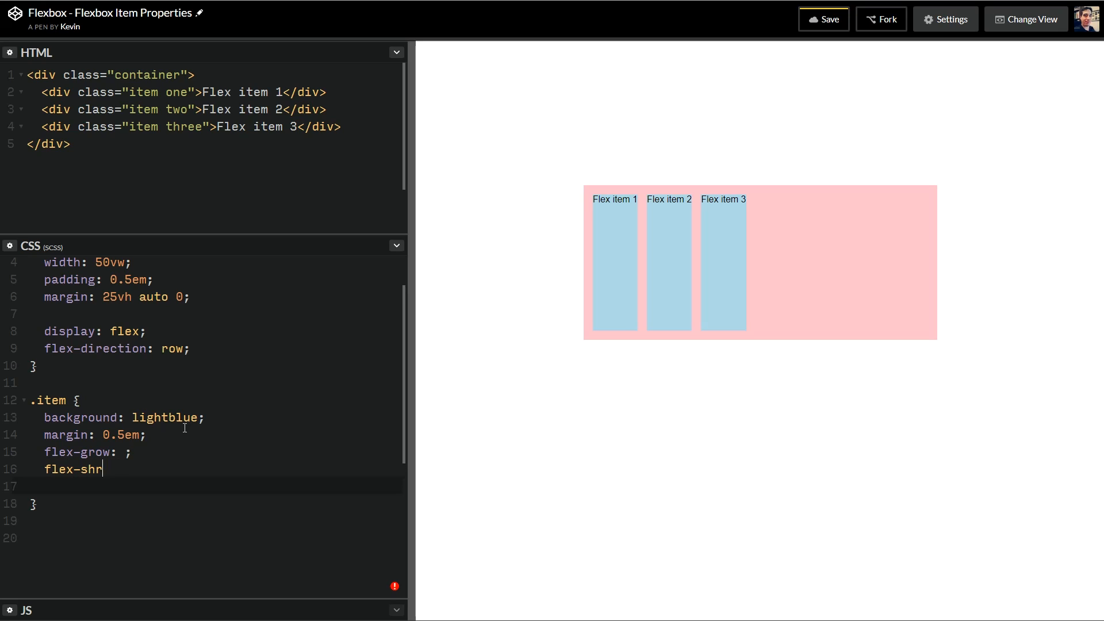
text(ink)
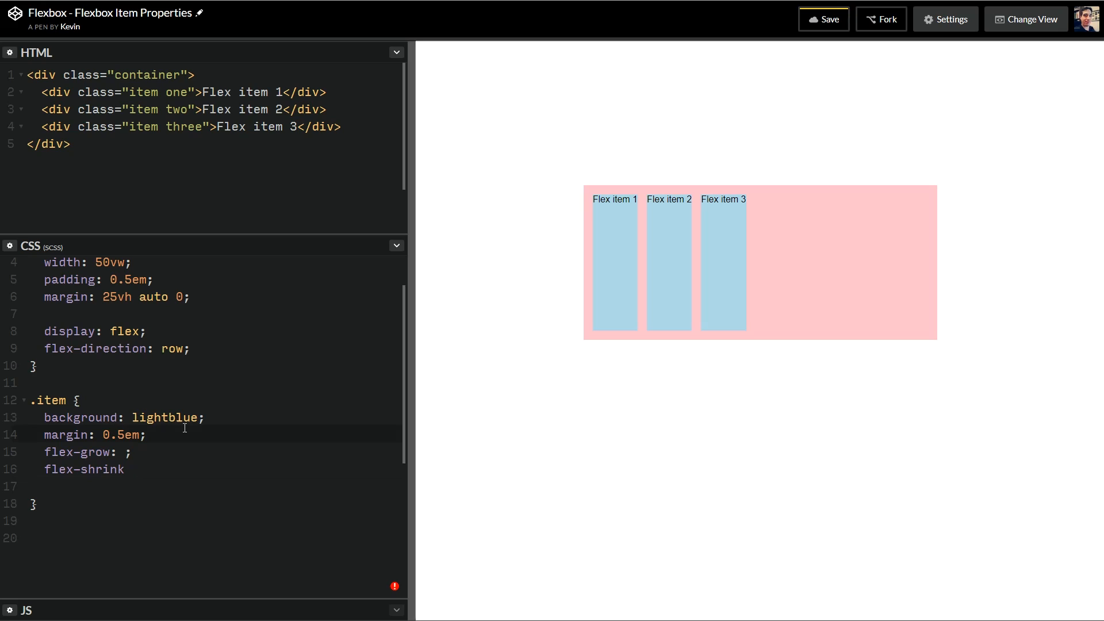
text(: ;)
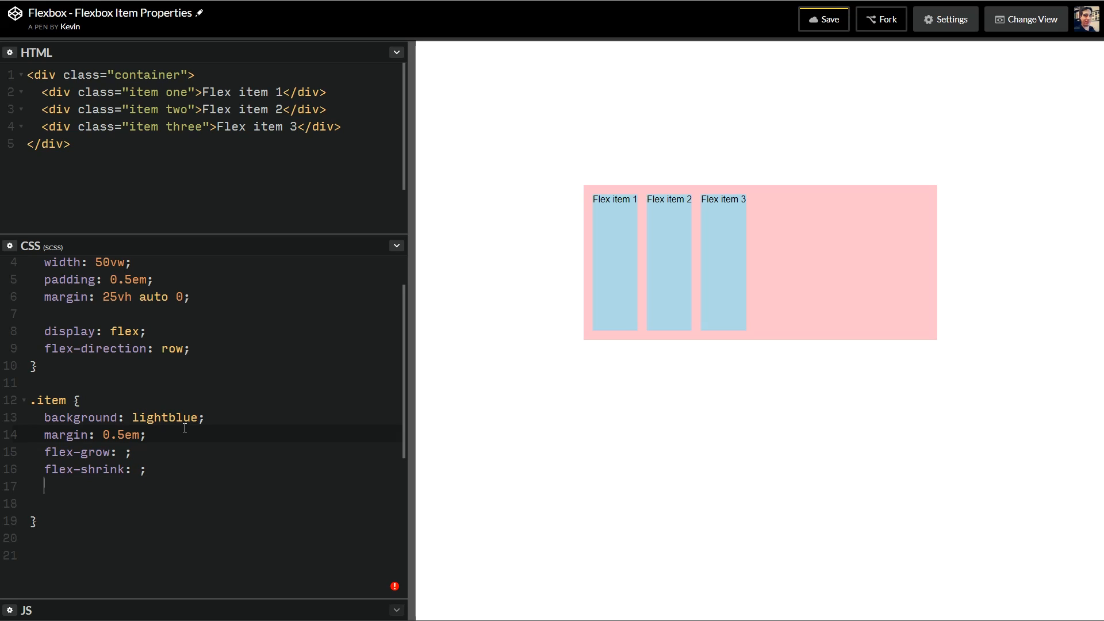
Step: Add flex-basis, order, align-self and flex placeholders, then remove all but the empty flex-grow line
text(flex-basis)
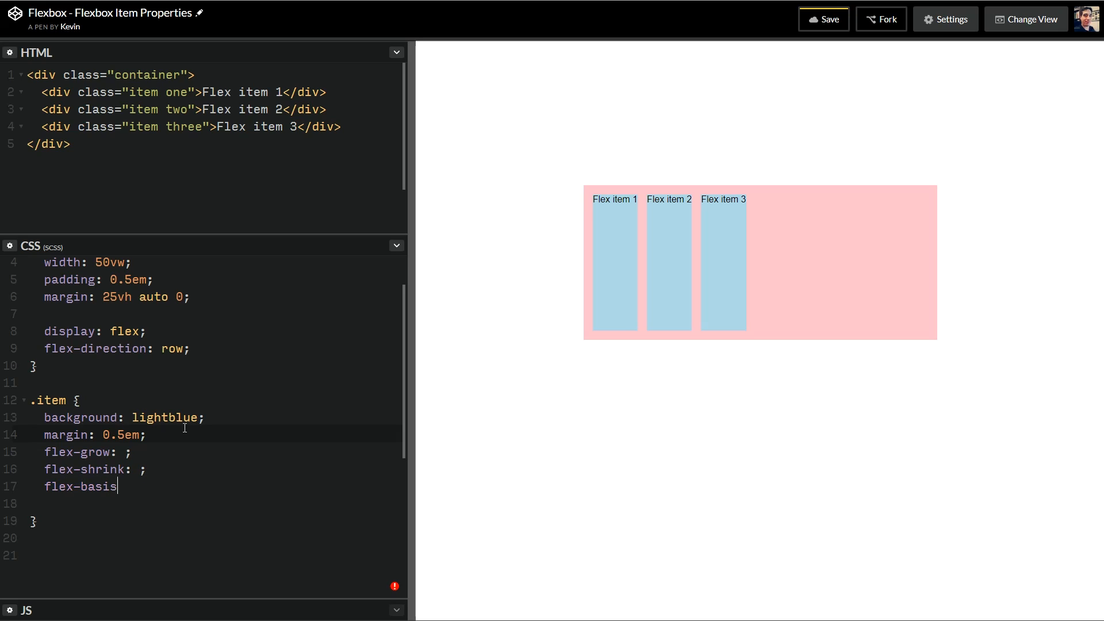
text(: ;)
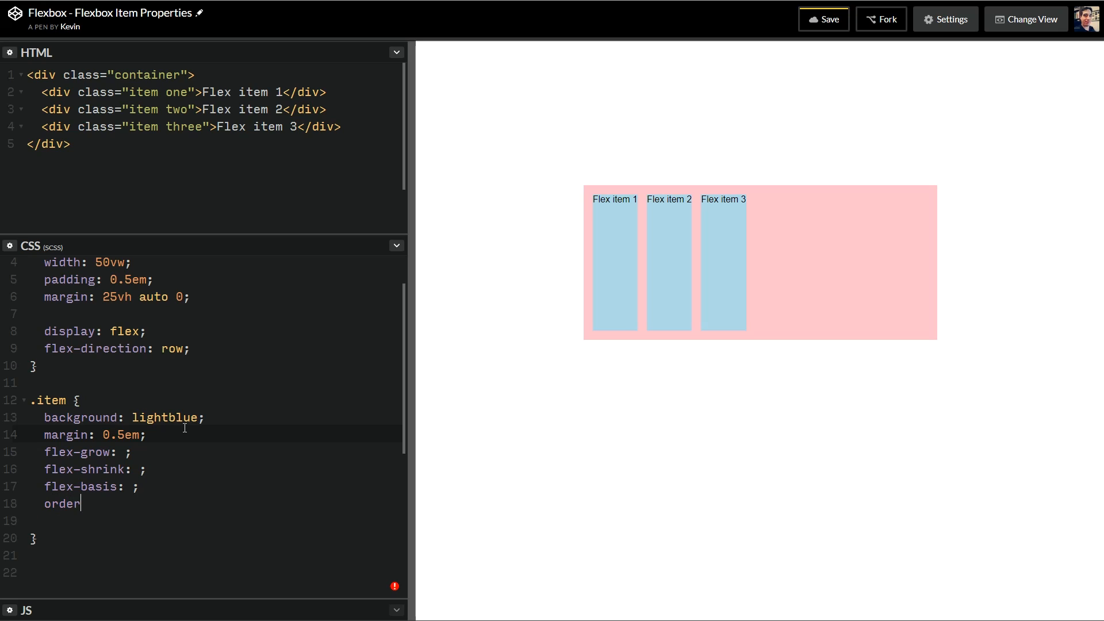
text(: ;)
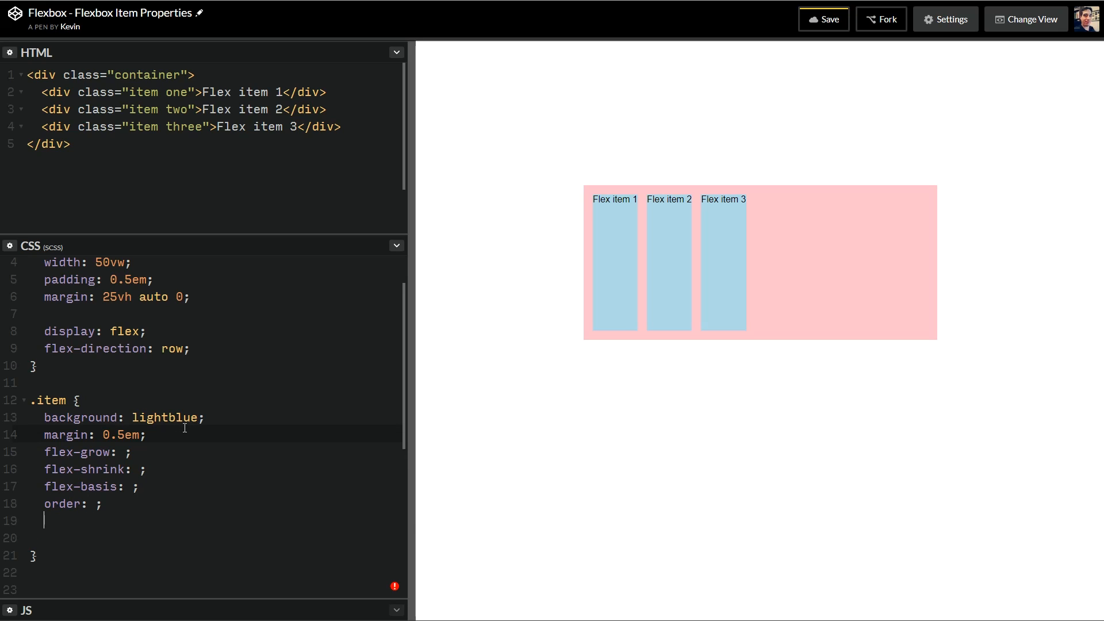
text(align-s)
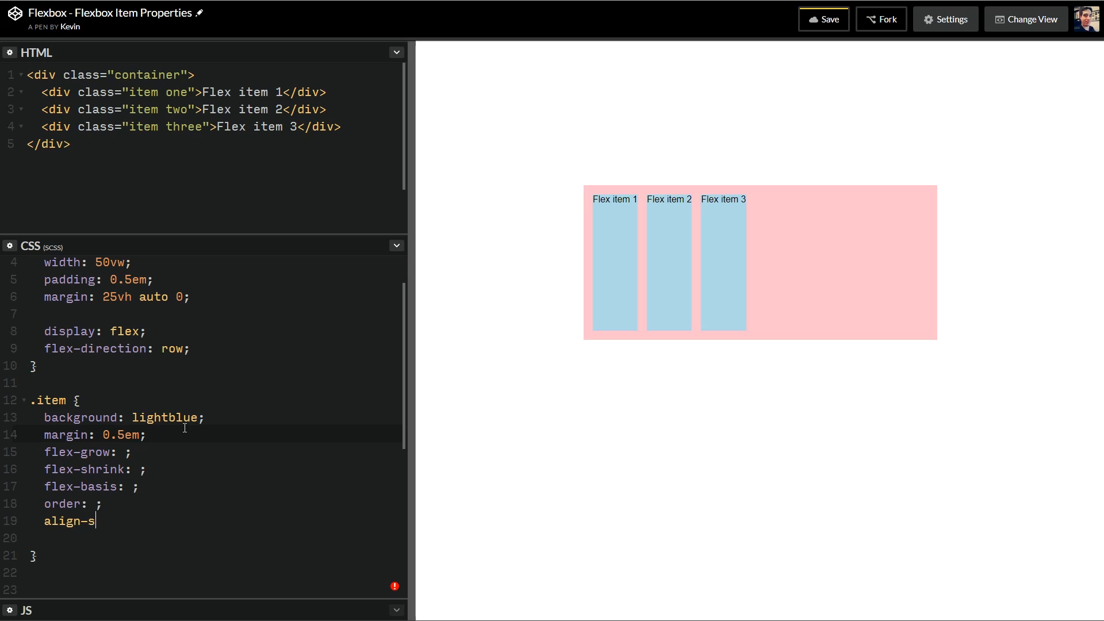
text(elf: ;)
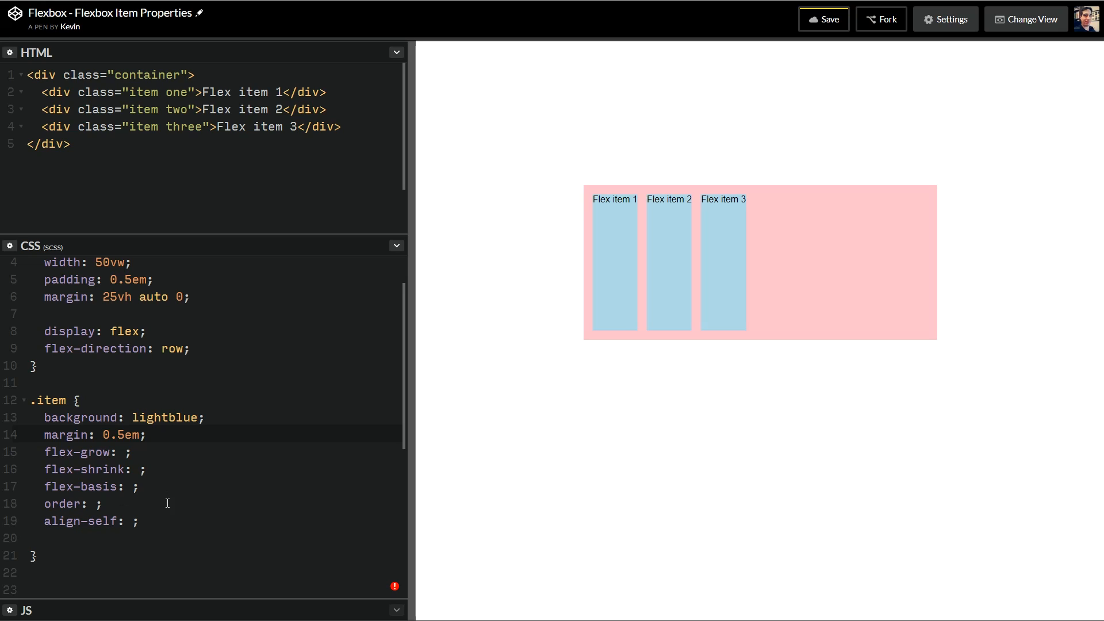
text(flex)
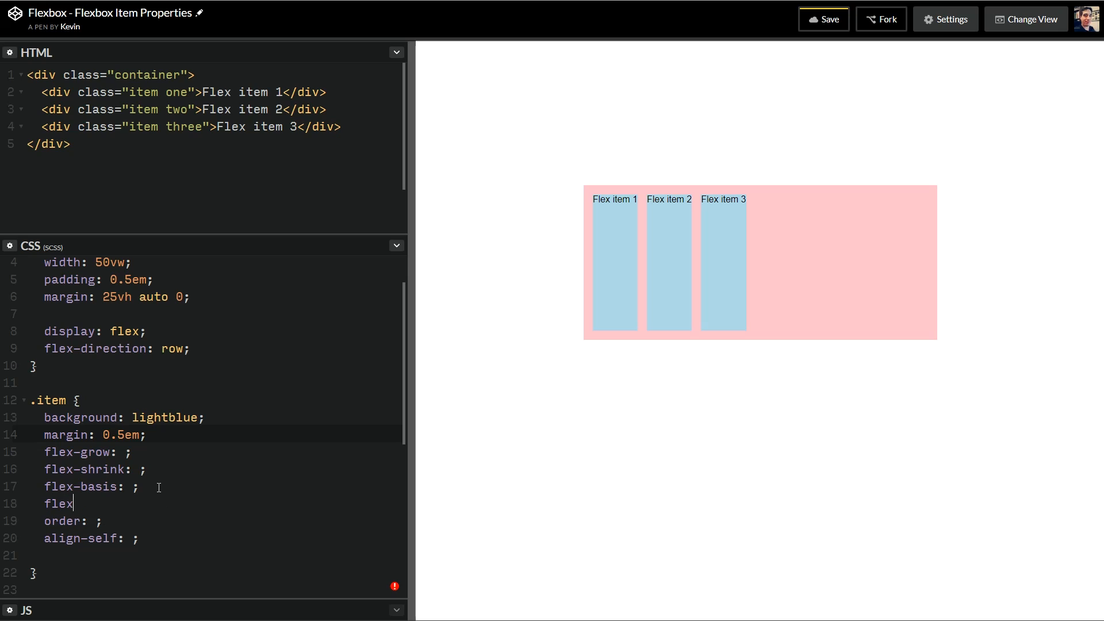
click(60, 452)
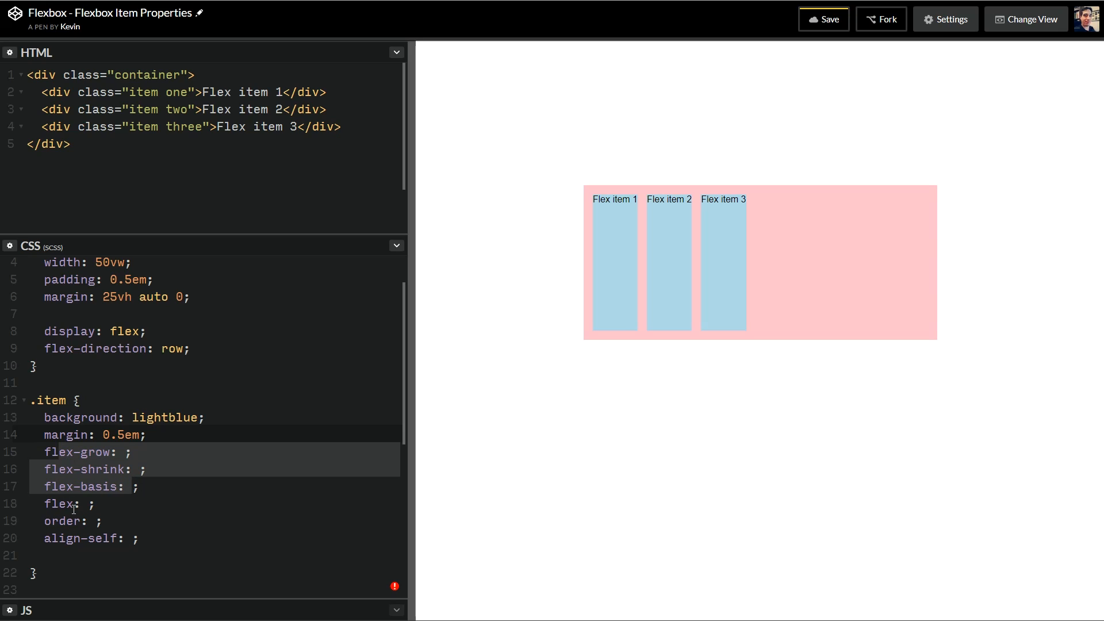
click(139, 486)
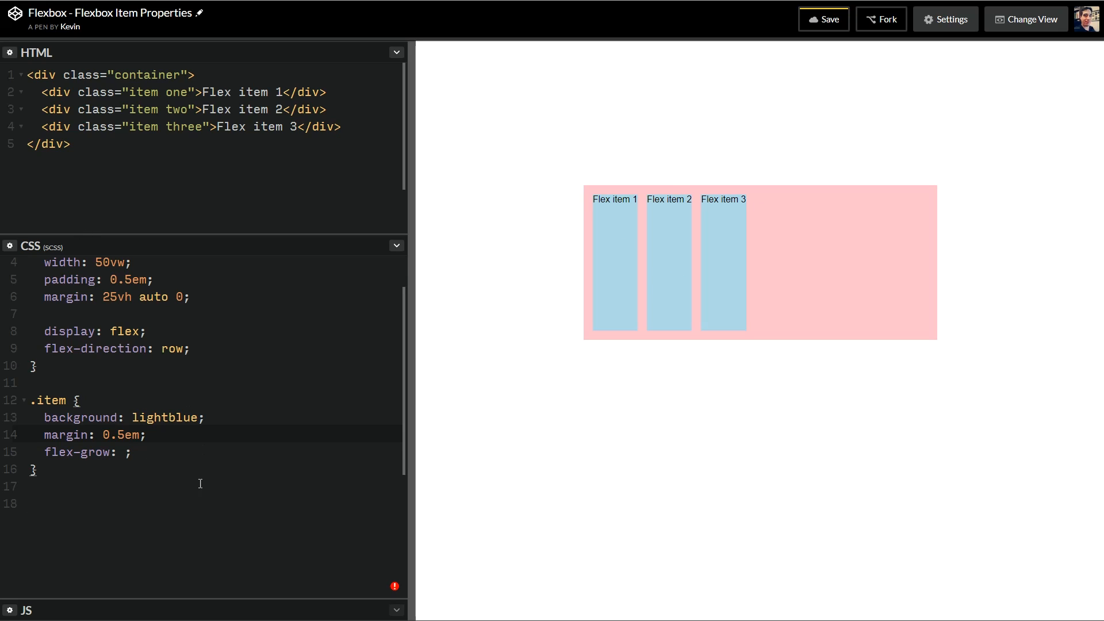
Step: Drop the leftover flex-grow line and add a .one rule with flex-grow: 1, toggled 0 then back to 1
key(Backspace)
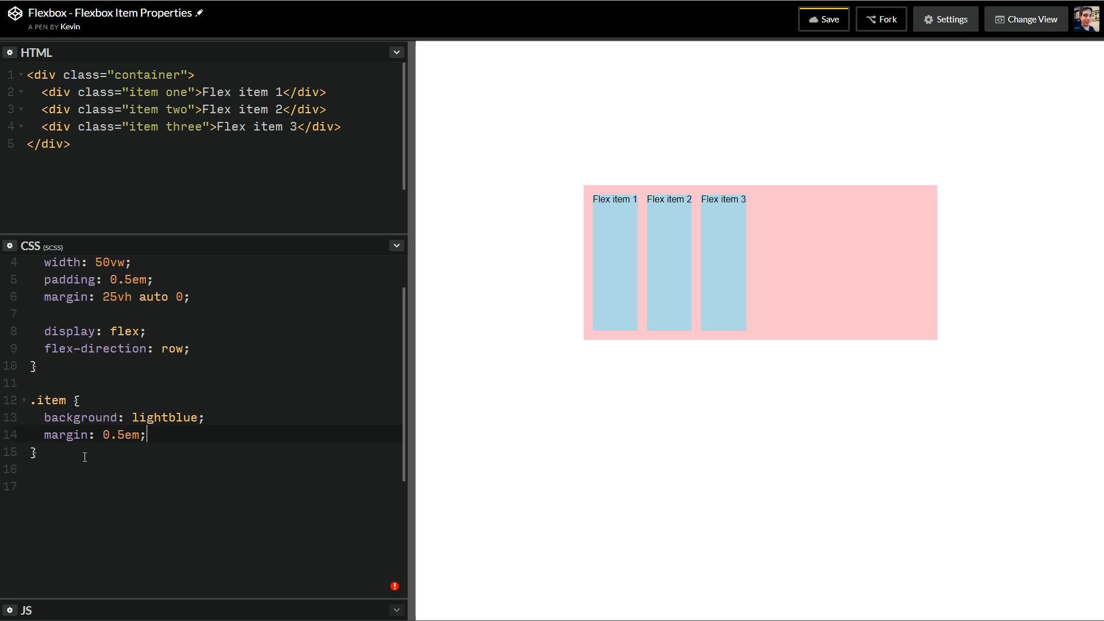
text(.)
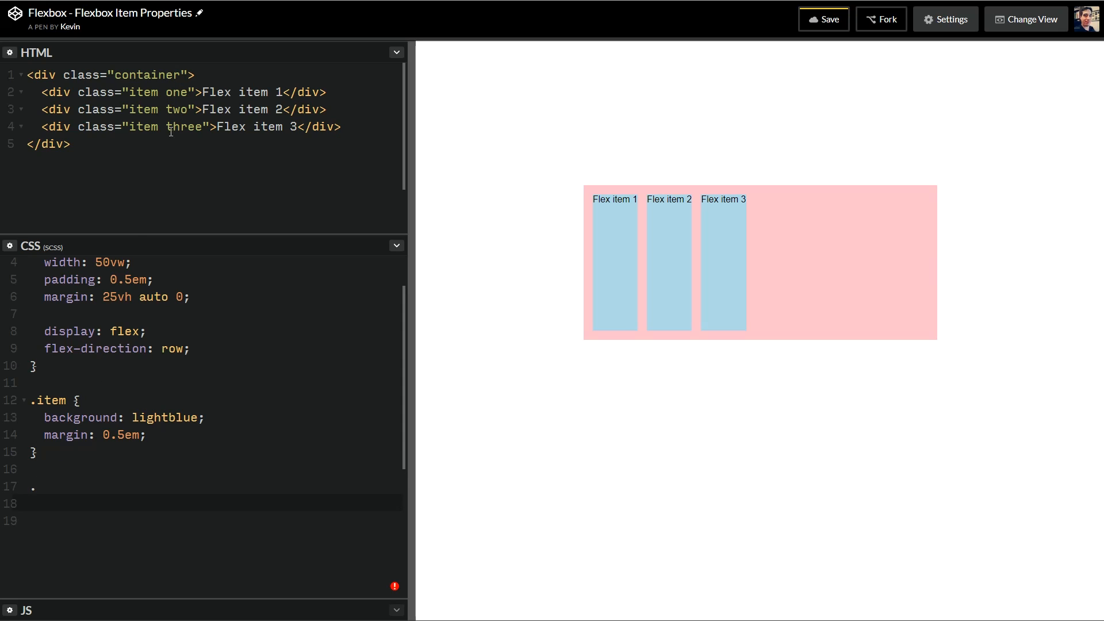
text(one {)
text(f)
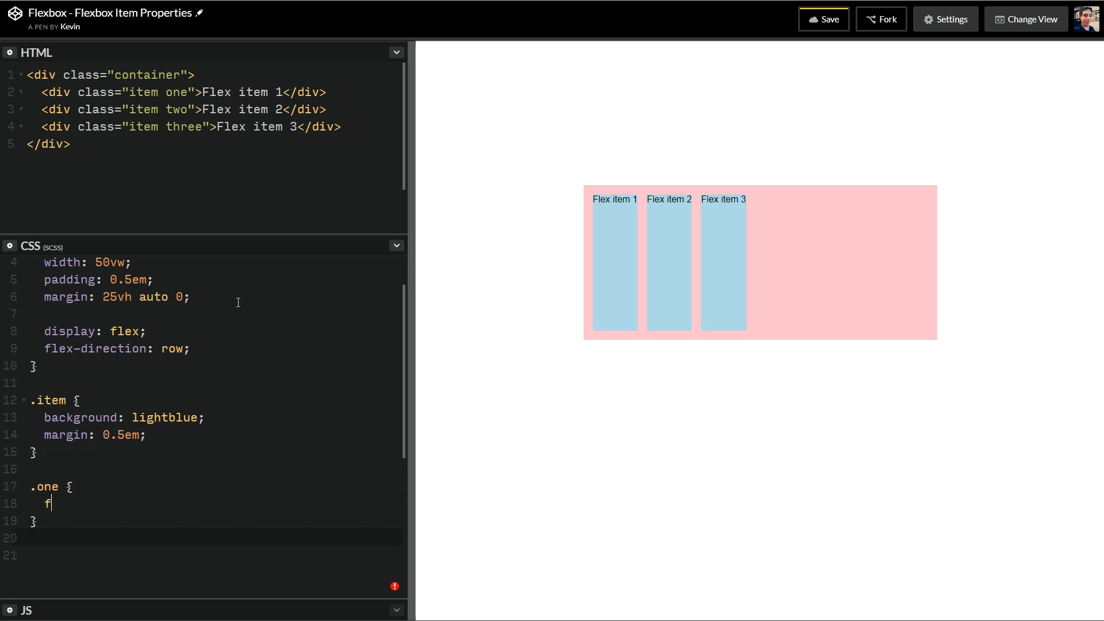
text(lex-grow: 1)
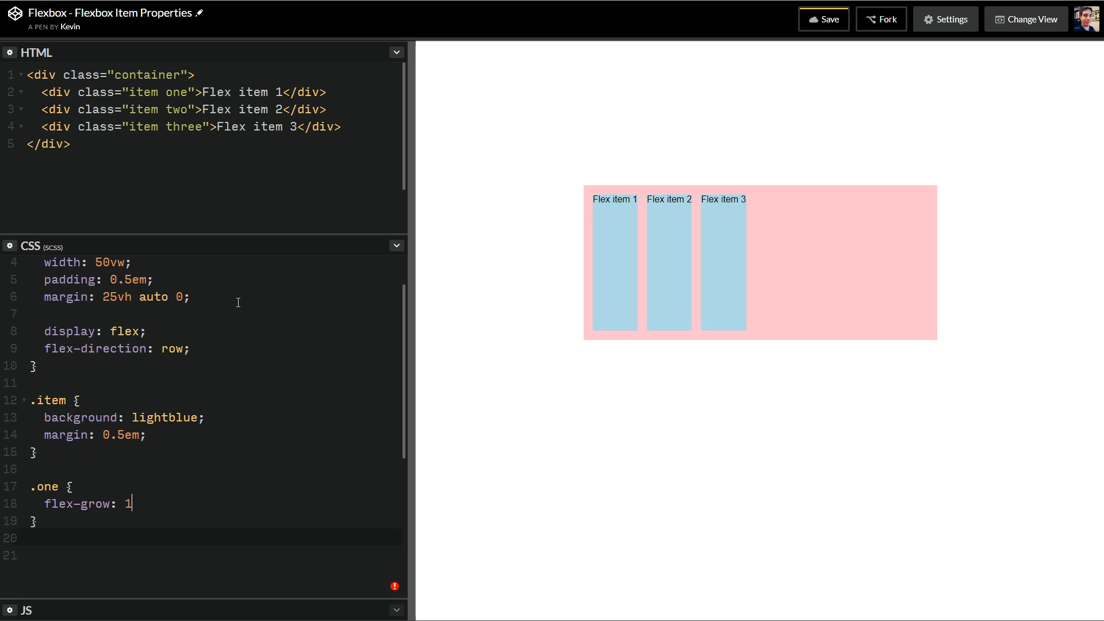
text(;)
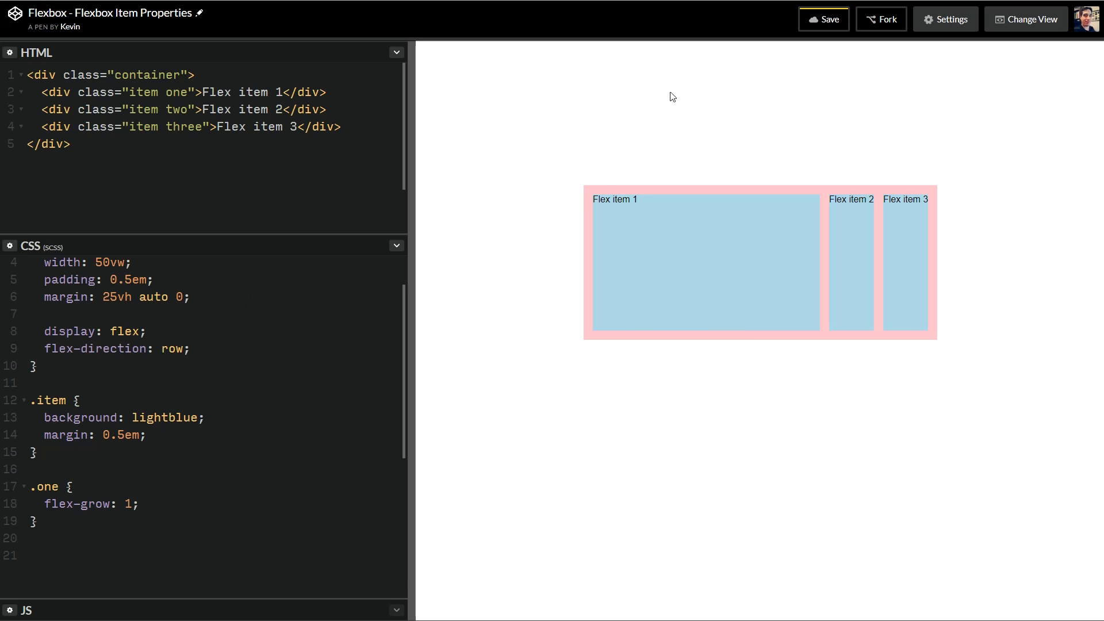
mouse_move(685, 189)
text(0)
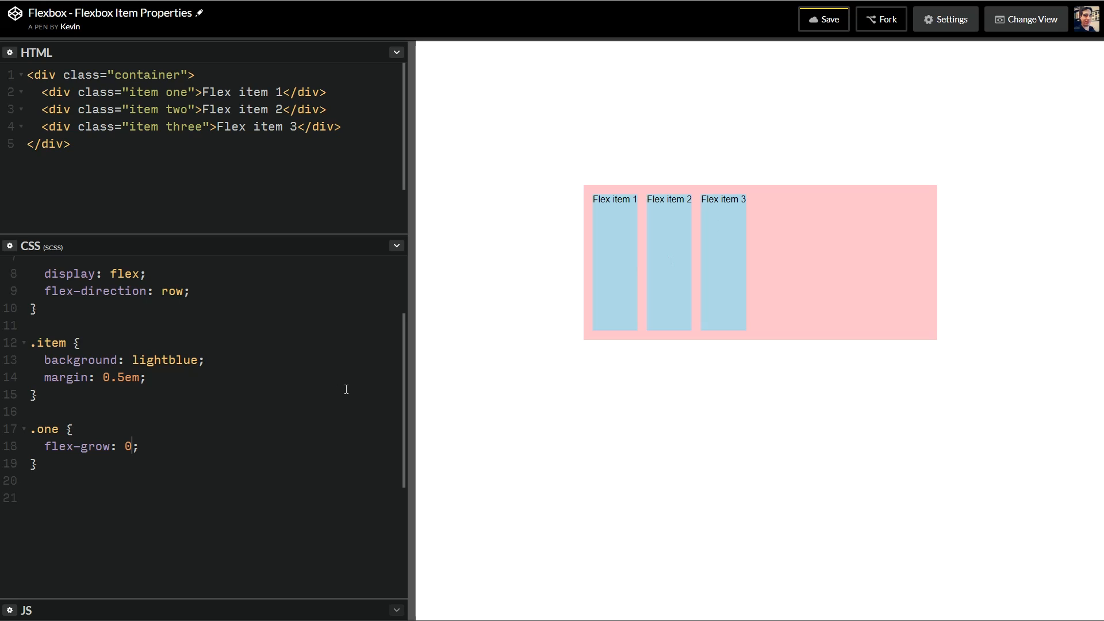
text(1)
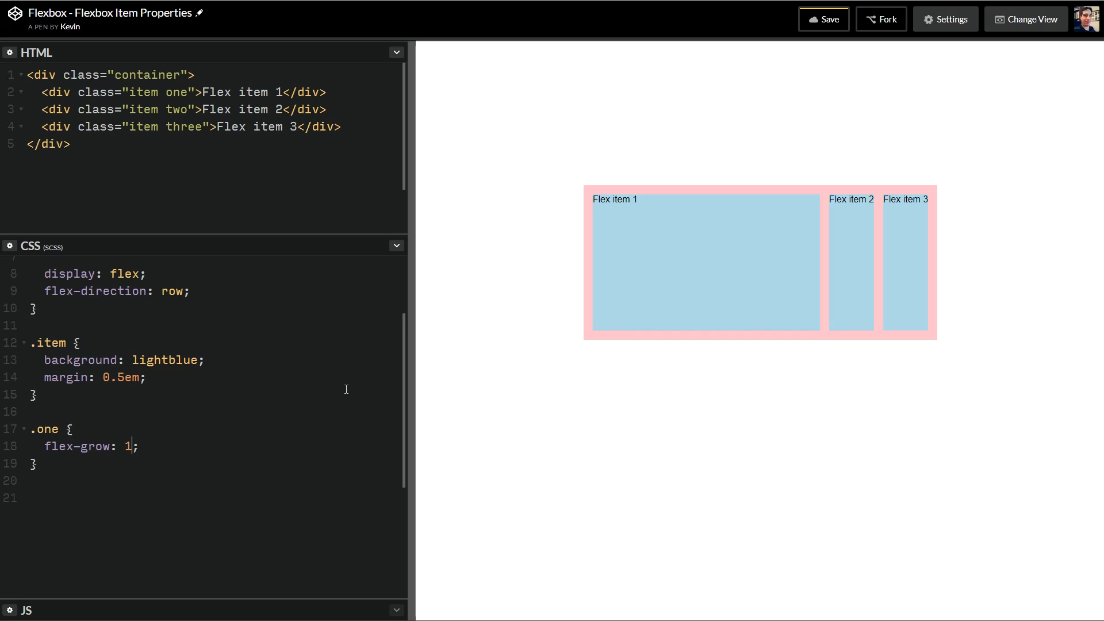
mouse_move(543, 291)
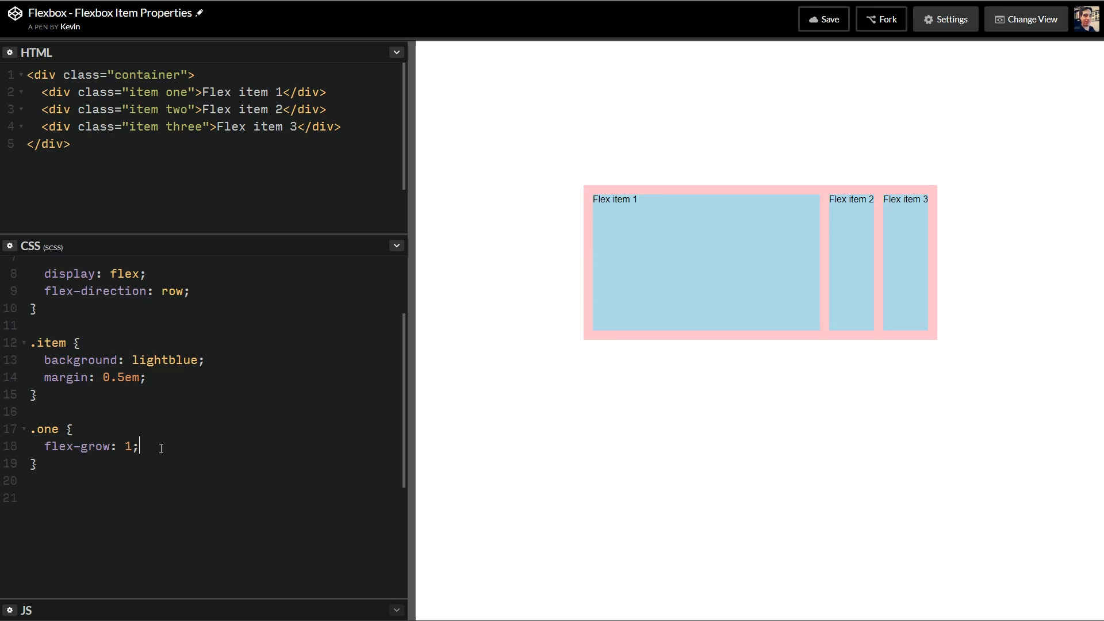
Step: In .one set flex-grow 0 and add flex-shrink: 1 and flex-basis: 250px
text(f)
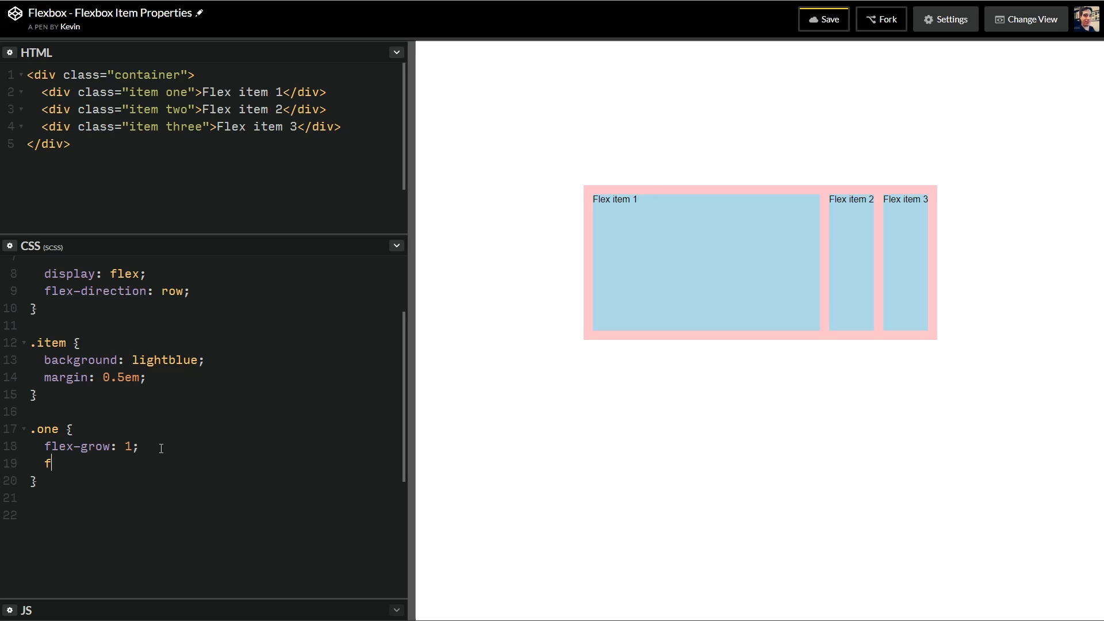
text(lex-shri)
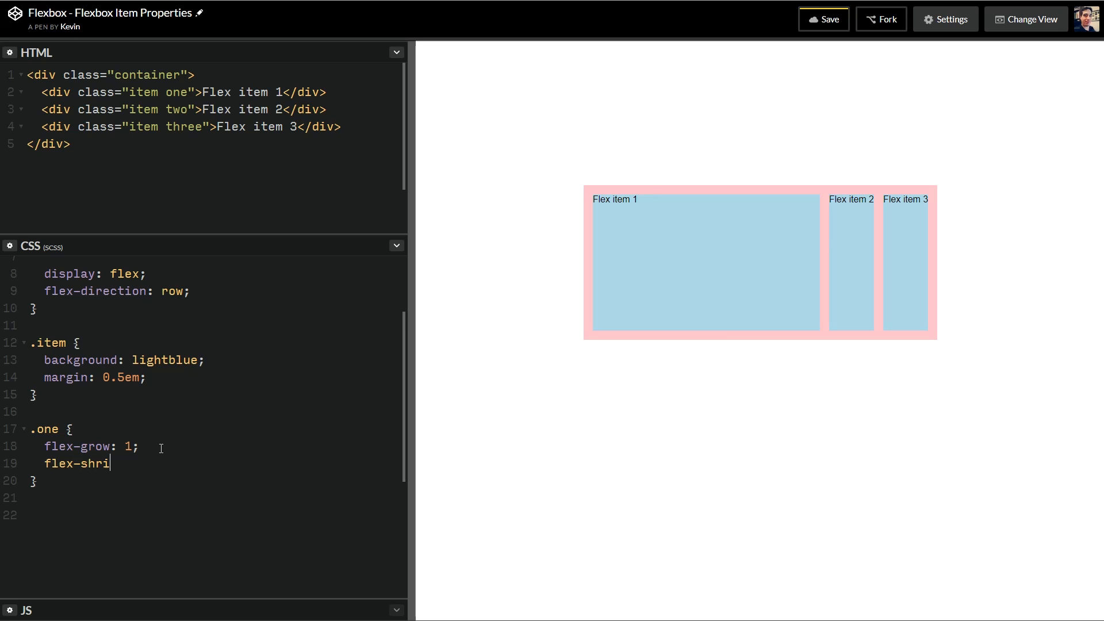
text(nk: 1;)
click(215, 447)
text(0)
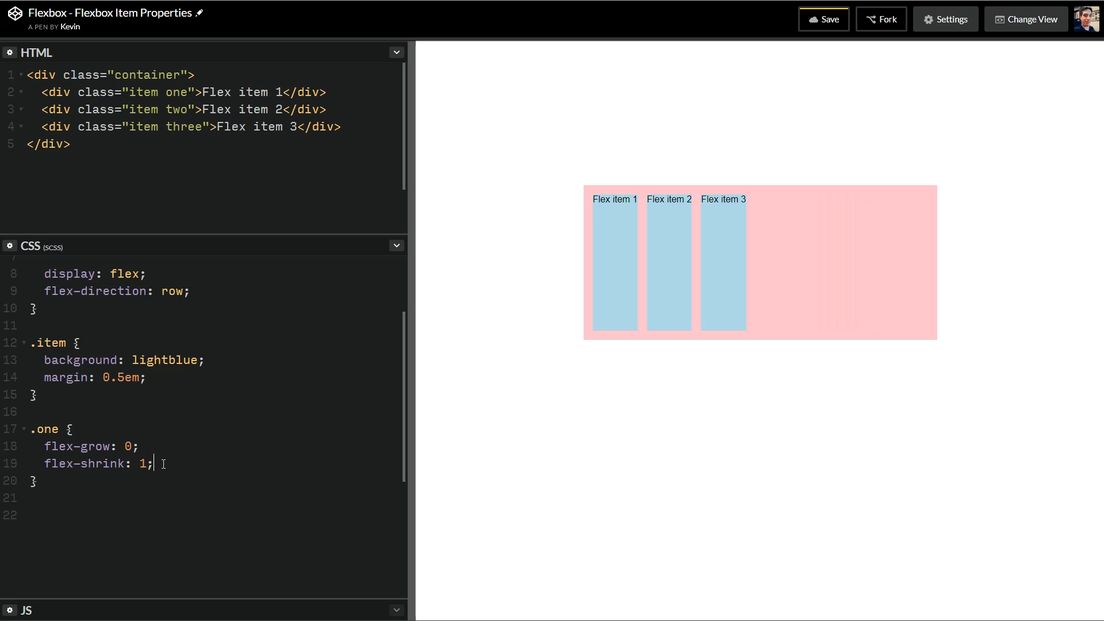
text(flex-basis: ;)
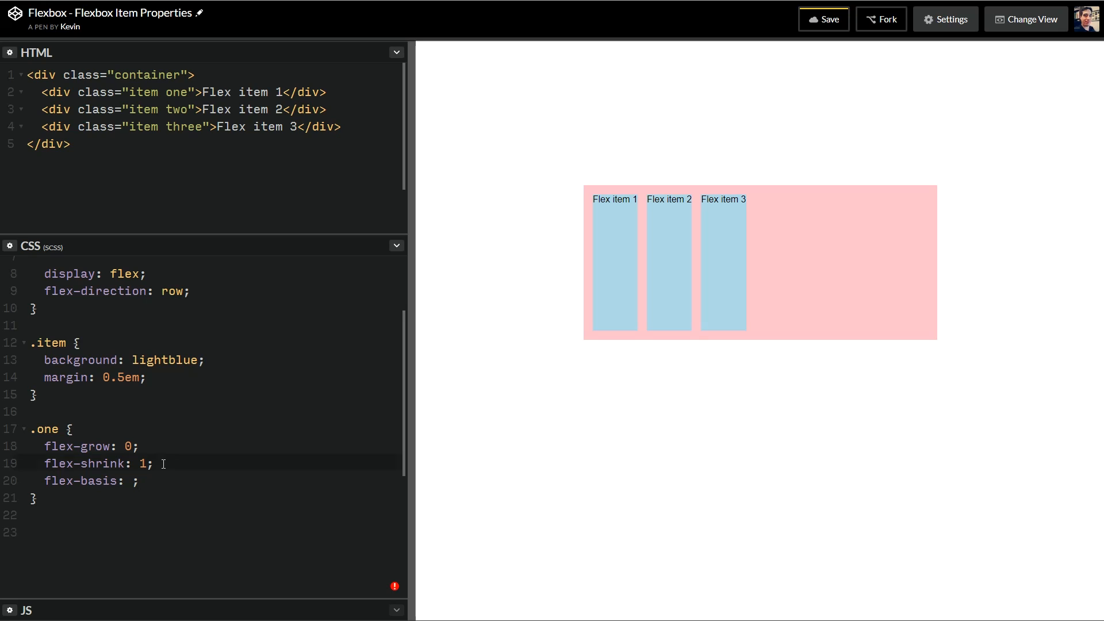
mouse_move(63, 481)
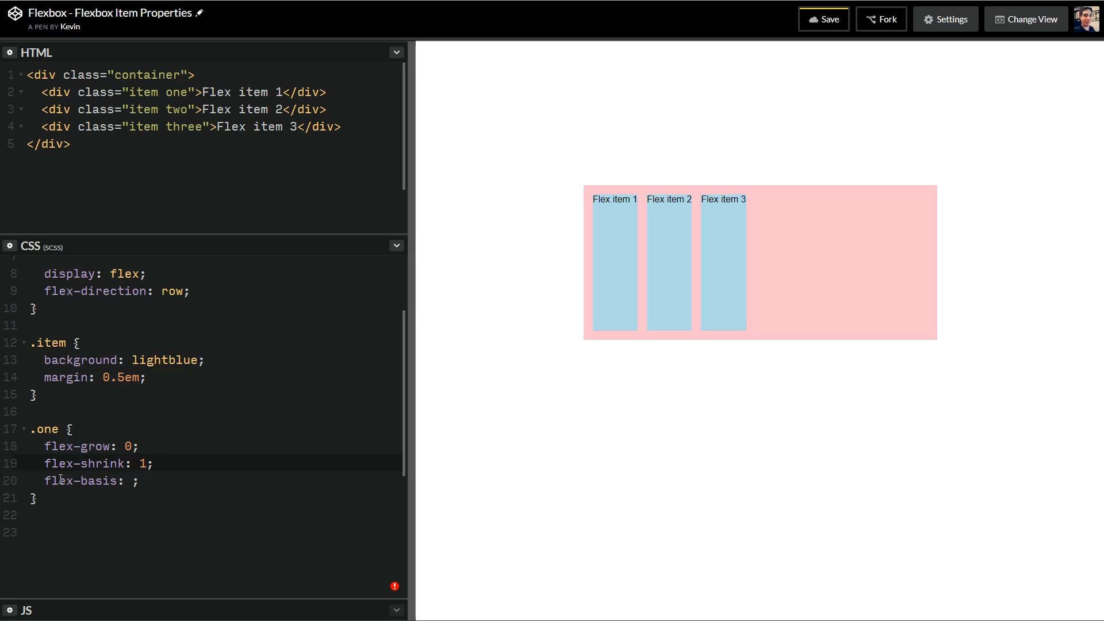
double_click(84, 481)
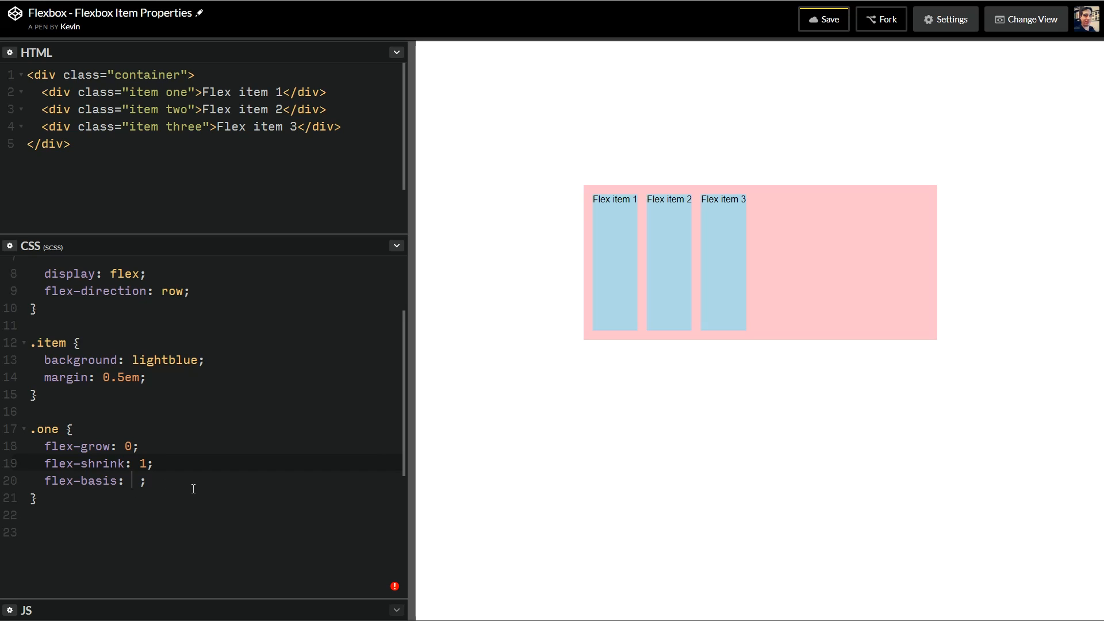
text(250px)
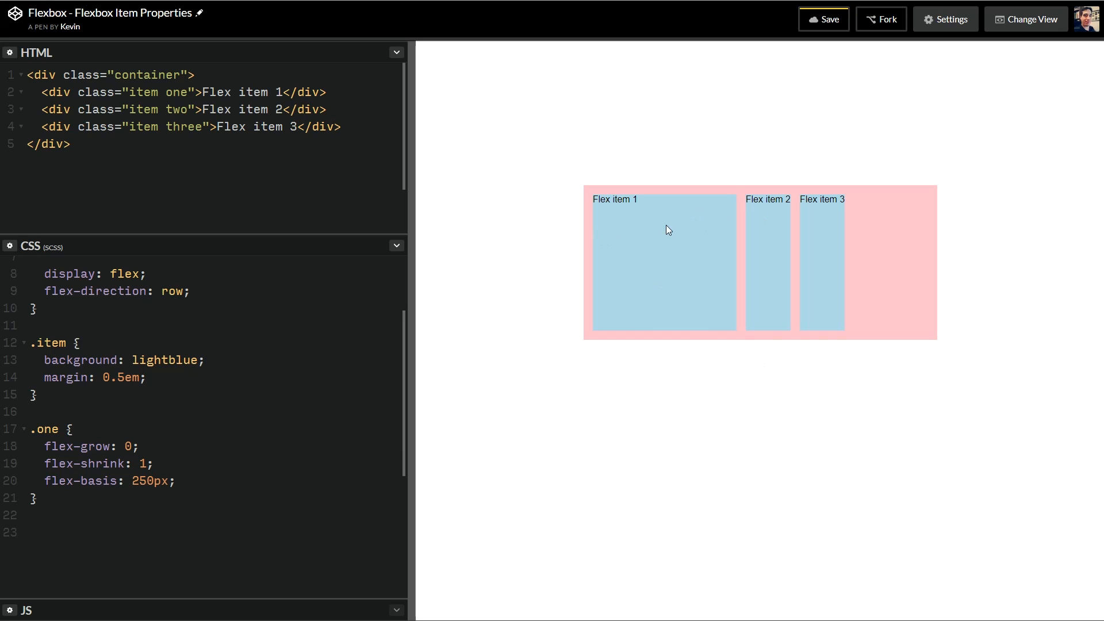
click(59, 500)
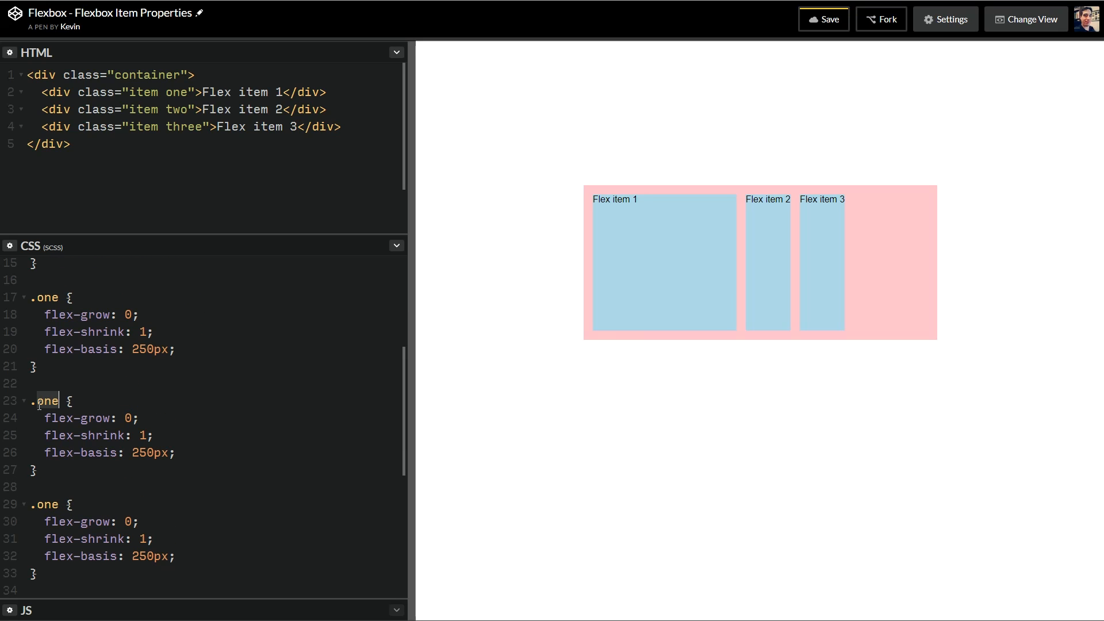
Step: Rename the copied rules to .two and .three so all three items get flex-basis 250px
text(two)
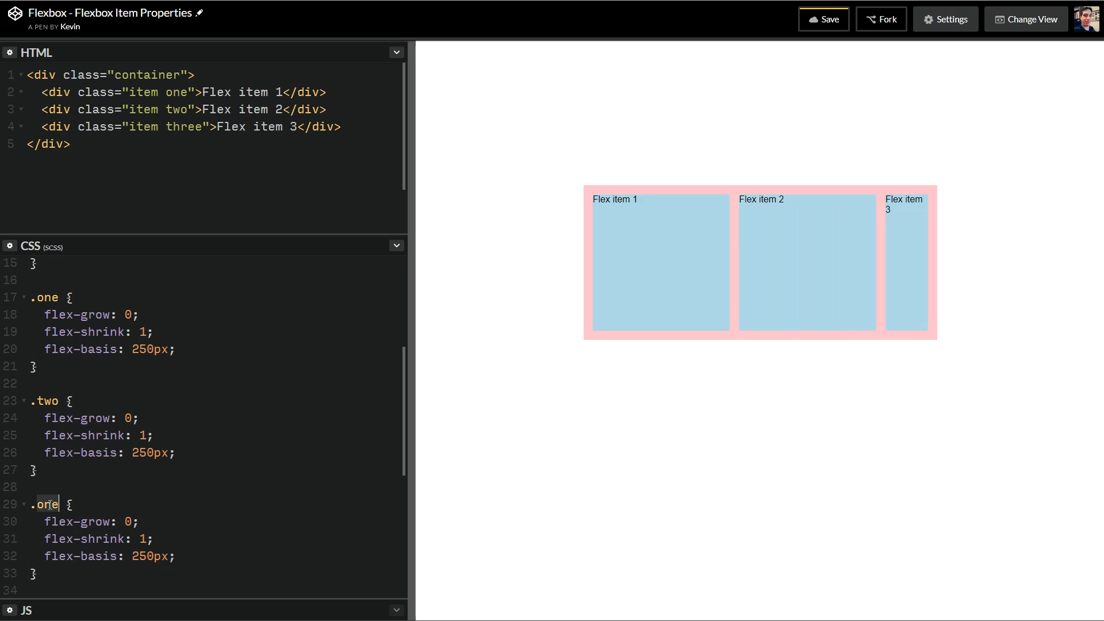
text(three)
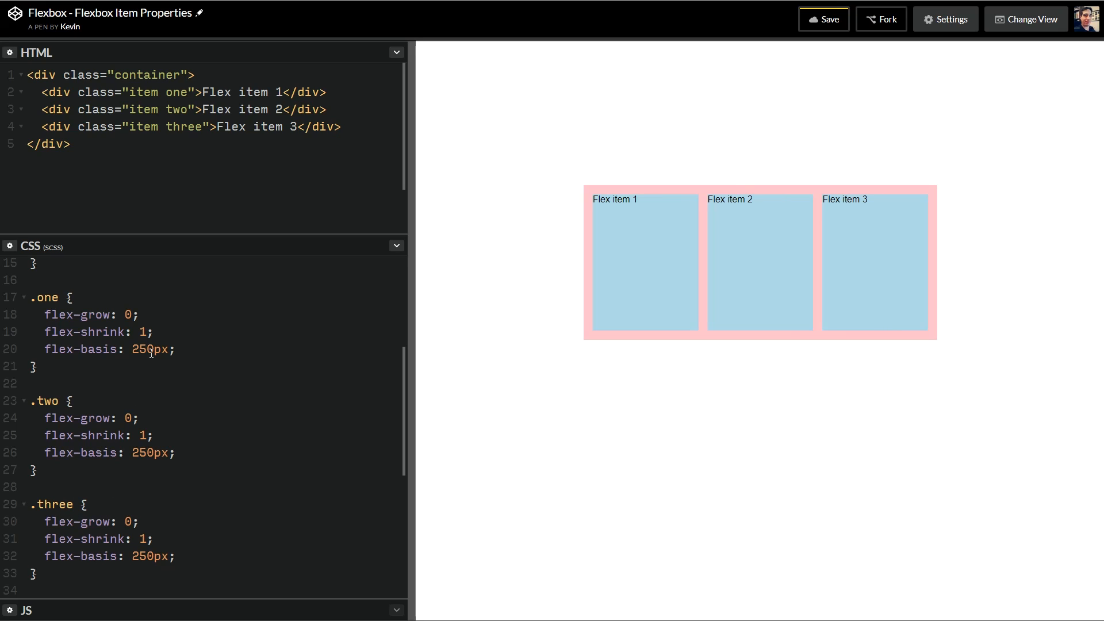
double_click(145, 349)
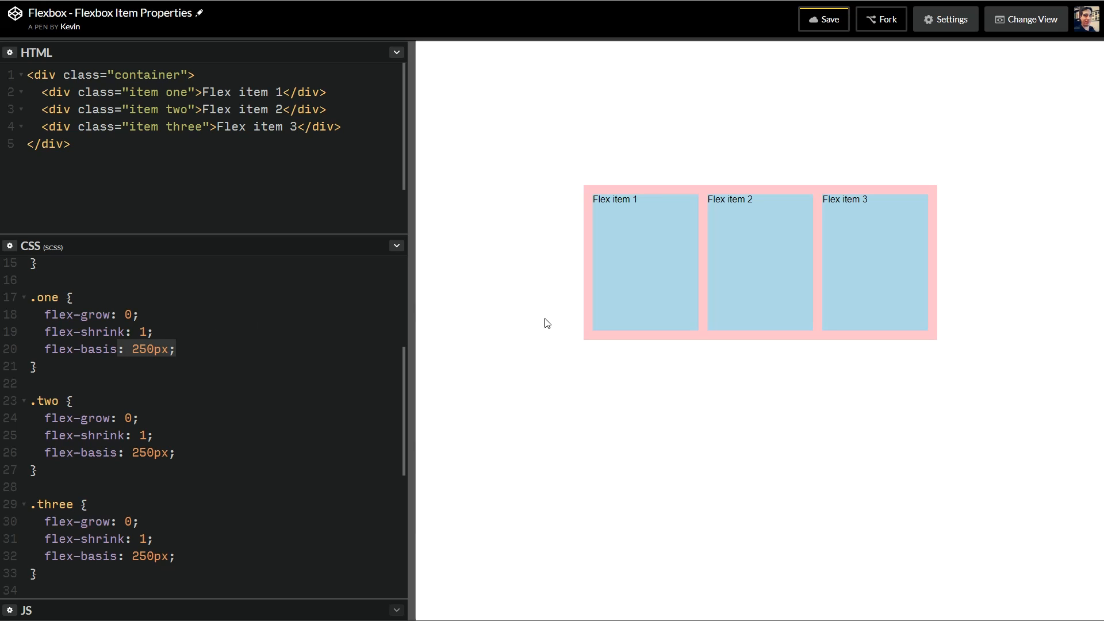
mouse_move(912, 254)
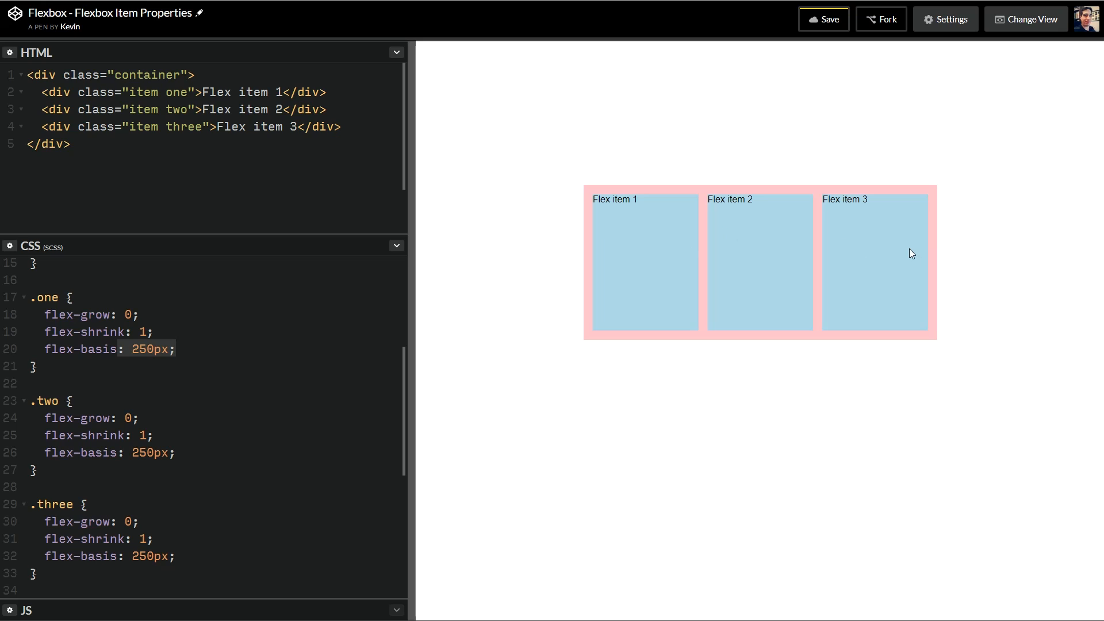
click(175, 349)
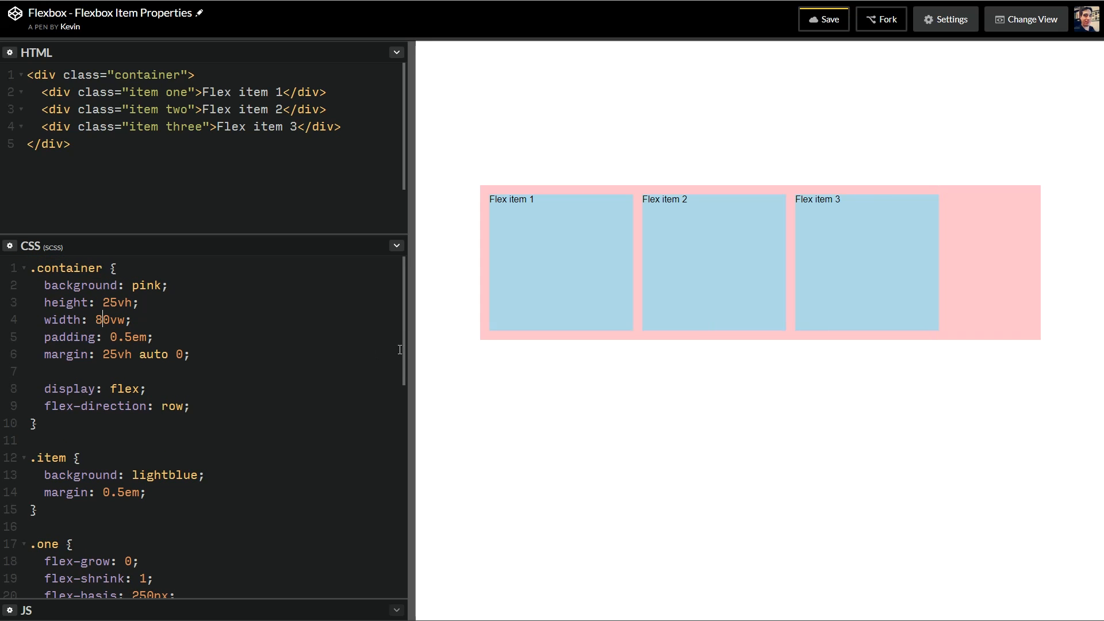
Step: Scroll the CSS panel back down to the item rules after widening the container to 80vw
scroll(down, 3)
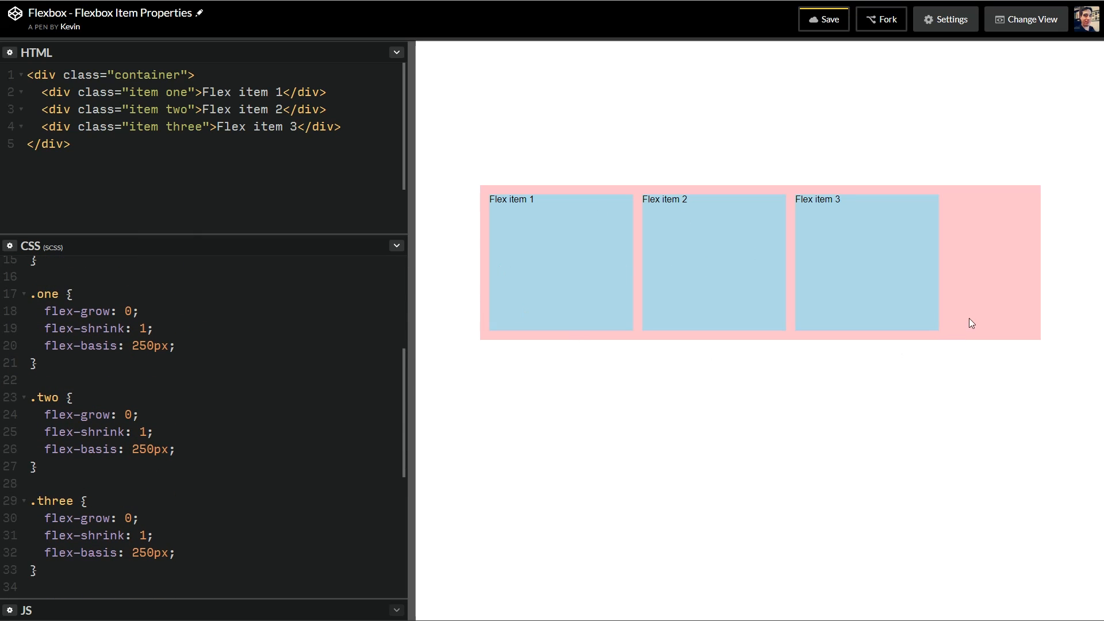
mouse_move(907, 241)
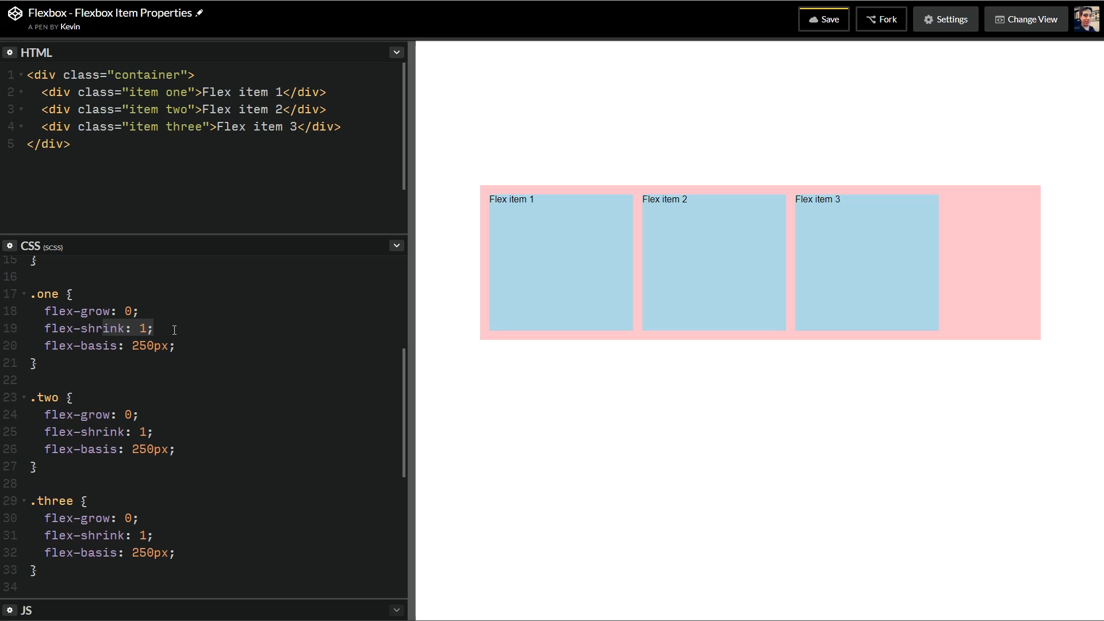
mouse_move(634, 278)
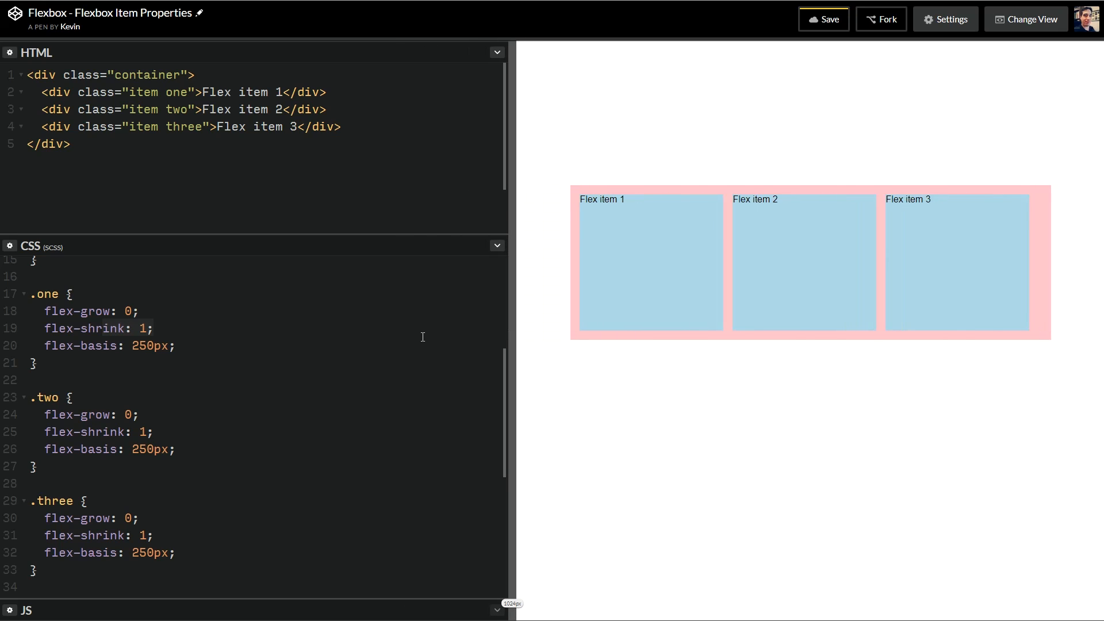
drag(514, 349, 563, 349)
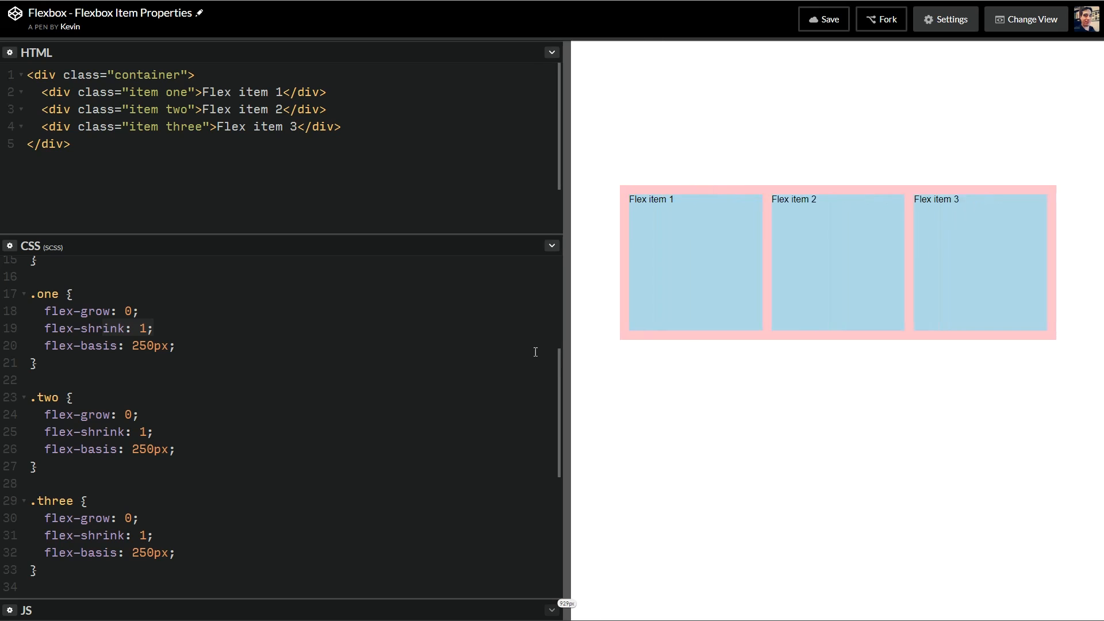
drag(572, 358, 594, 358)
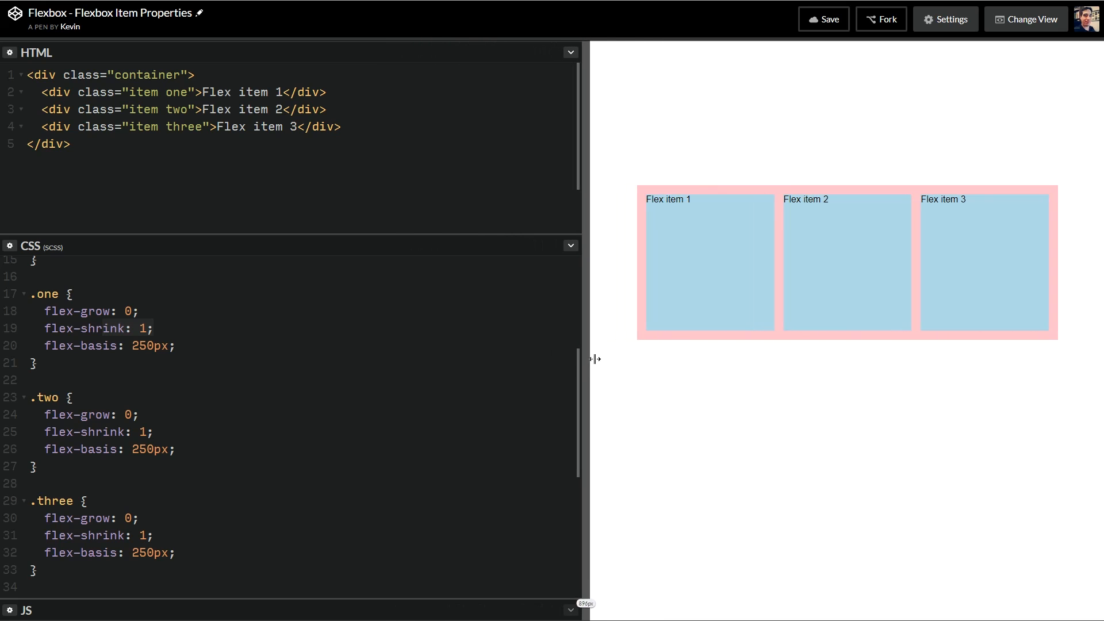
drag(594, 358, 693, 358)
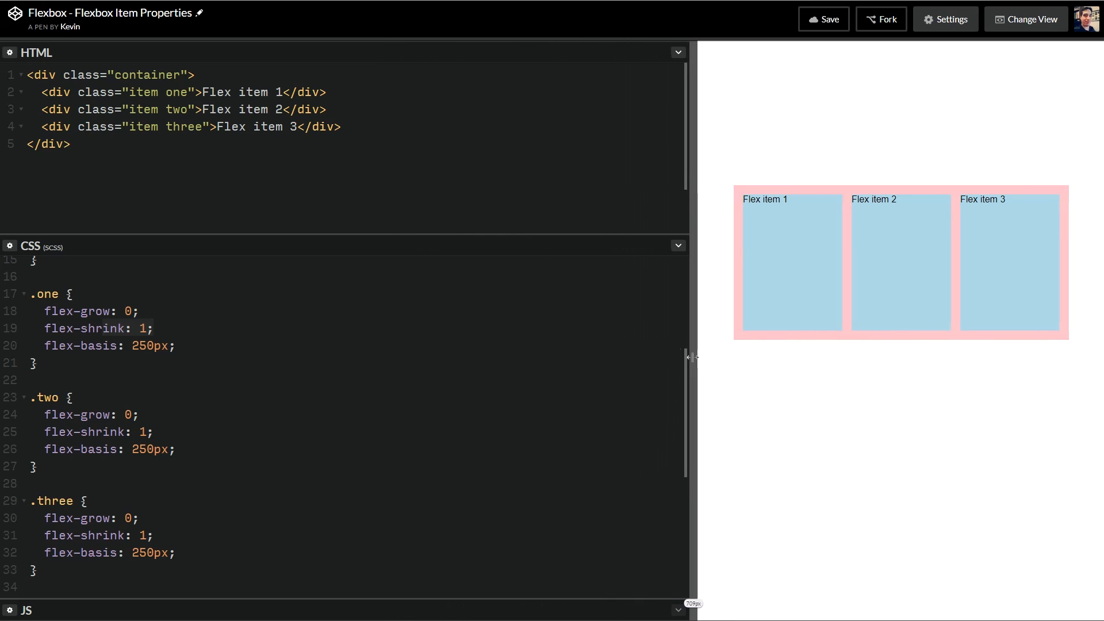
drag(693, 357, 704, 283)
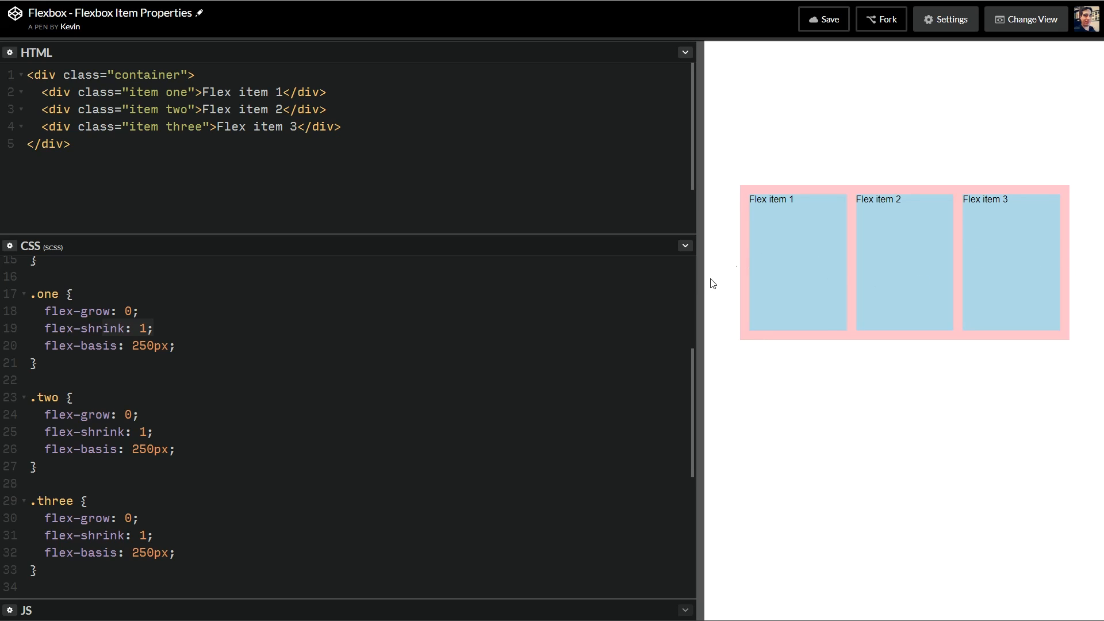
drag(715, 297, 709, 297)
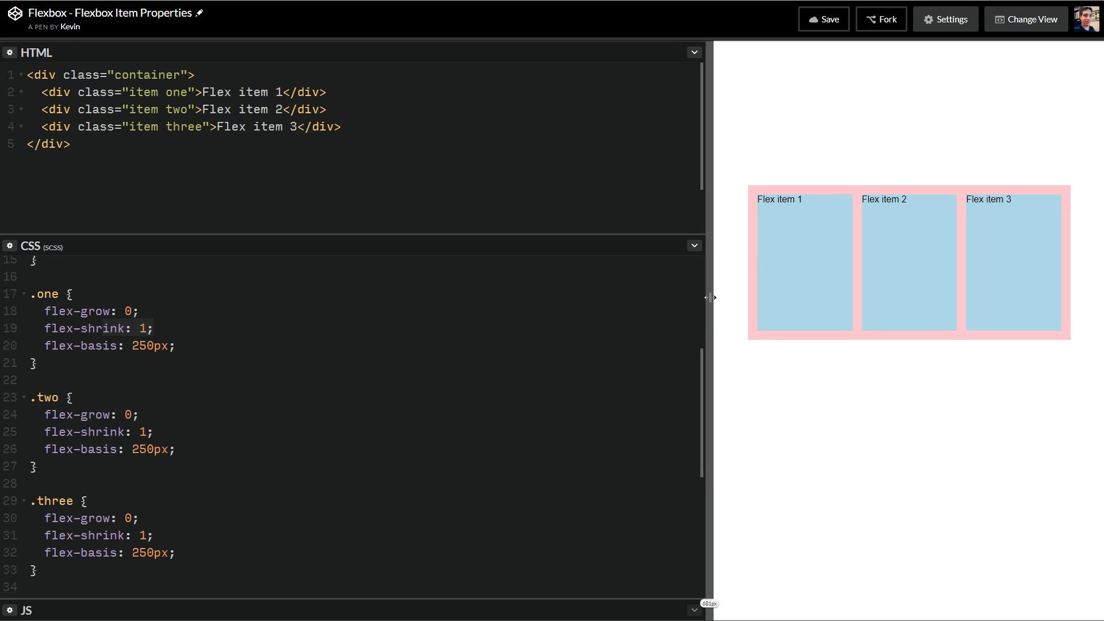
drag(713, 296, 780, 295)
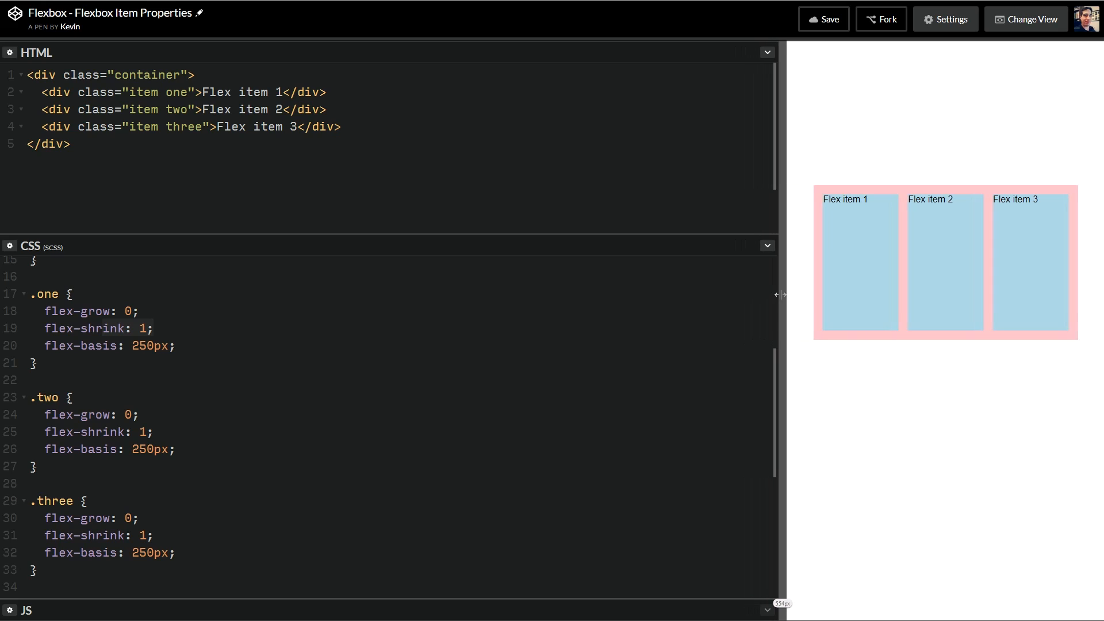
drag(779, 295, 876, 304)
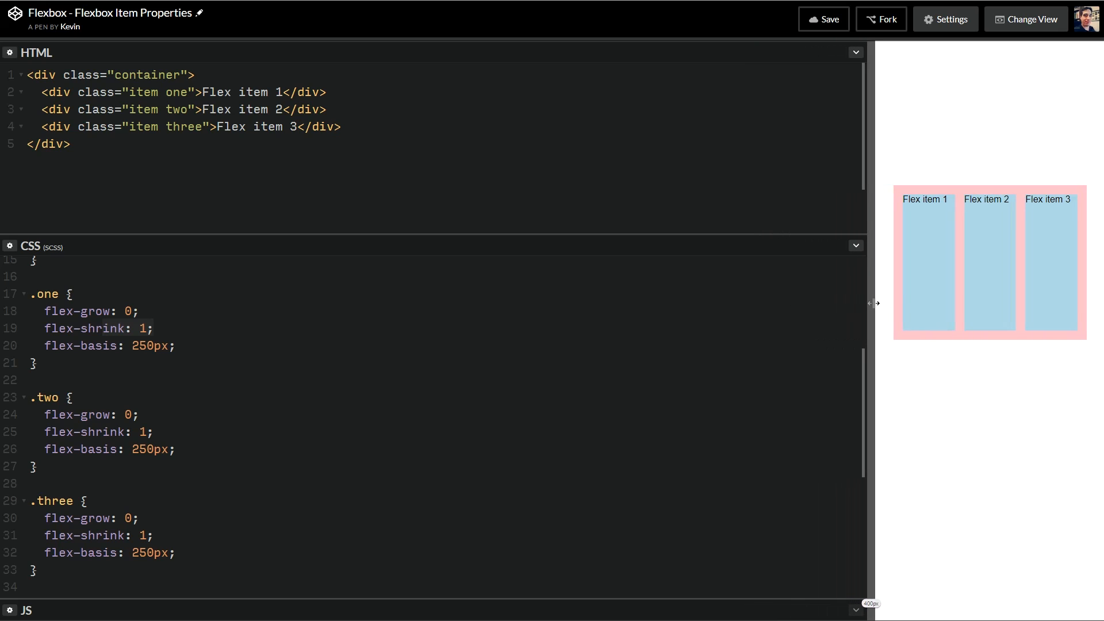
drag(876, 303, 648, 303)
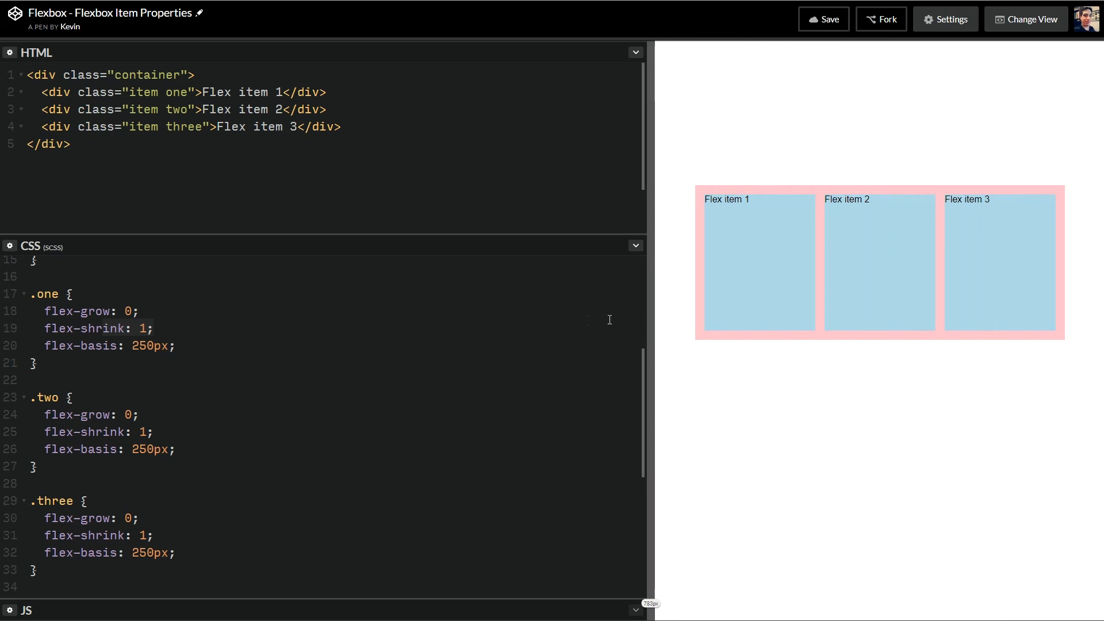
drag(651, 315, 778, 314)
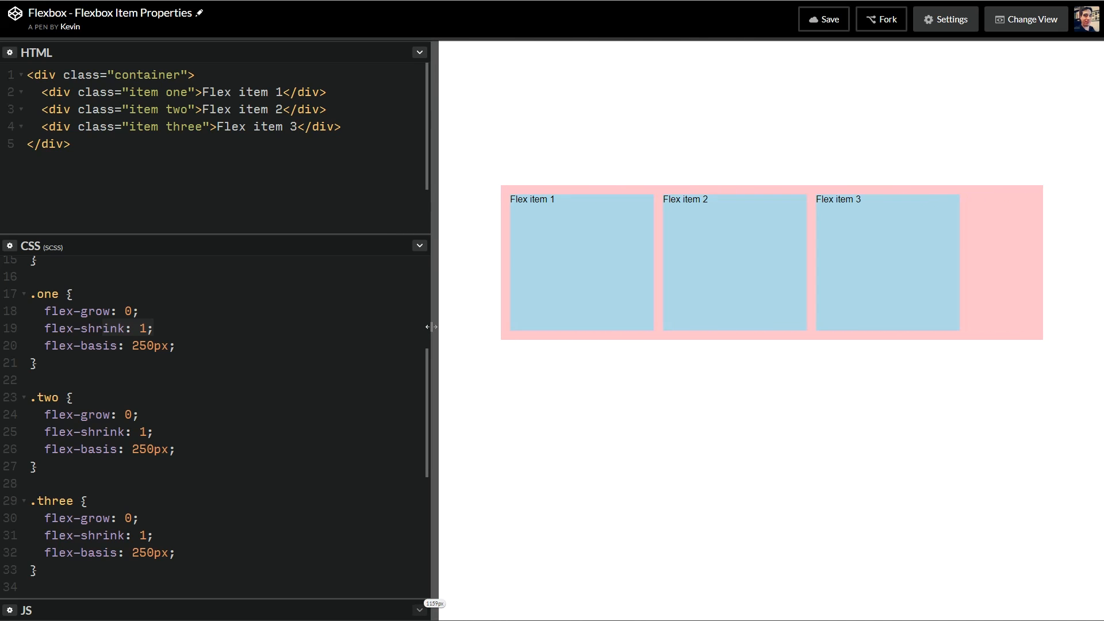
drag(430, 326, 535, 326)
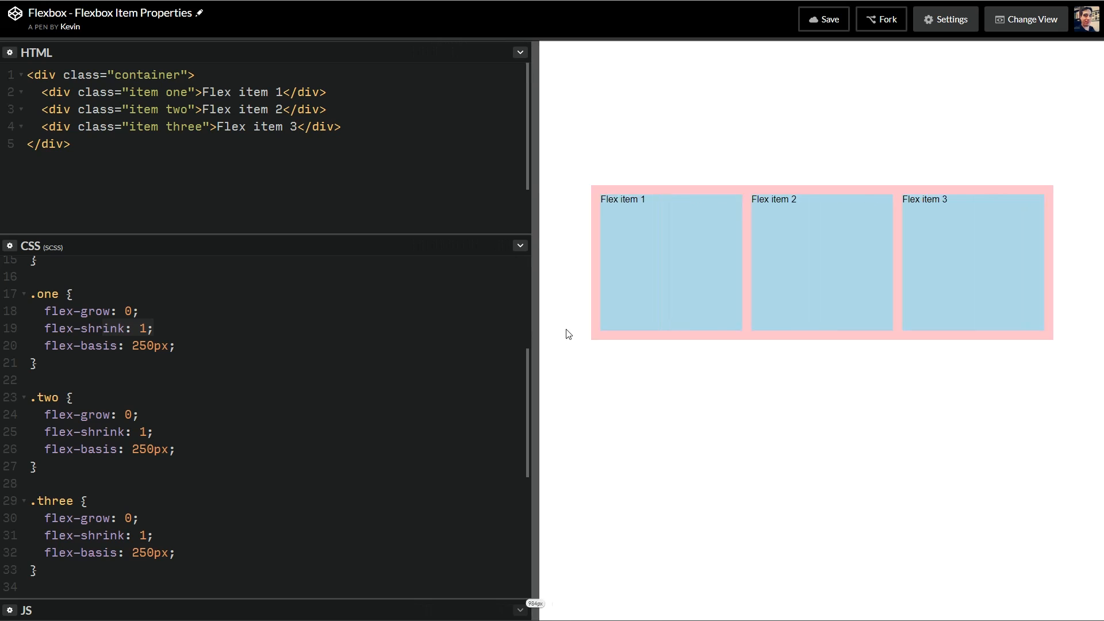
drag(533, 367, 430, 366)
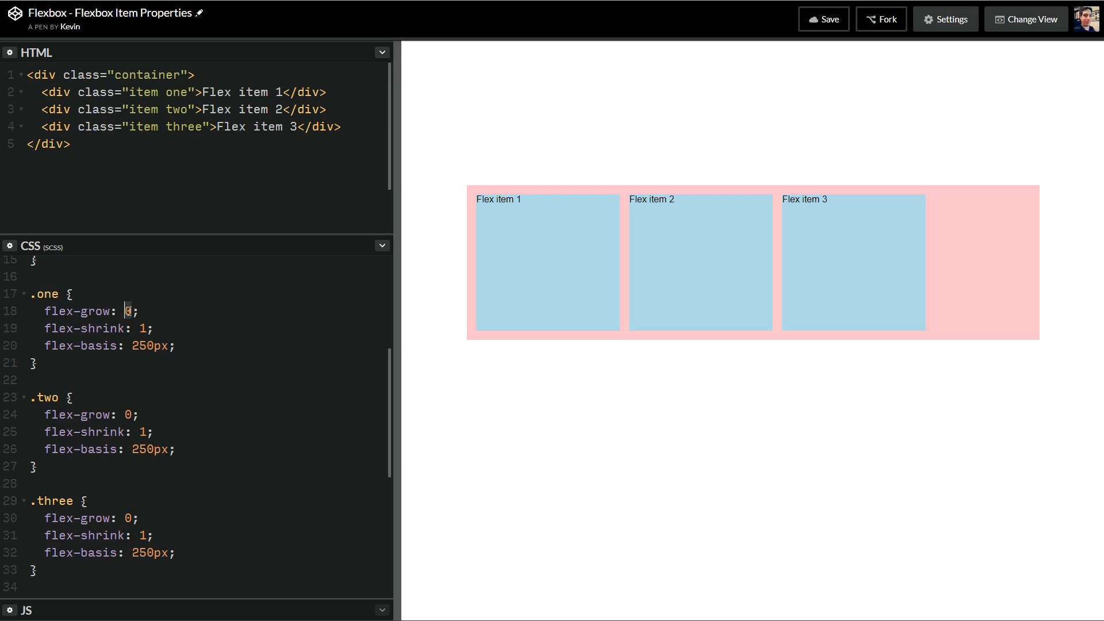
Step: Set flex-grow 1 on .one and .two and resize the preview to watch them fill the spare width
text(1)
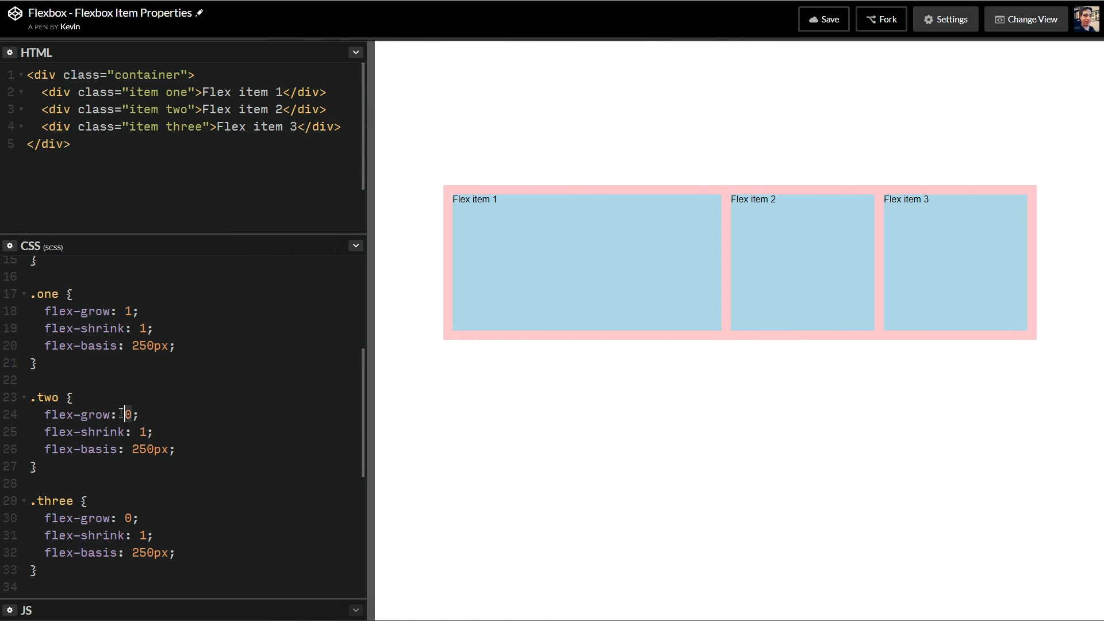
double_click(127, 414)
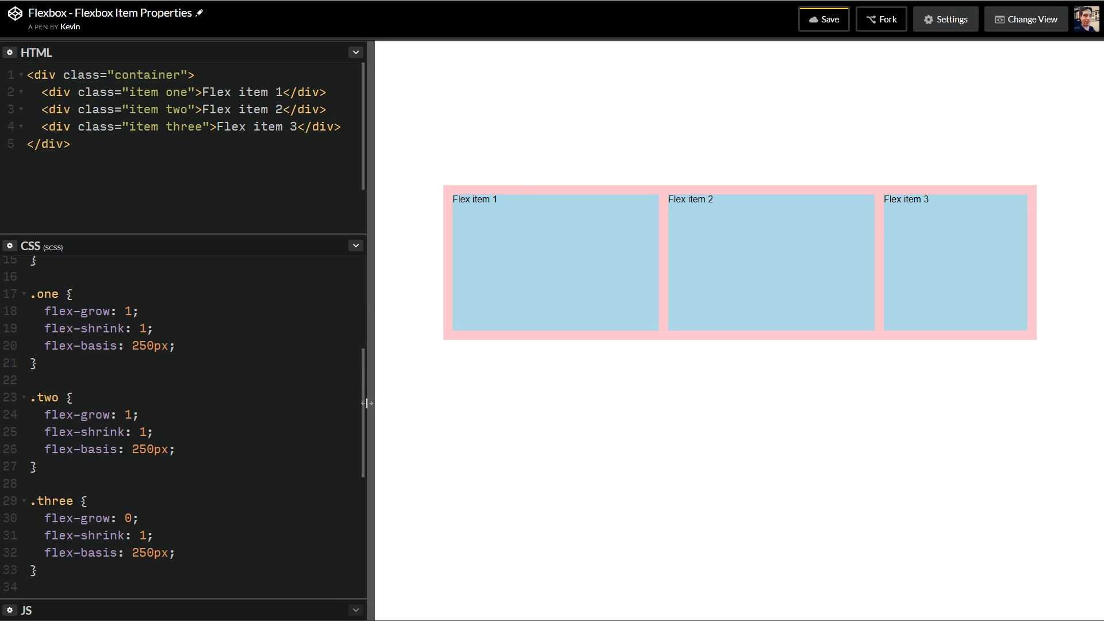
drag(367, 402, 678, 395)
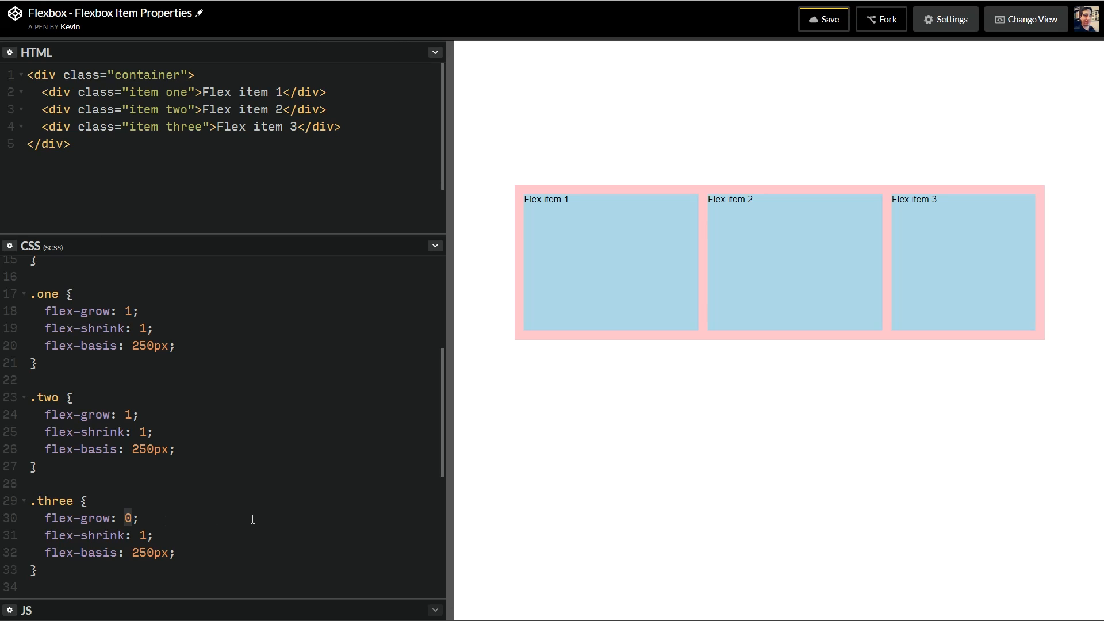
Step: Raise .three's flex-grow to 2 then 3 and resize the preview to see item 3 grow widest
text(2)
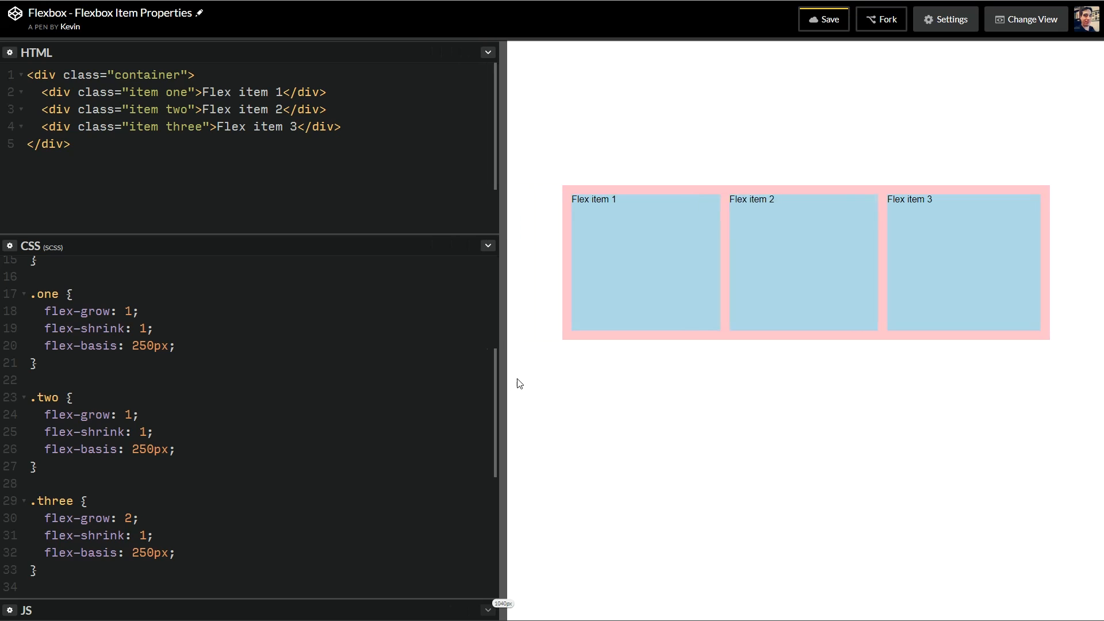
drag(499, 380, 541, 378)
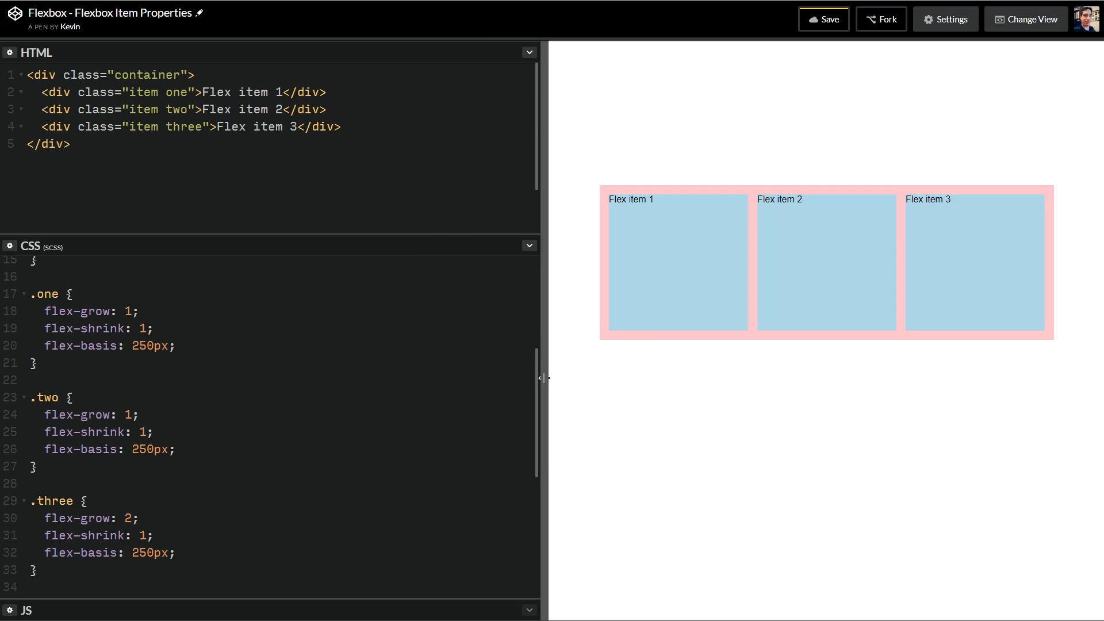
drag(543, 377, 618, 377)
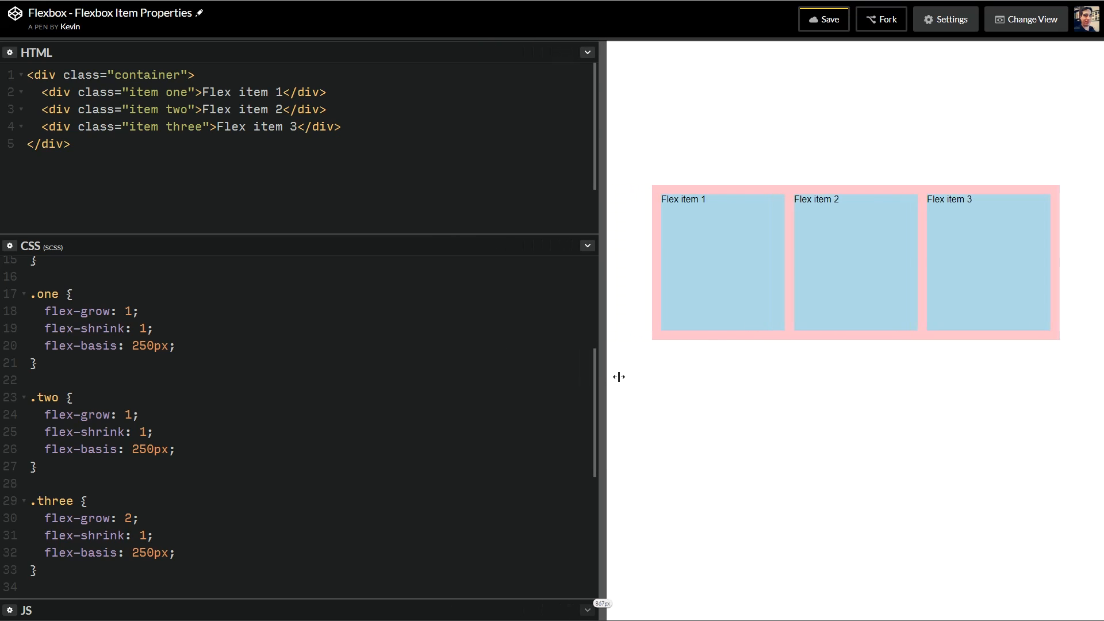
drag(619, 377, 719, 382)
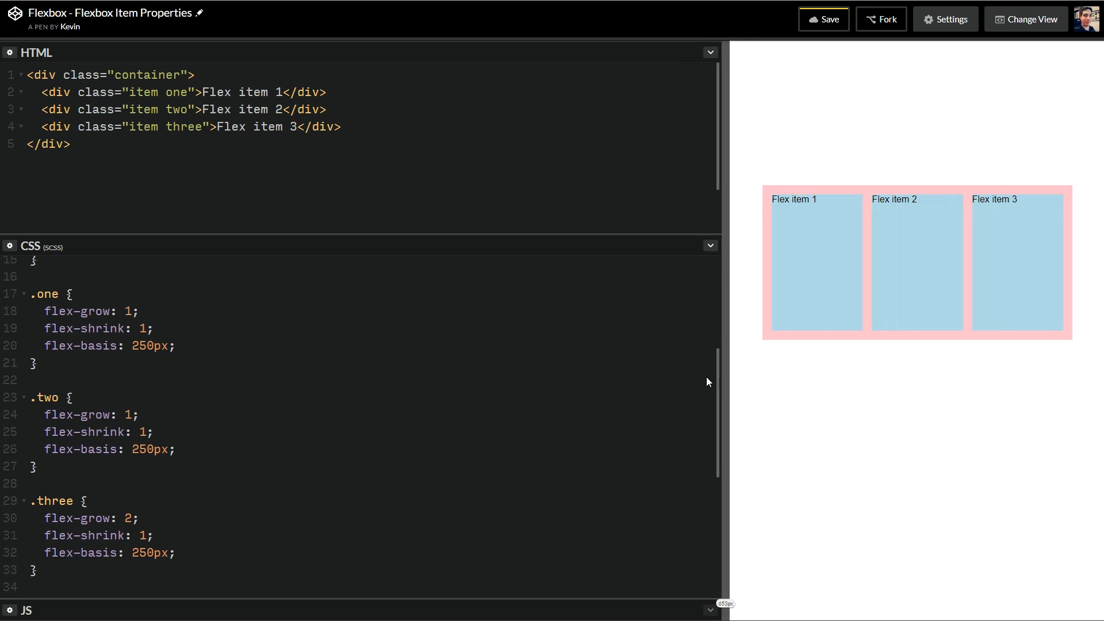
drag(718, 382, 548, 384)
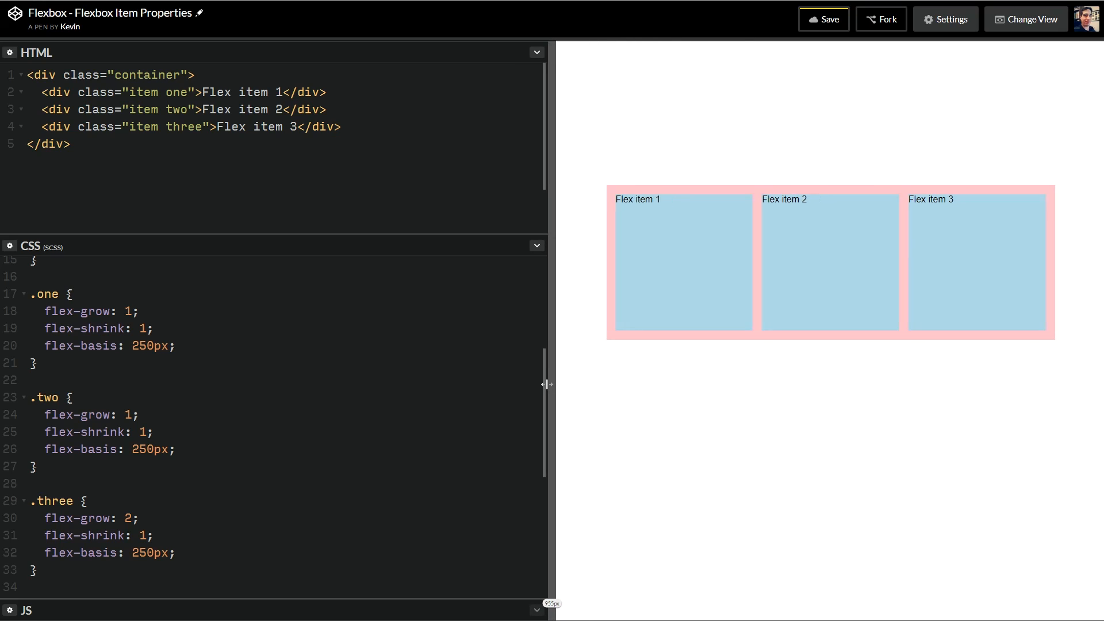
drag(548, 384, 296, 394)
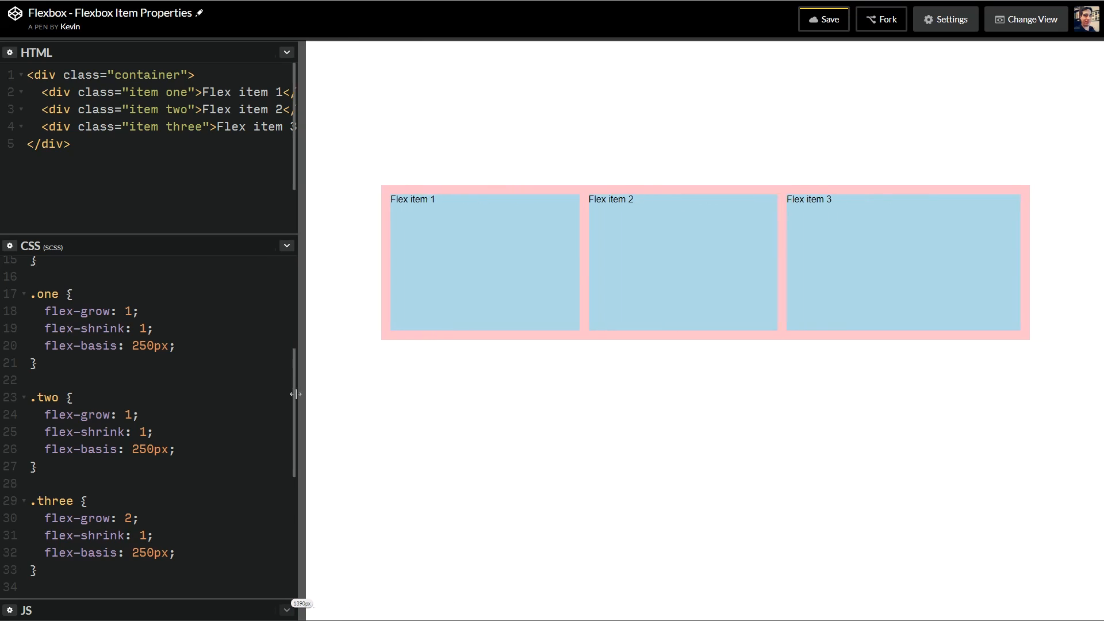
drag(295, 394, 196, 393)
text(3)
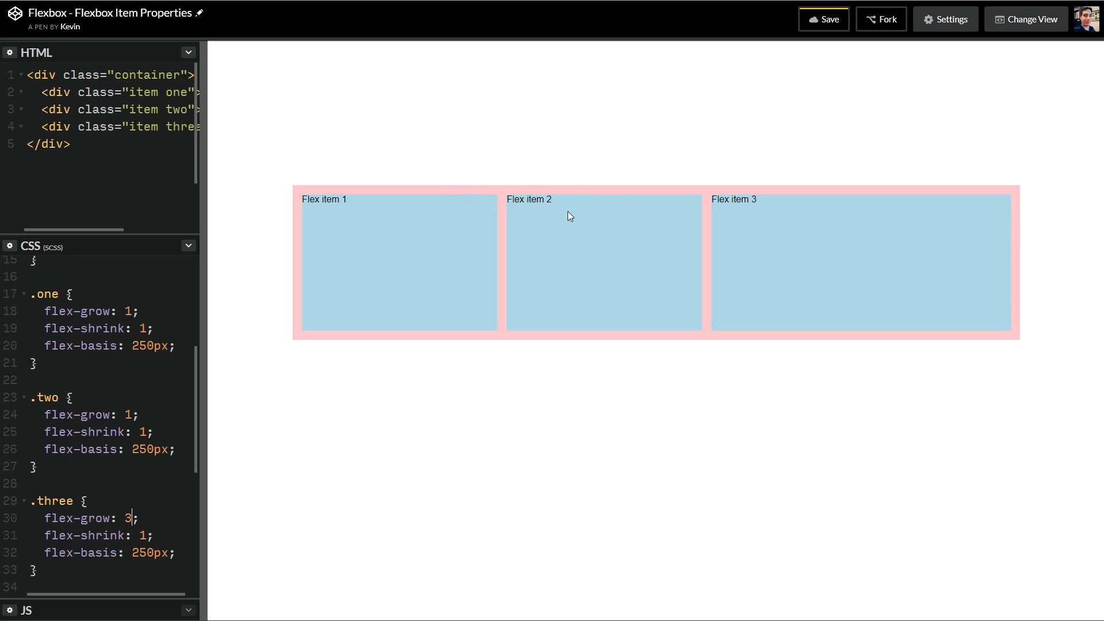
mouse_move(978, 227)
text(3)
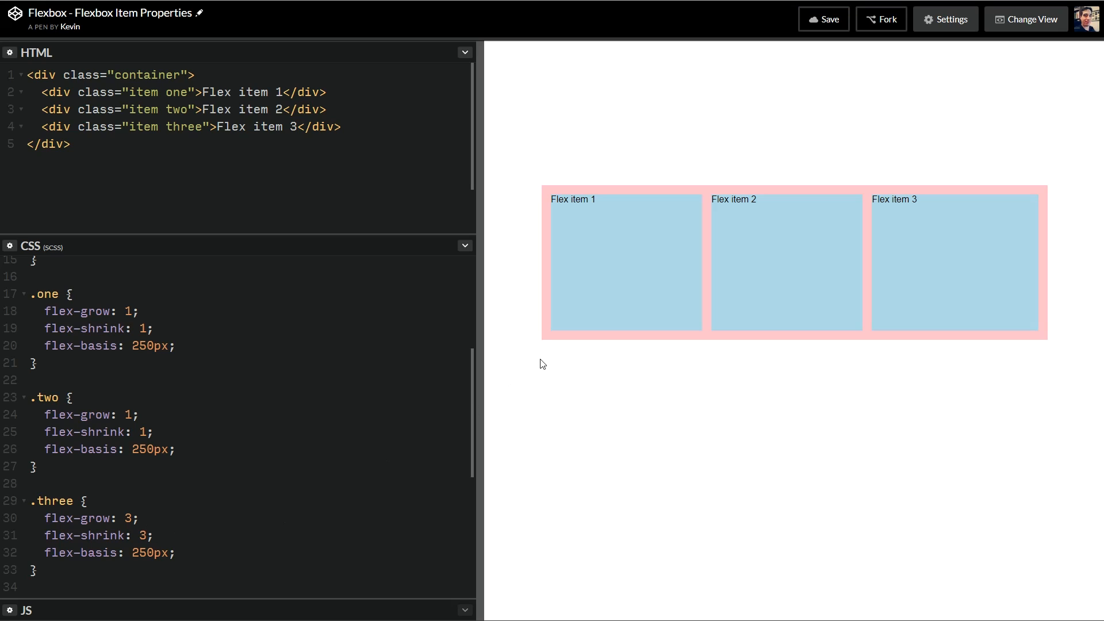
mouse_move(247, 486)
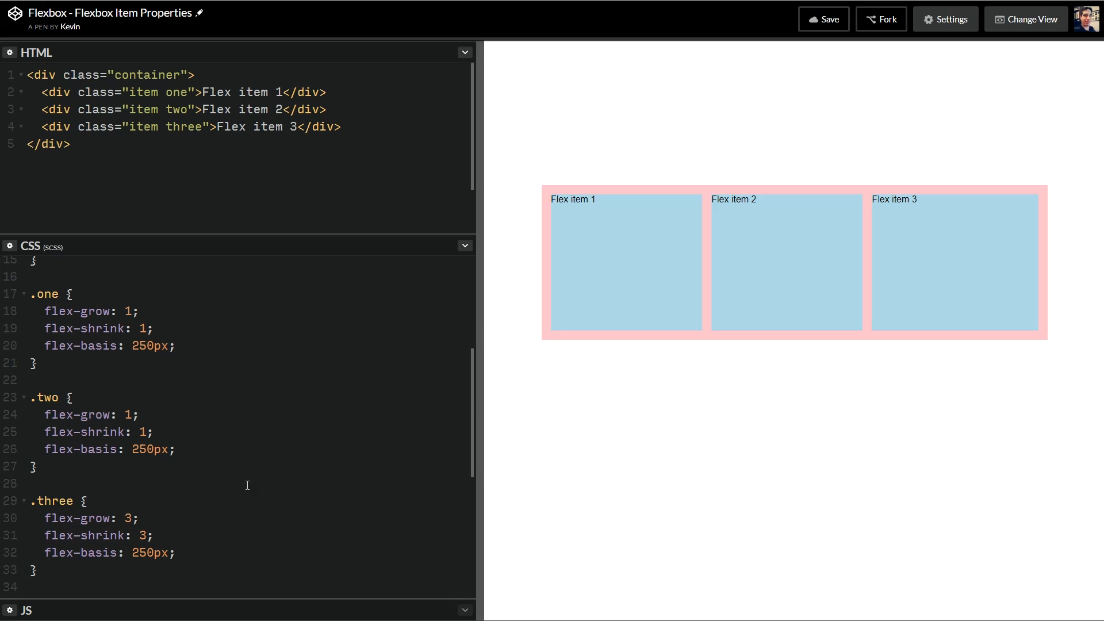
Step: With flex-shrink: 3 on .three, narrow the preview so Flex item 3 shrinks the most
drag(476, 414, 542, 413)
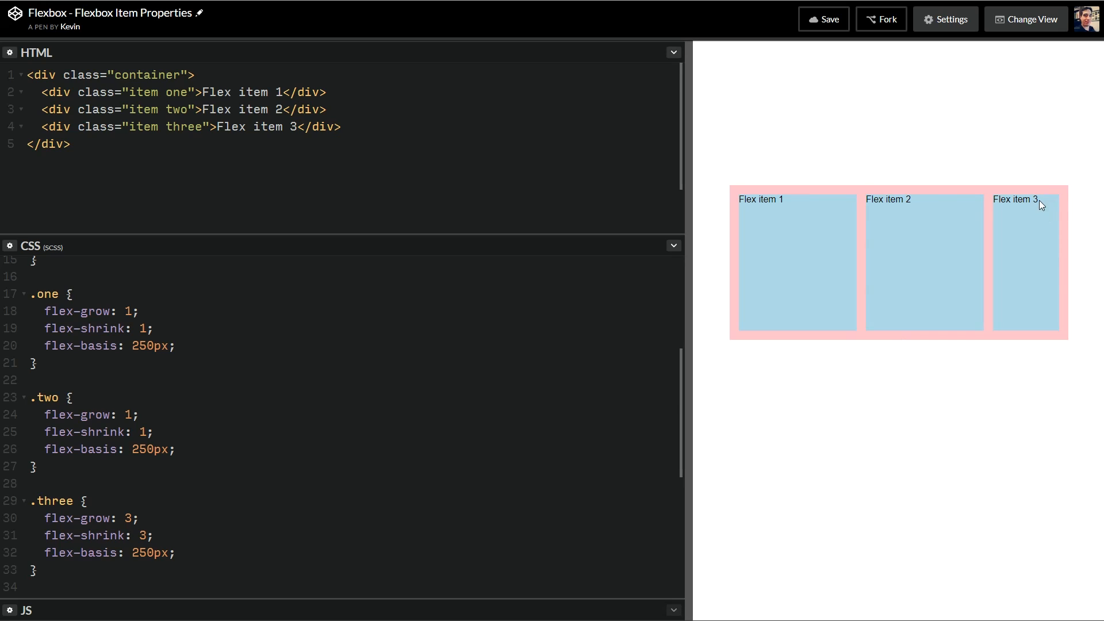
mouse_move(797, 274)
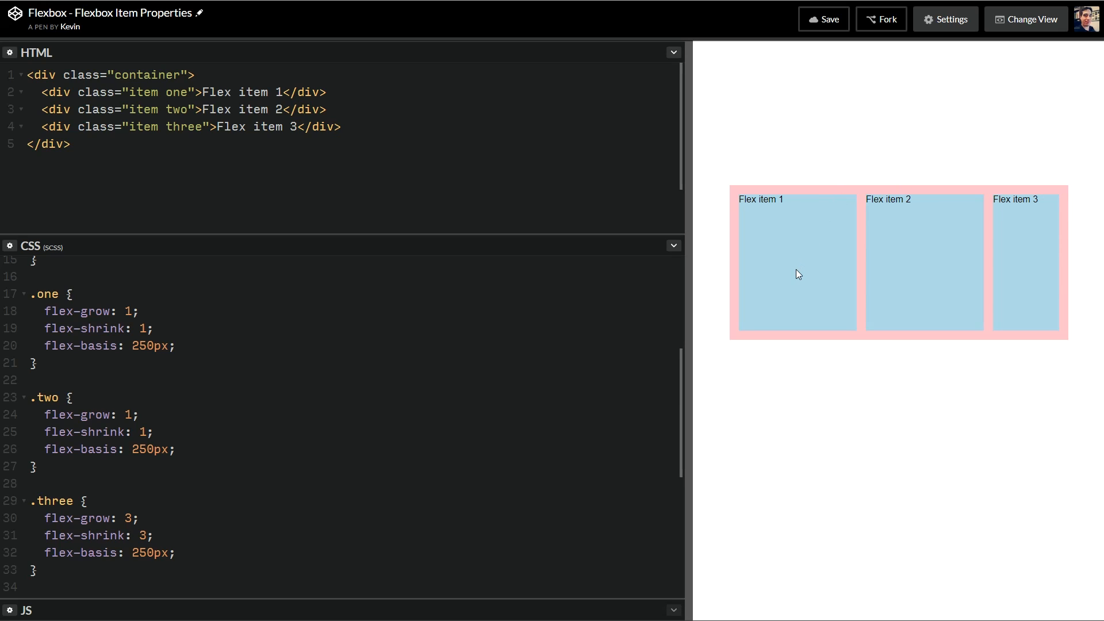
drag(684, 328, 502, 328)
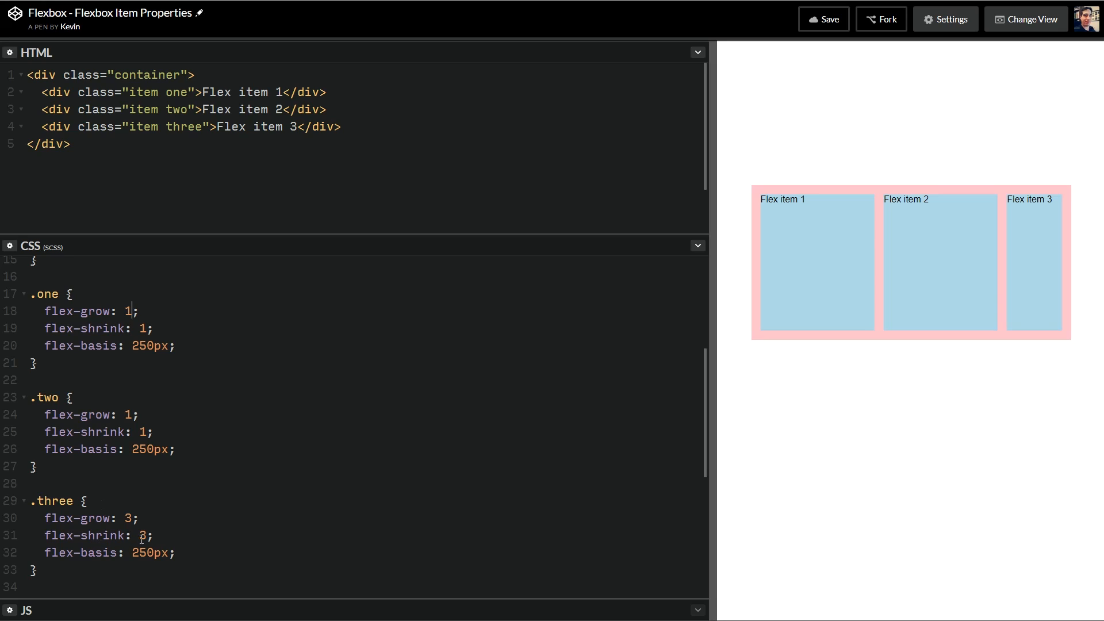
Step: Reset .three's flex-shrink to 1 and set .two's flex-shrink to 2, comparing in a wider preview
text(1)
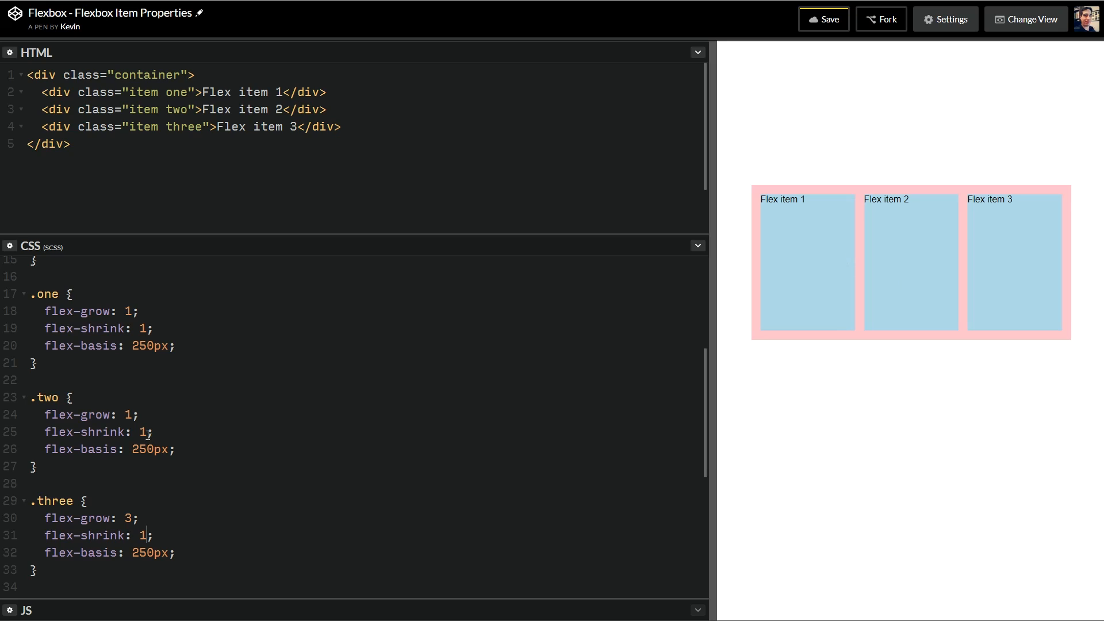
text(2)
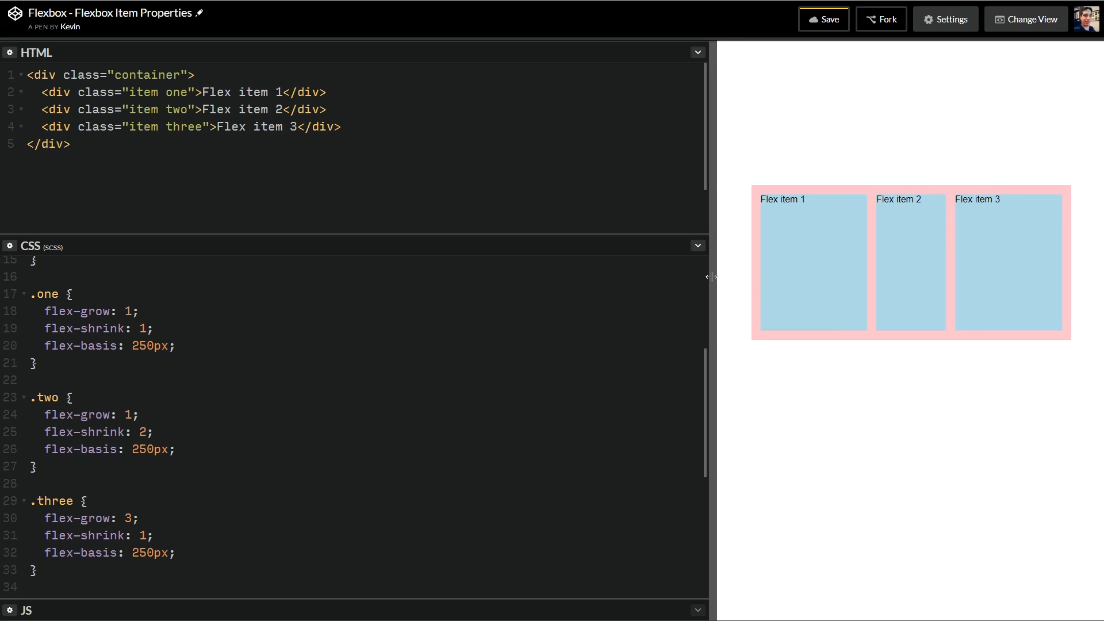
drag(712, 277, 730, 289)
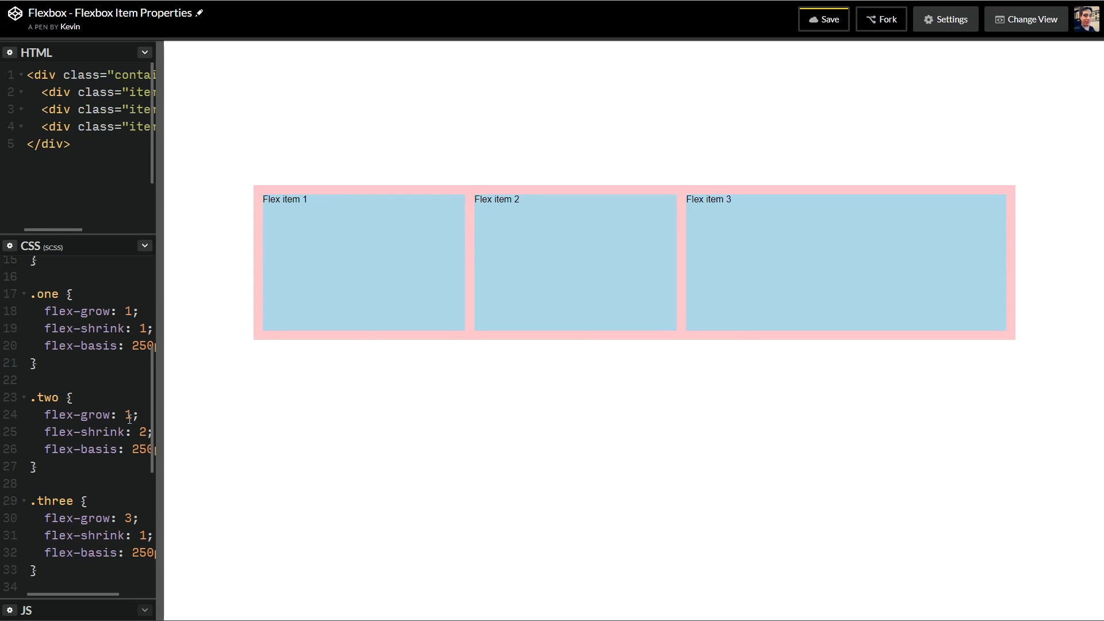
Step: Set .two's flex-grow to 3 and .one's flex-grow to 0, resizing the preview to compare item sizes
text(3)
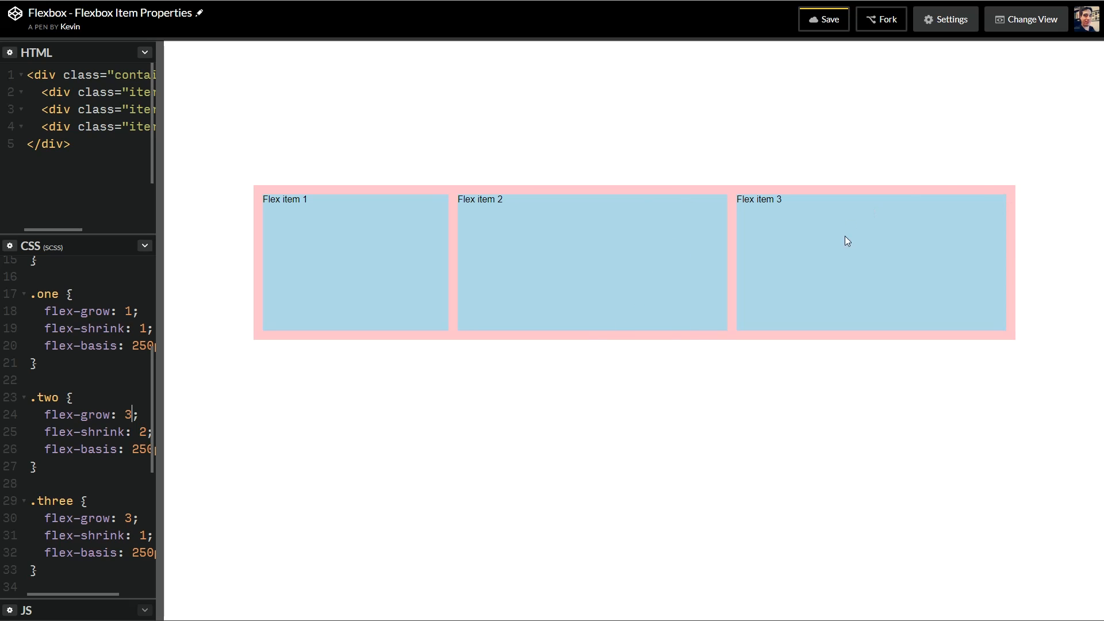
mouse_move(339, 205)
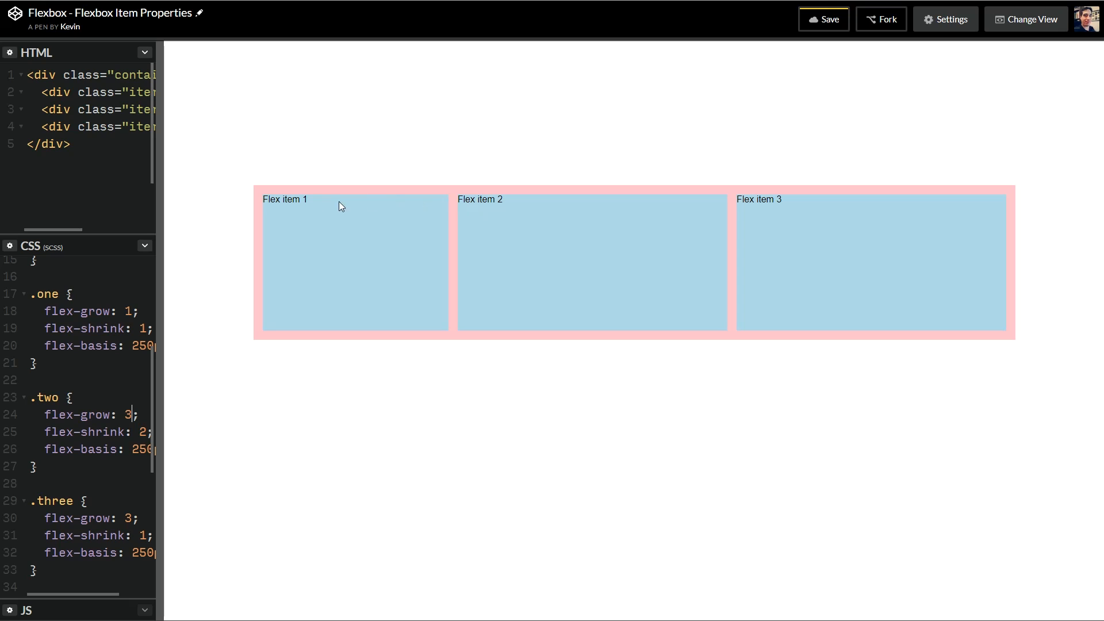
mouse_move(351, 188)
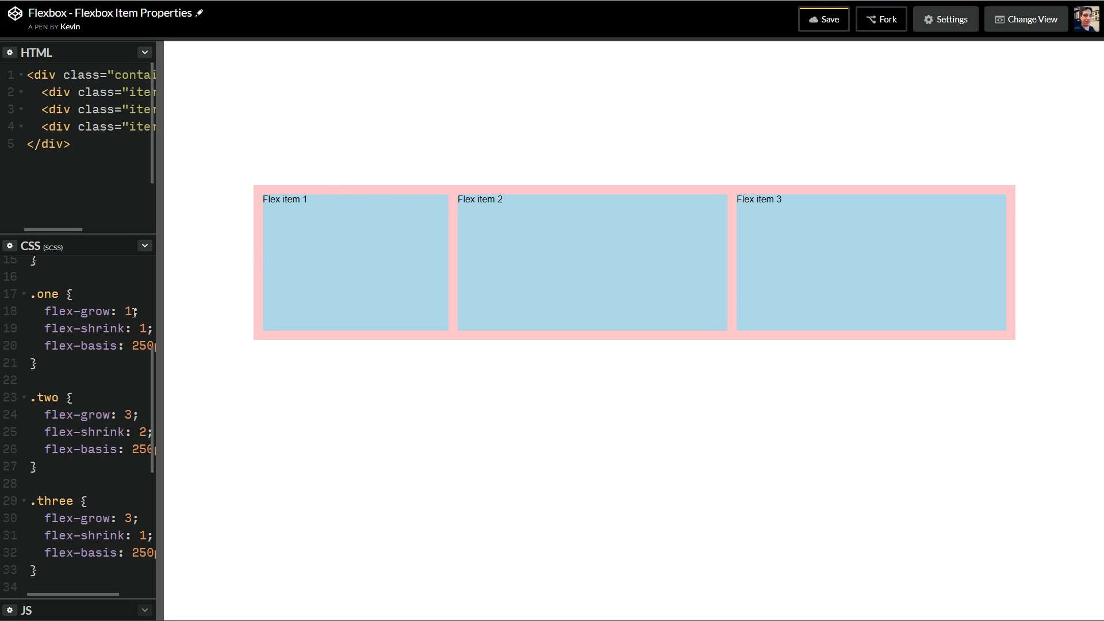
text(0)
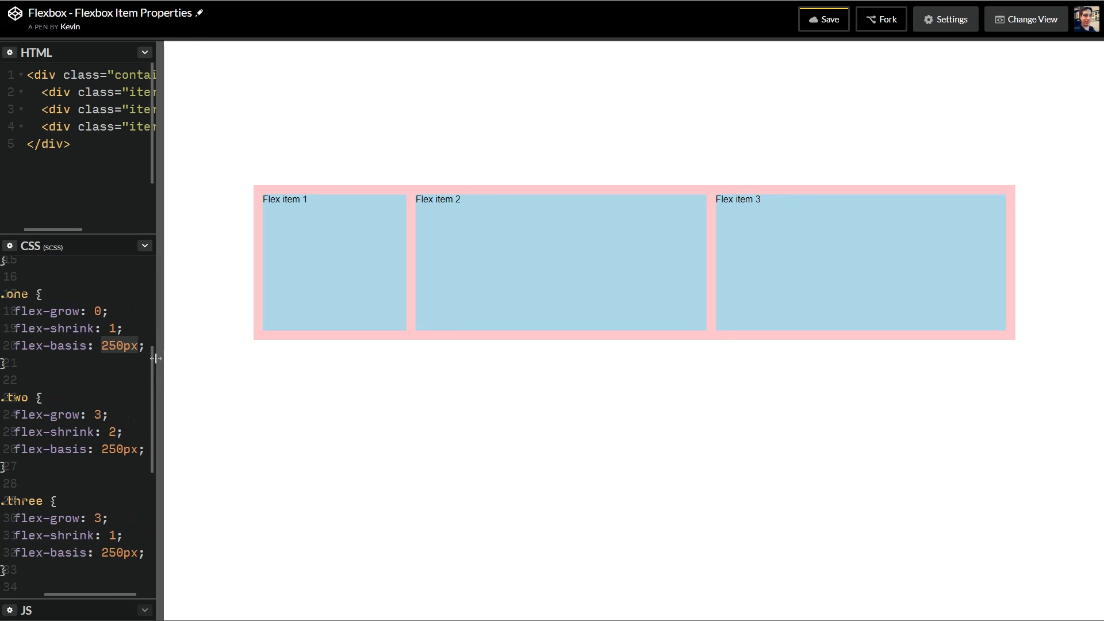
drag(159, 358, 559, 355)
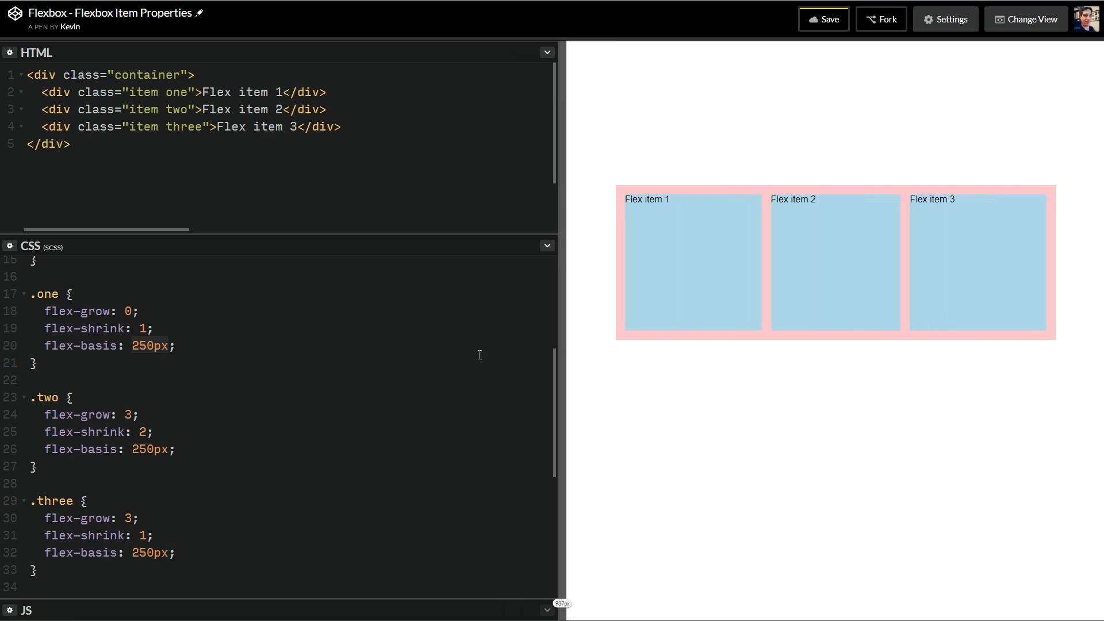
drag(559, 366, 395, 366)
text(flex: ;)
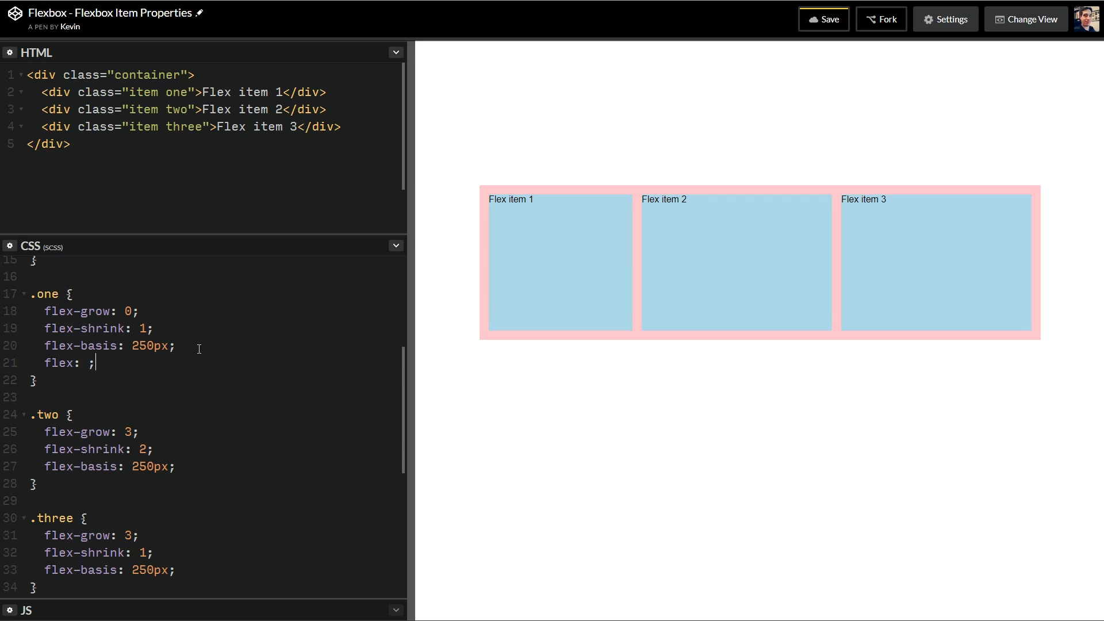
Step: Add the shorthand flex: 3 2 250px beneath the .two rule's flex-basis line
text(0 1 250px)
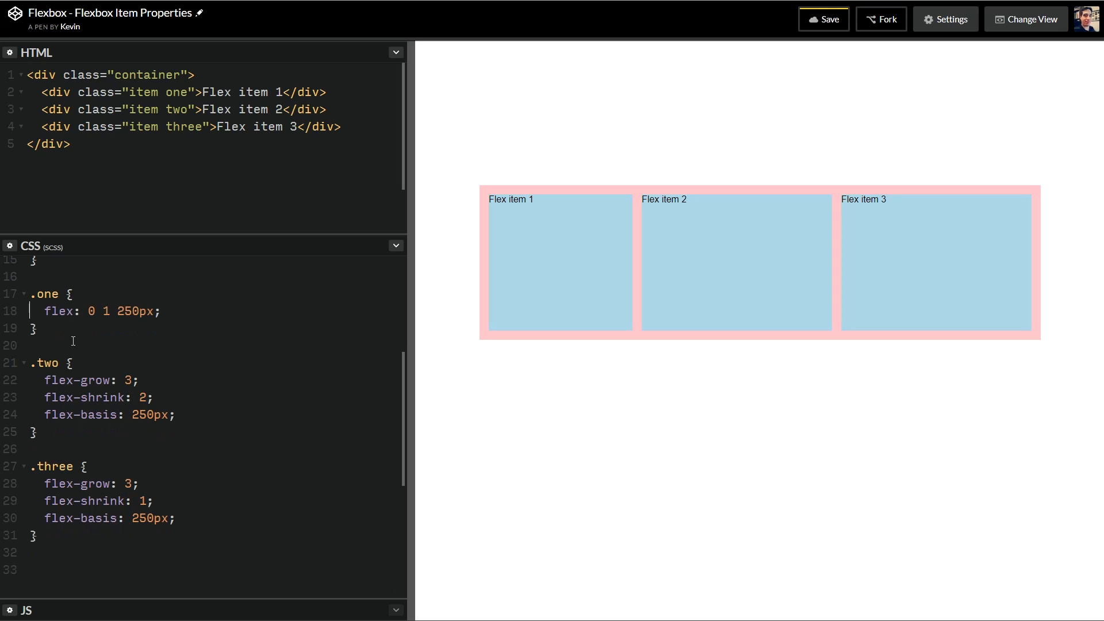
click(176, 414)
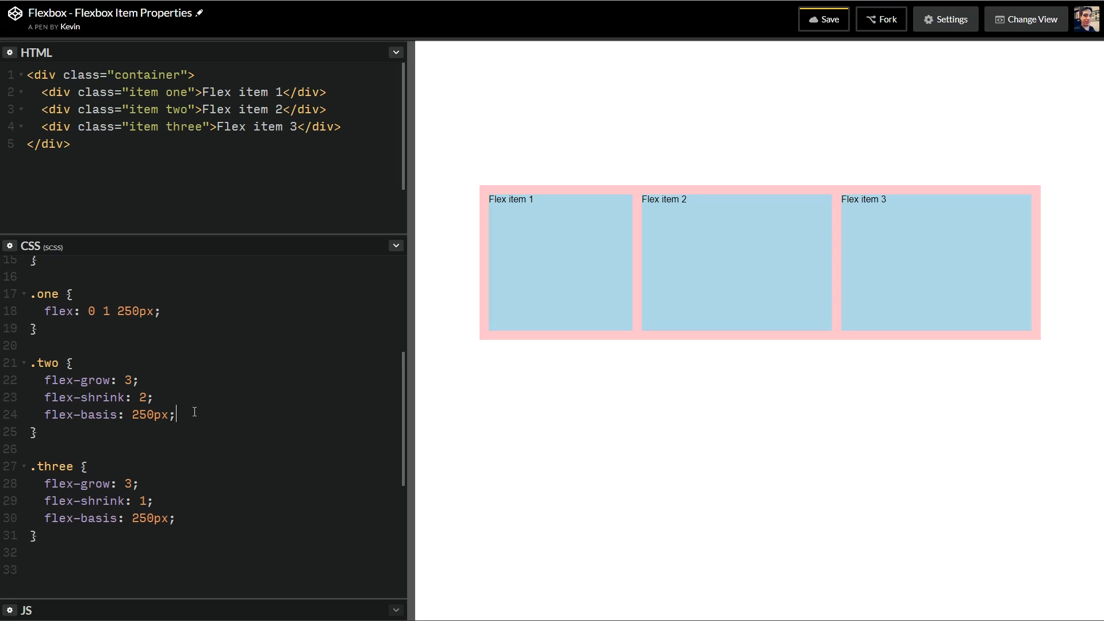
text(flex:)
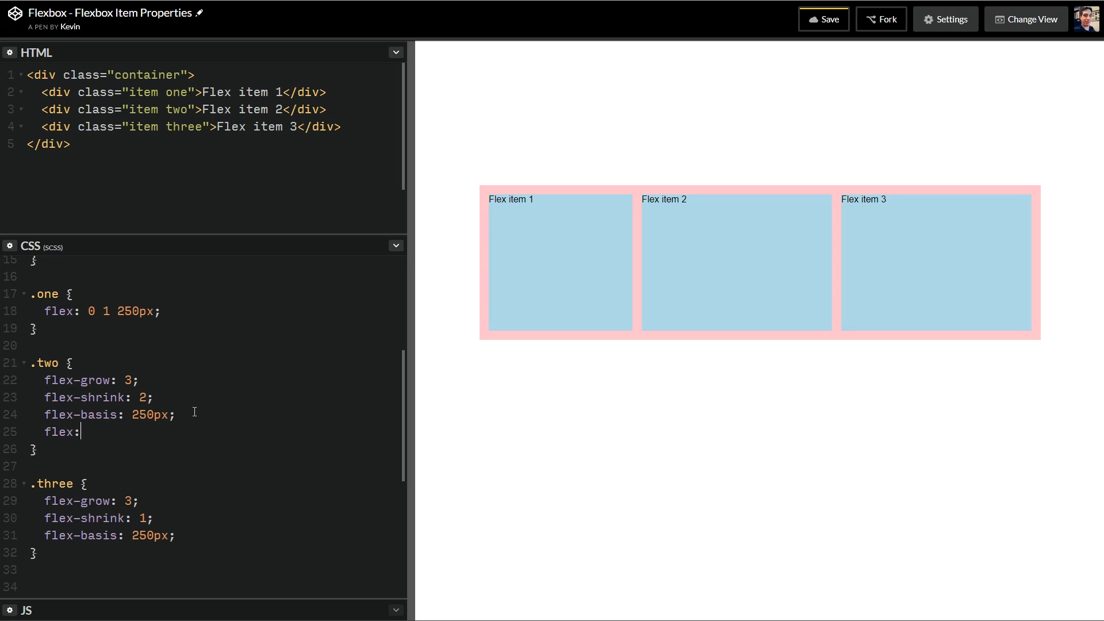
text(3 2)
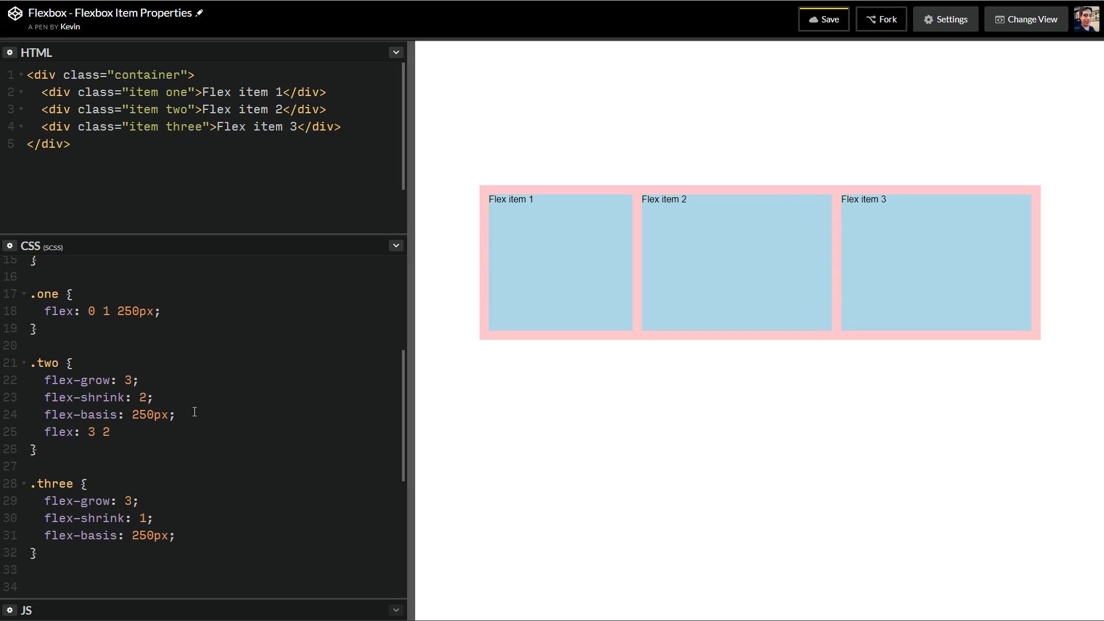
text(250px;)
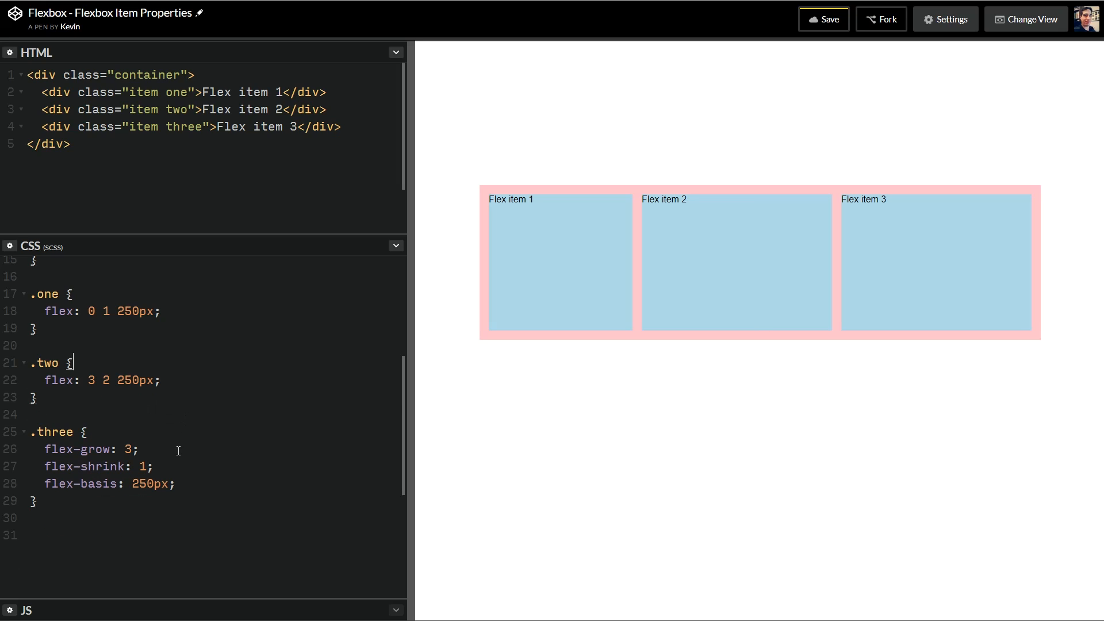
Step: Add the shorthand flex: 3 1 250px to the .three rule
text(fle)
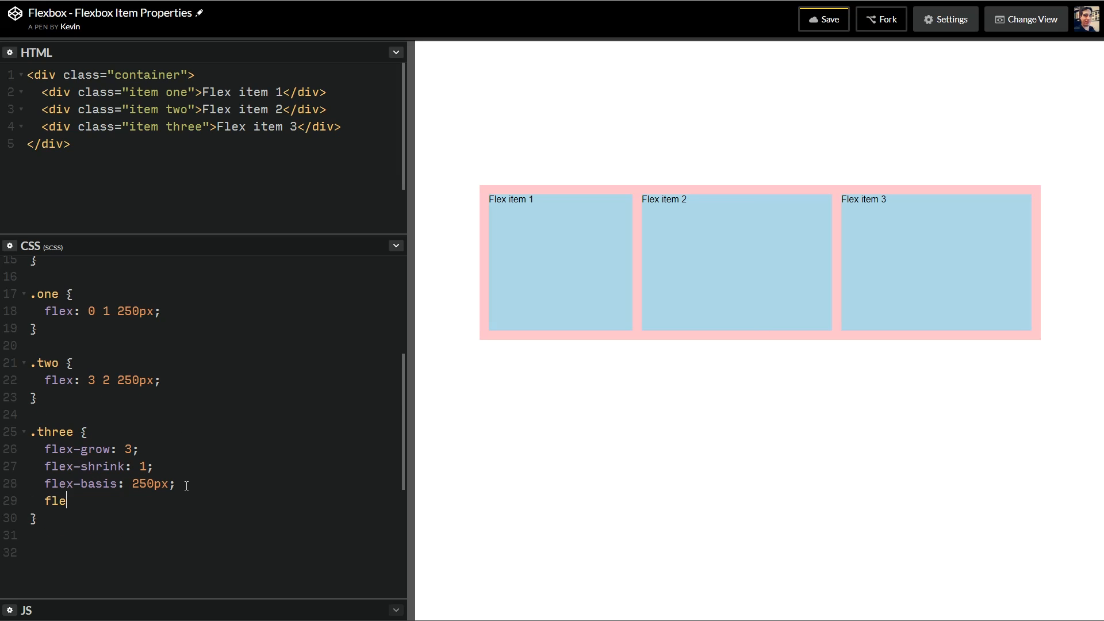
text(x: 3 1)
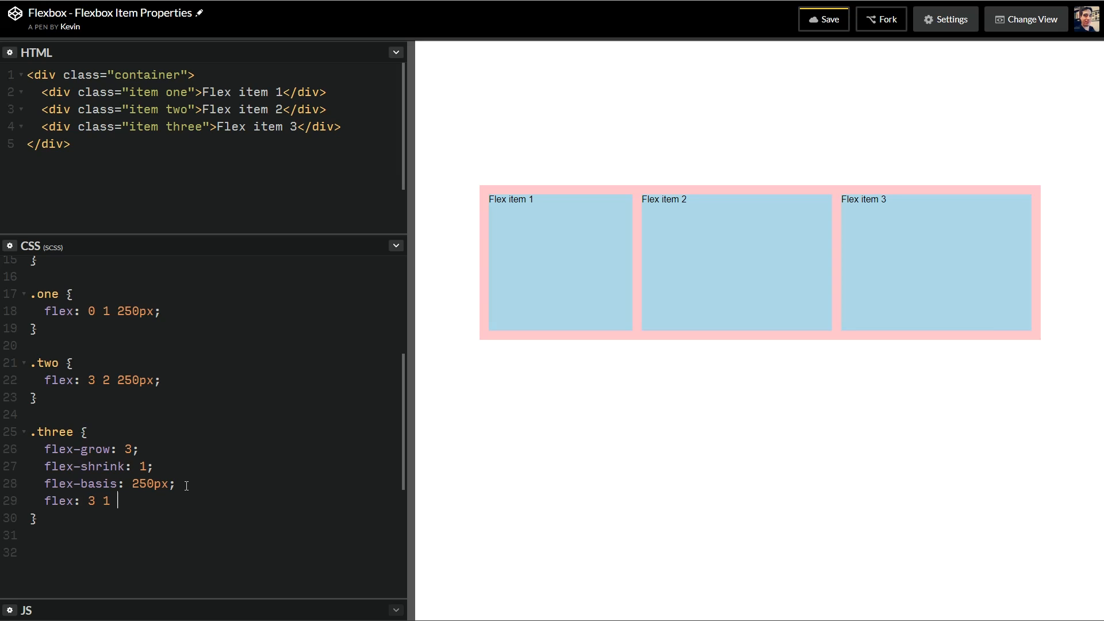
text(250px;)
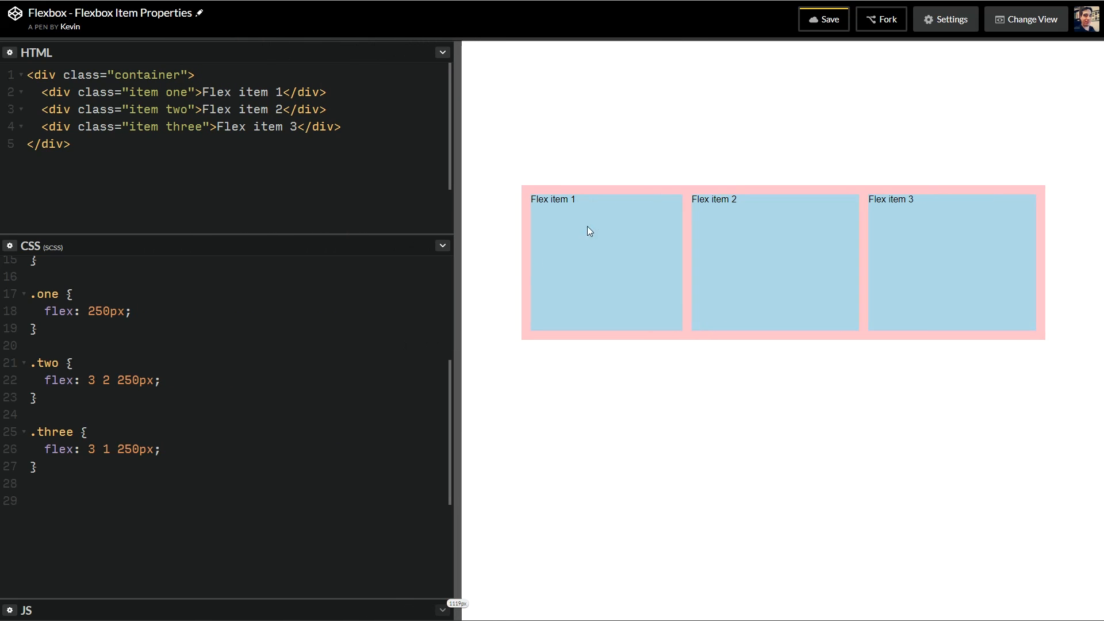
Step: Give .two and .three flex: 1 2 250px and resize the preview to watch the items shrink
click(95, 380)
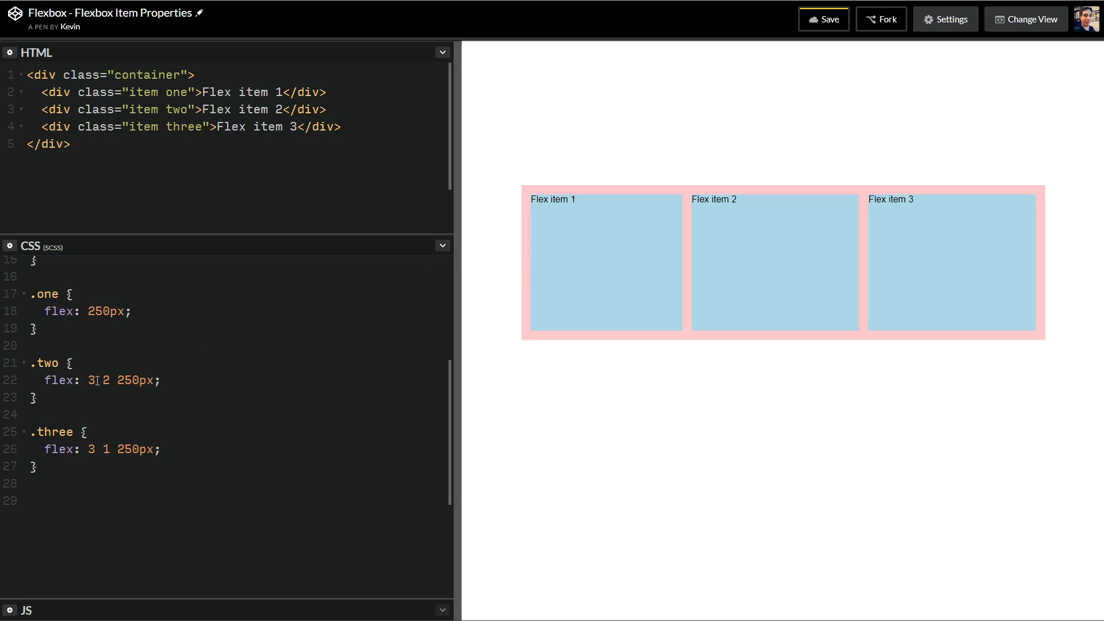
text(1)
click(237, 449)
text(1)
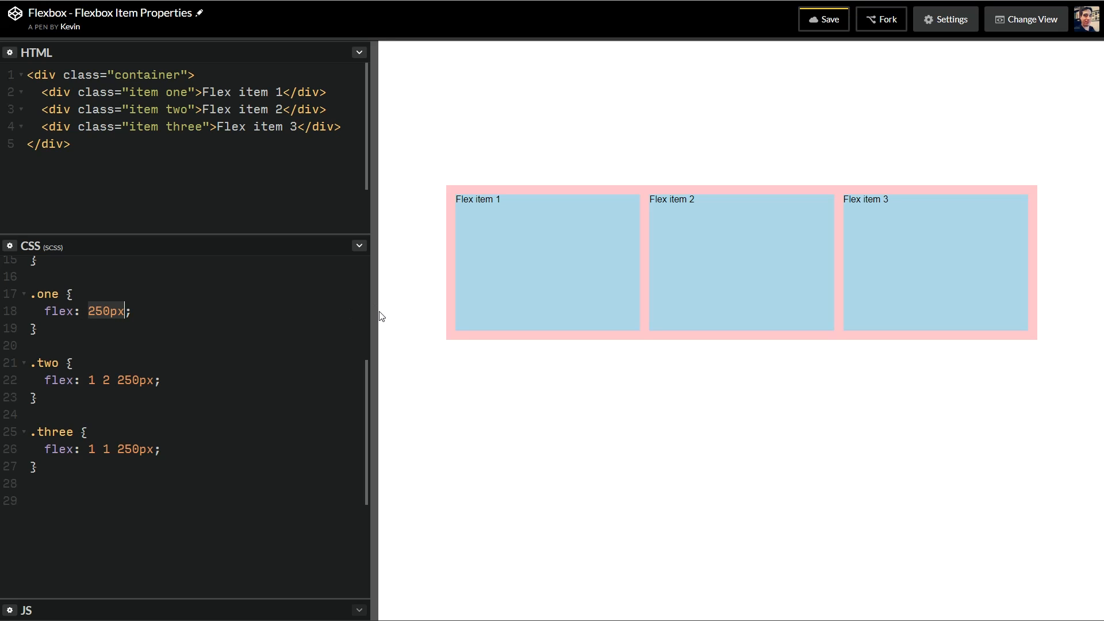
drag(379, 315, 473, 315)
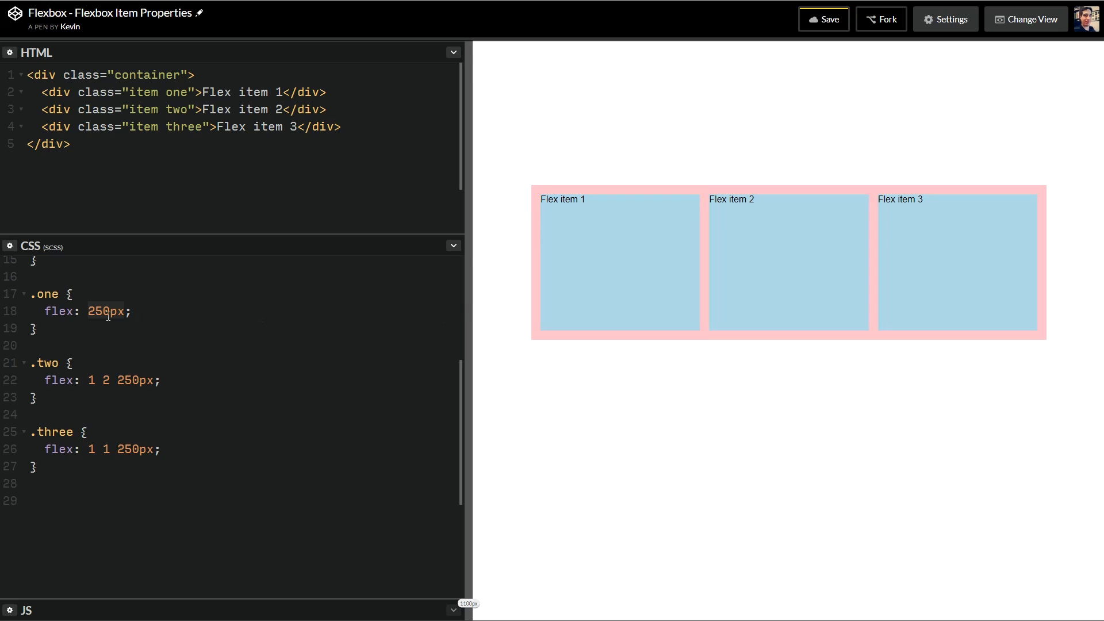
text(1)
text( 2)
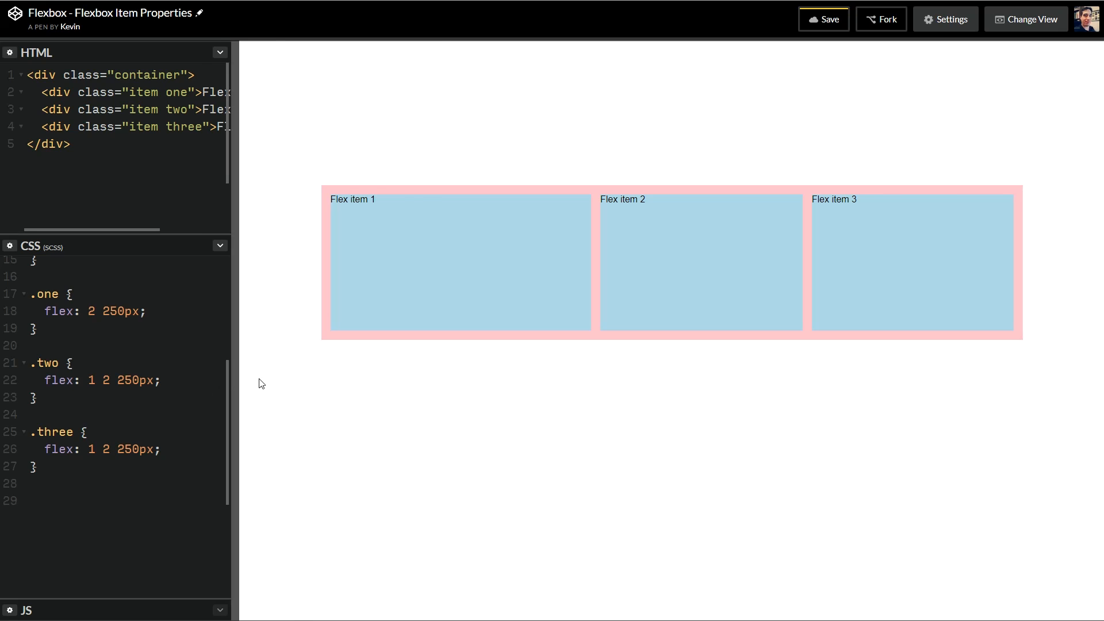
drag(232, 385, 768, 386)
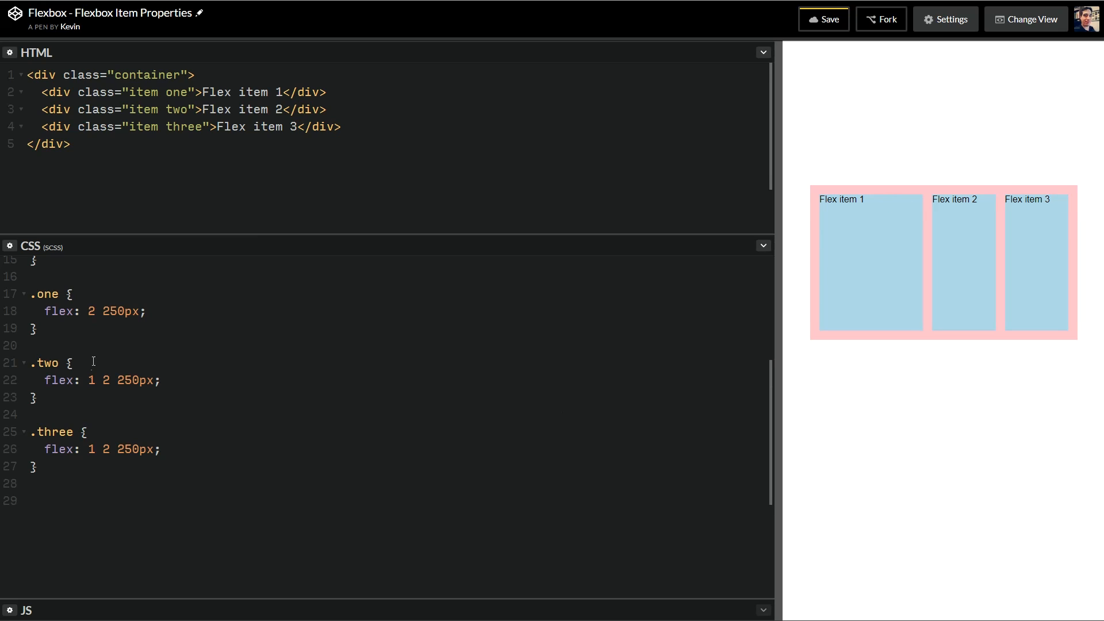
mouse_move(898, 216)
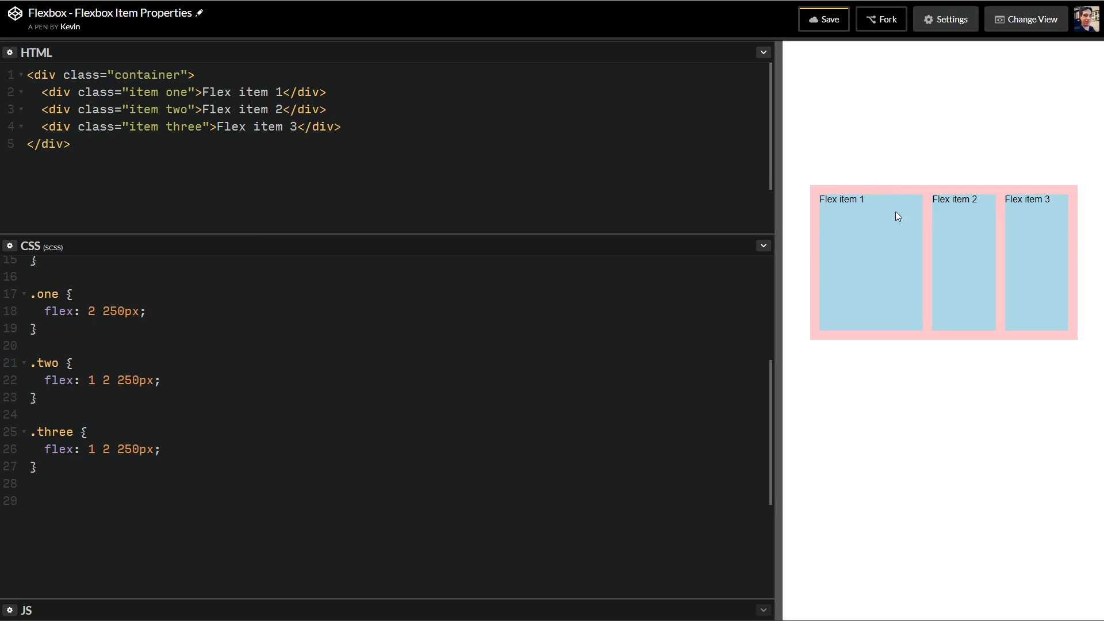
mouse_move(879, 214)
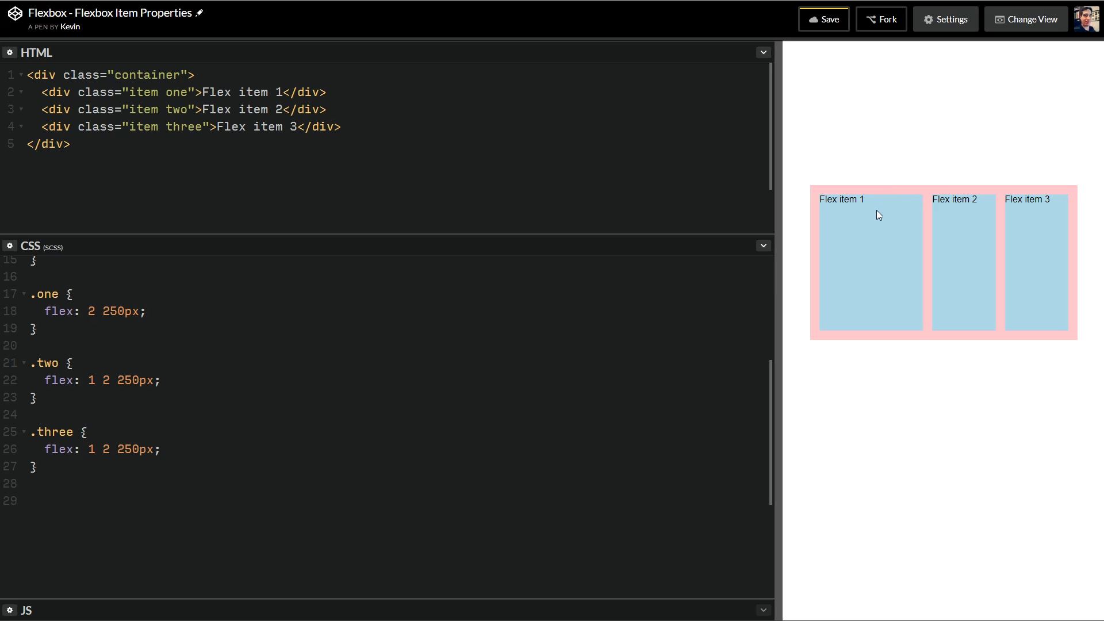
click(85, 311)
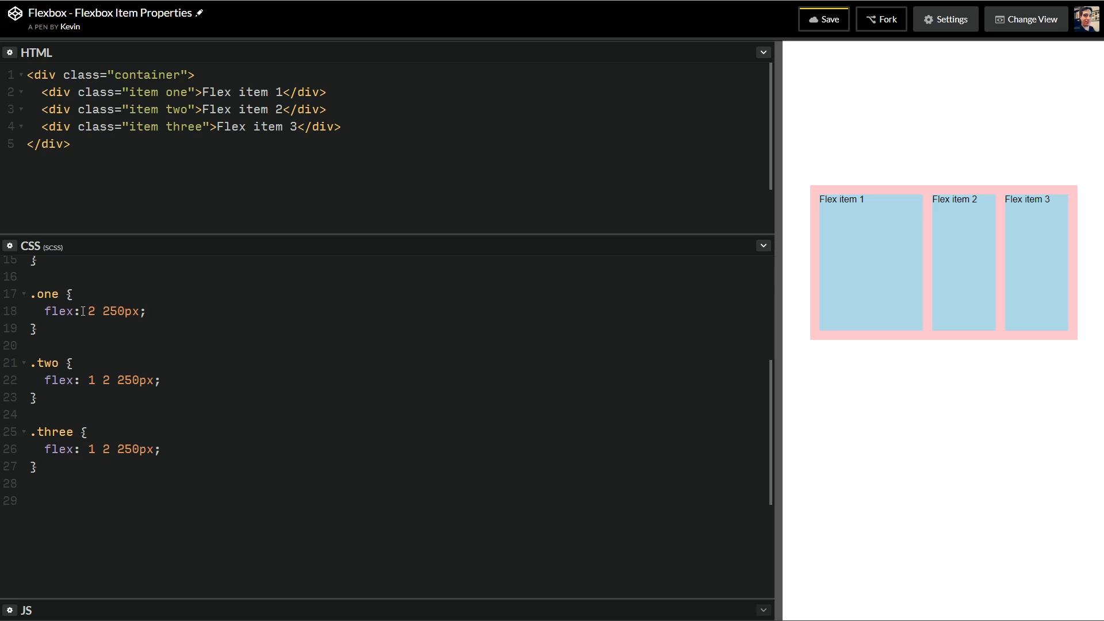
double_click(60, 311)
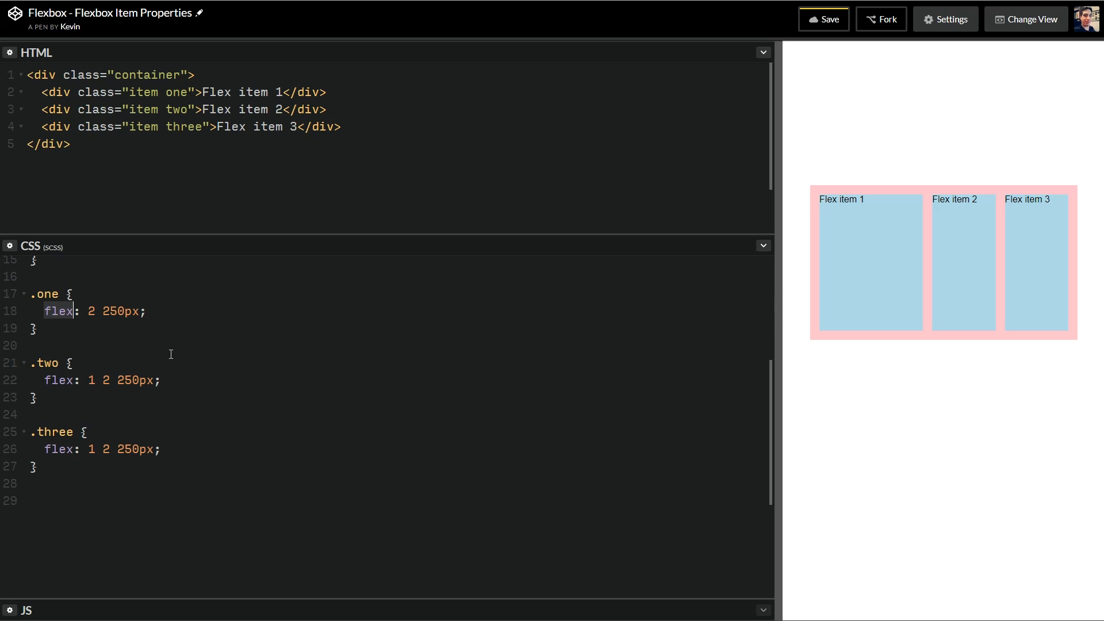
mouse_move(139, 318)
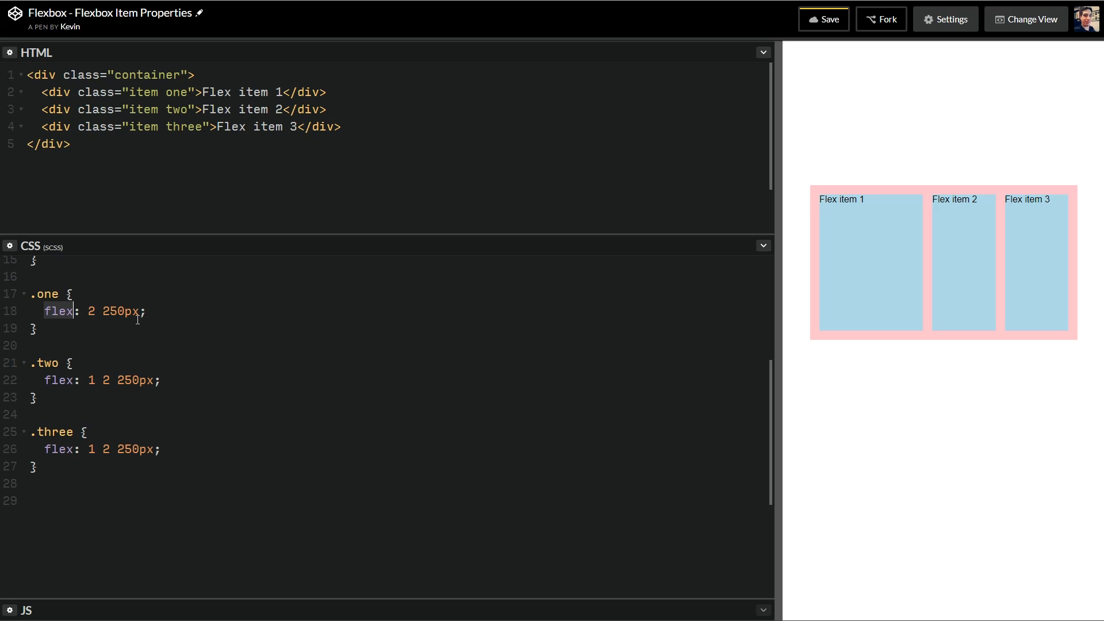
mouse_move(817, 316)
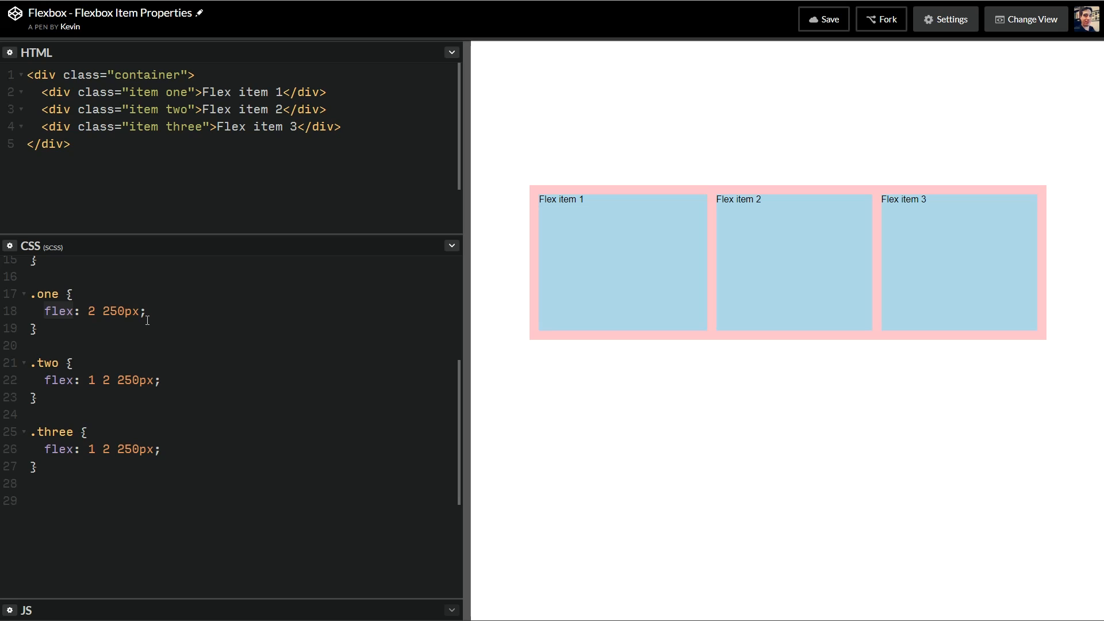
mouse_move(210, 323)
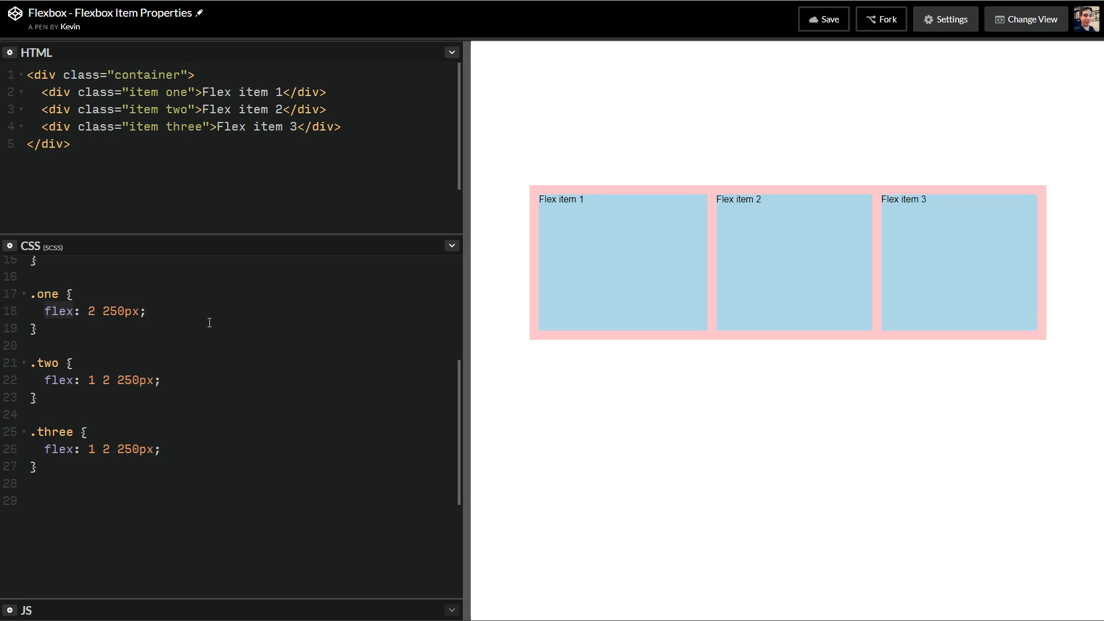
mouse_move(261, 329)
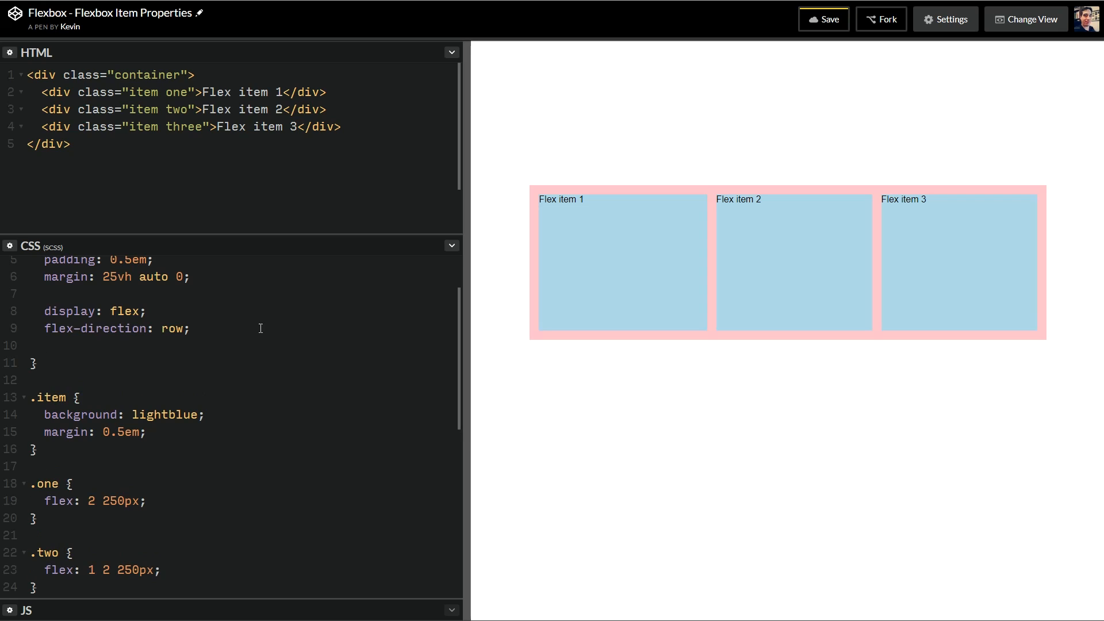
Step: Add 'align-items: flex-start;' to the .container rule after flex-direction
text(align-items)
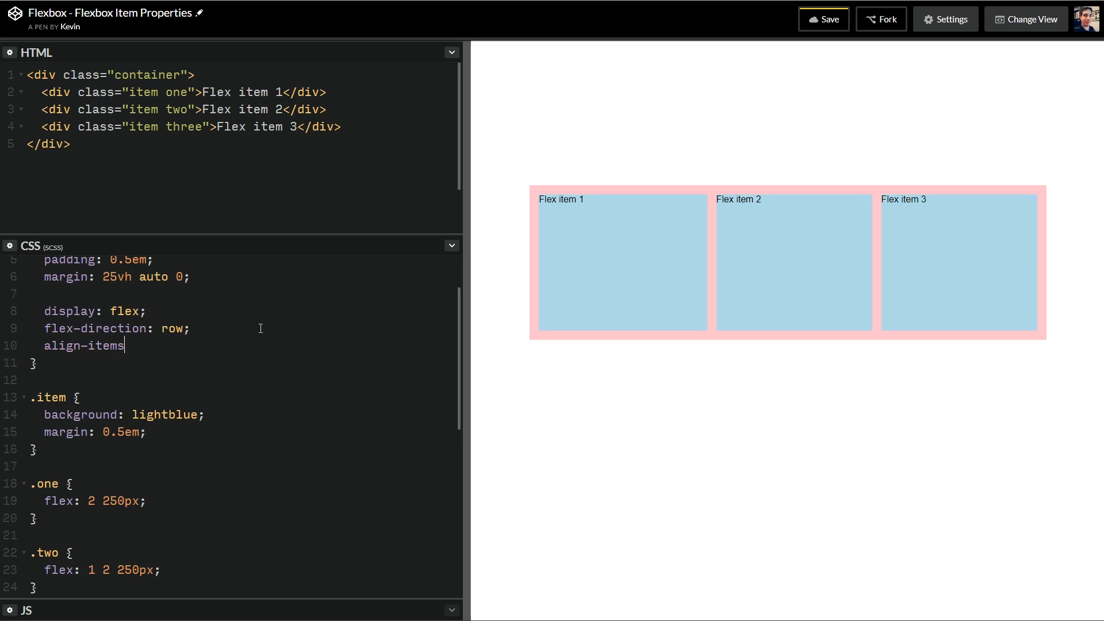
text(: felx)
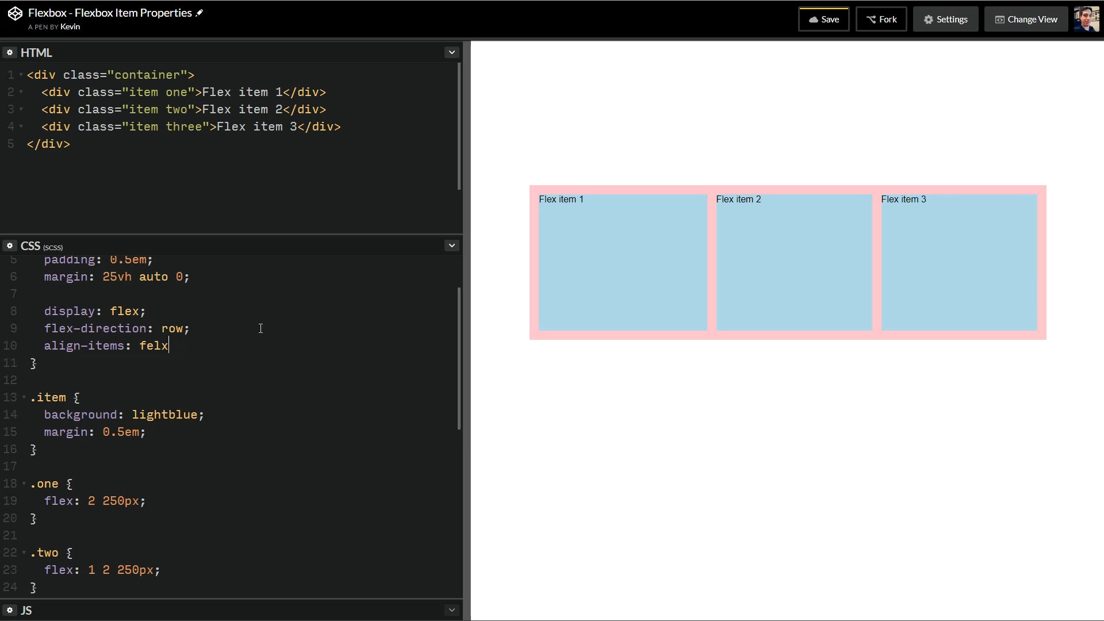
text(flex-sta)
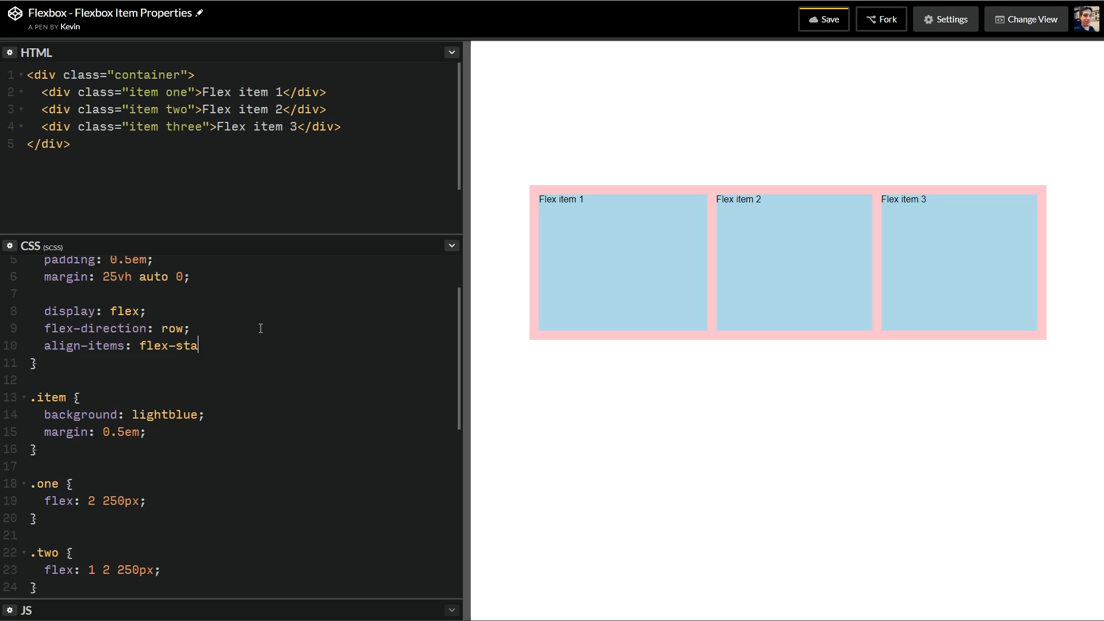
text(rt;)
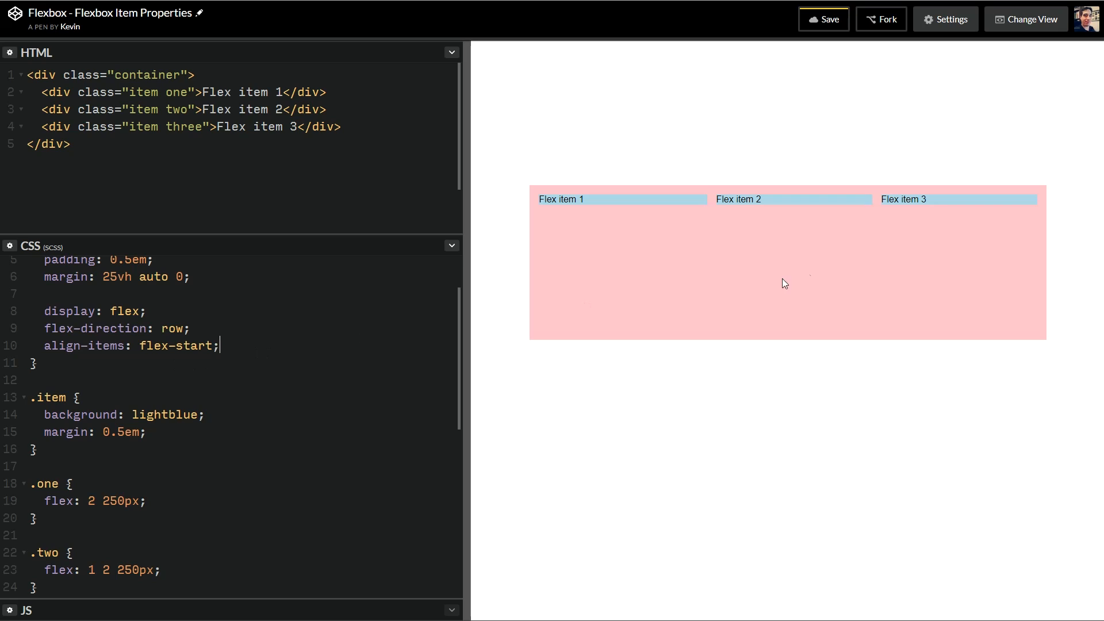
mouse_move(824, 218)
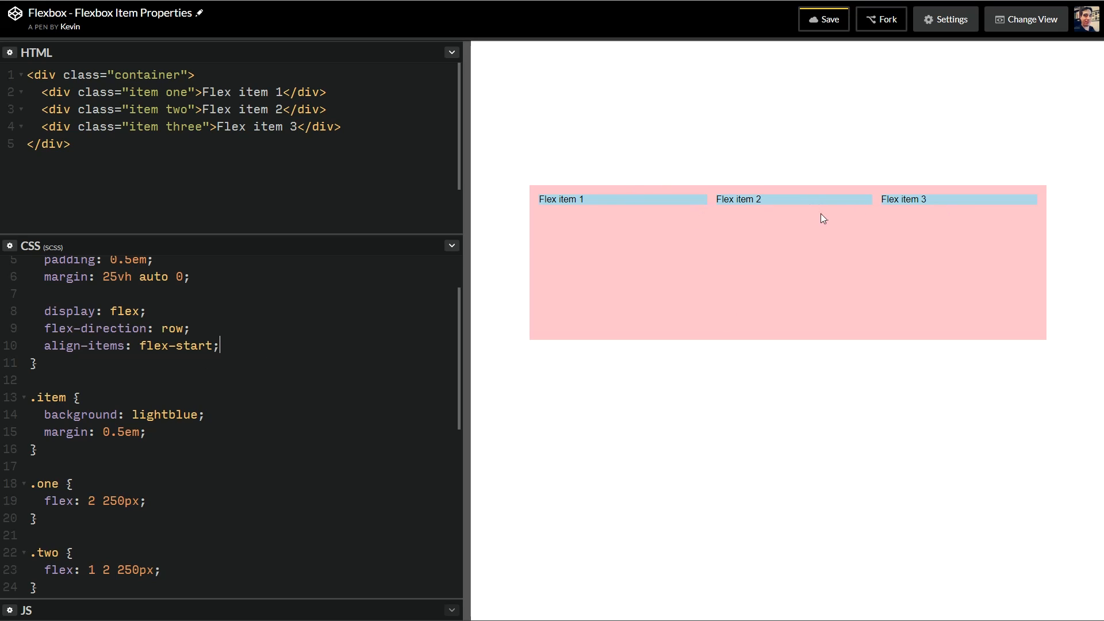
mouse_move(268, 387)
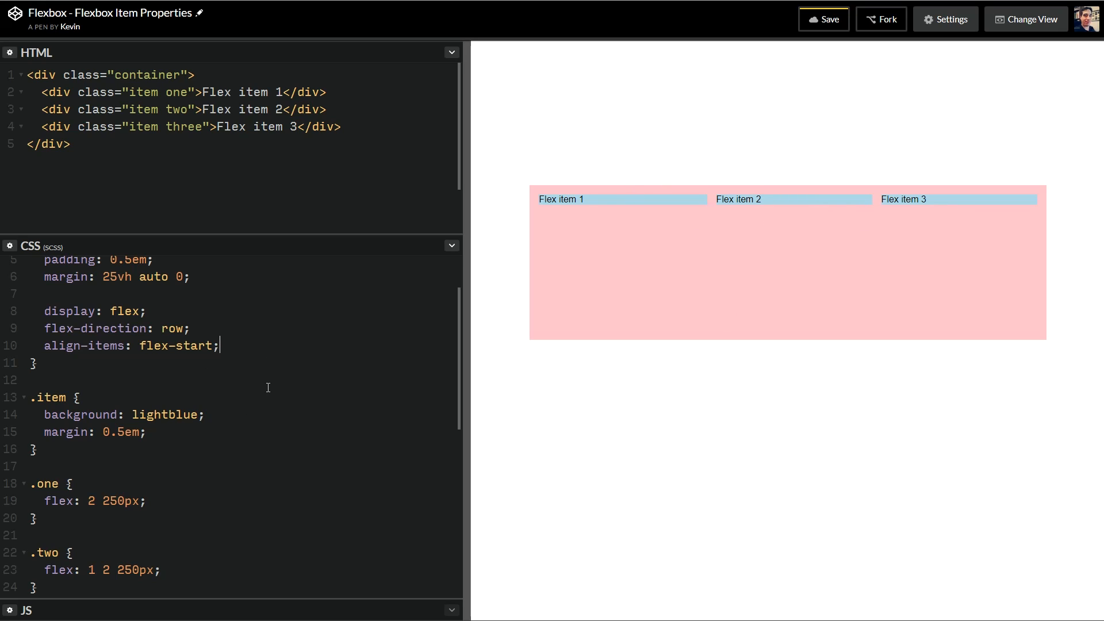
mouse_move(680, 386)
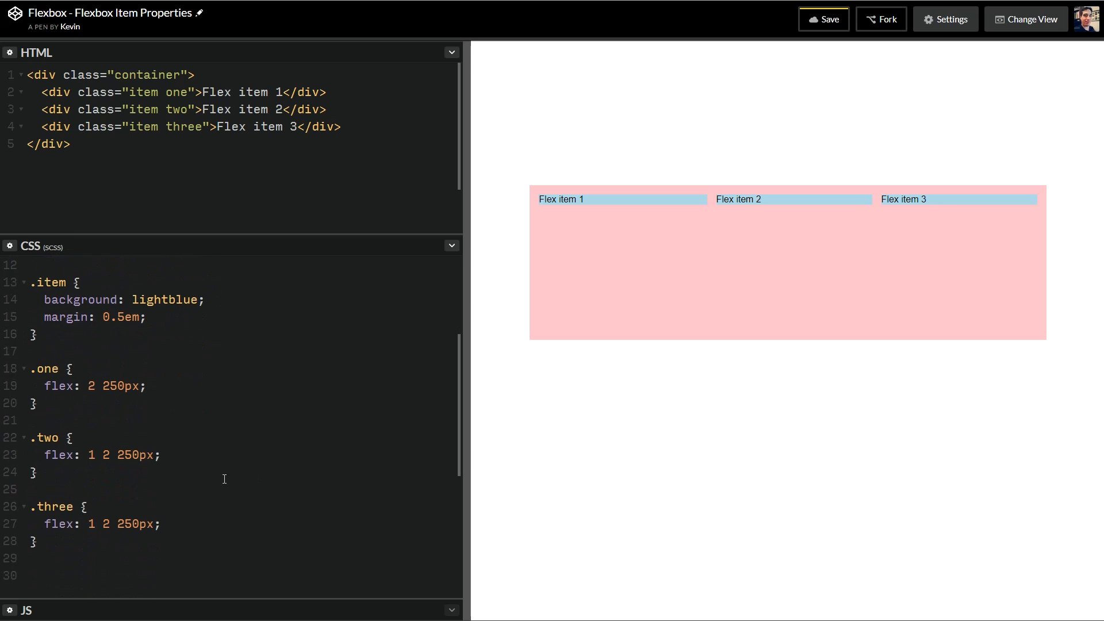
Step: Add 'align-self: flex-end;' to .two, then change its value to center
click(160, 455)
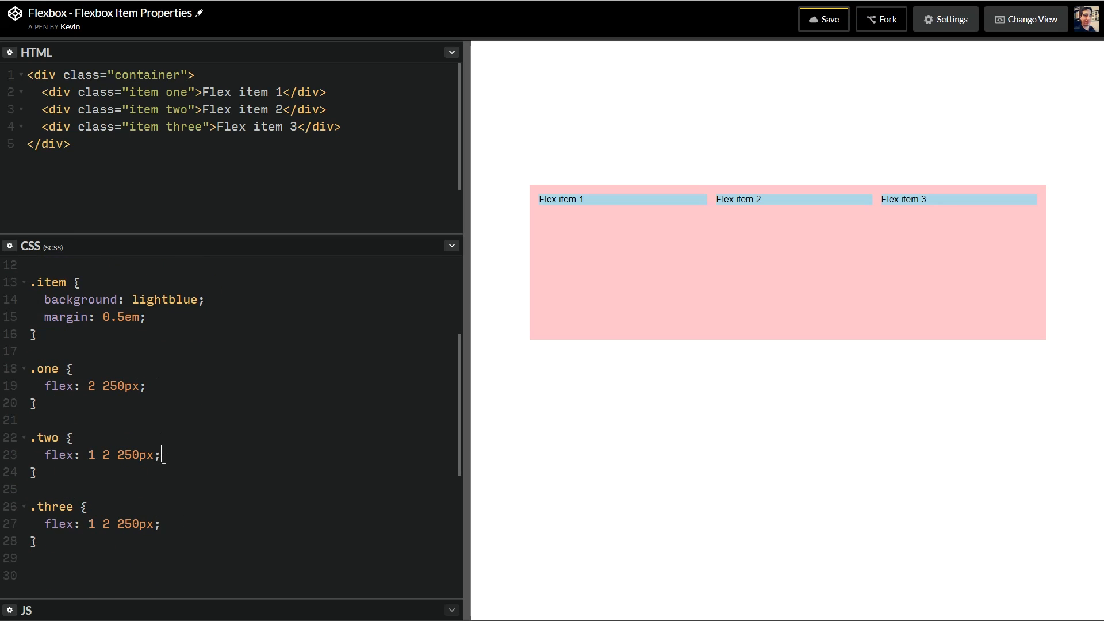
text(align-s)
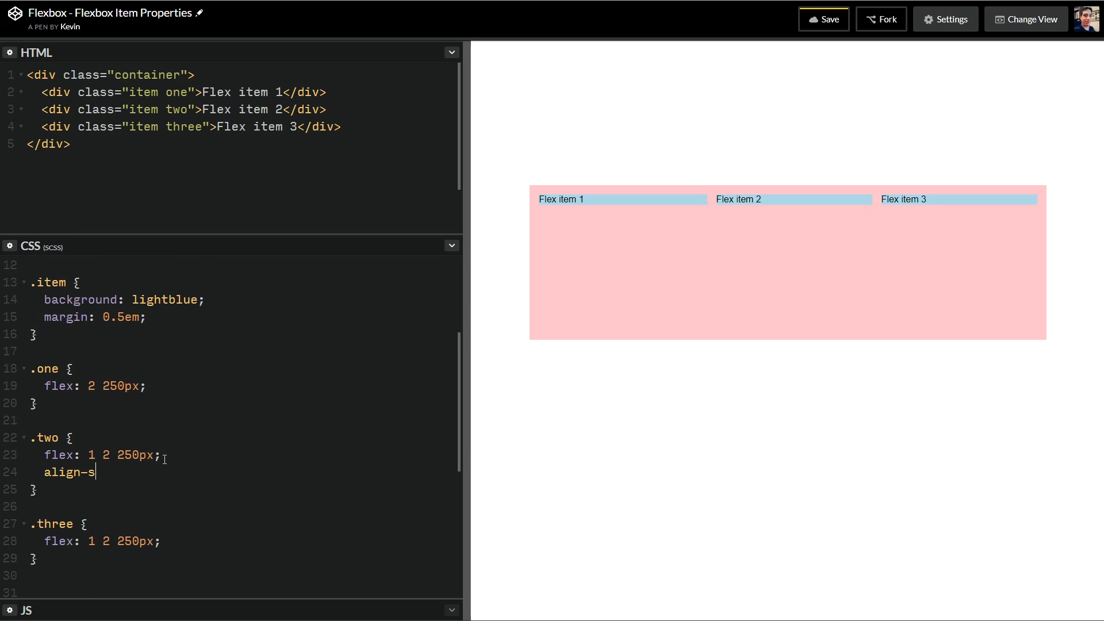
text(elf: flex-end;)
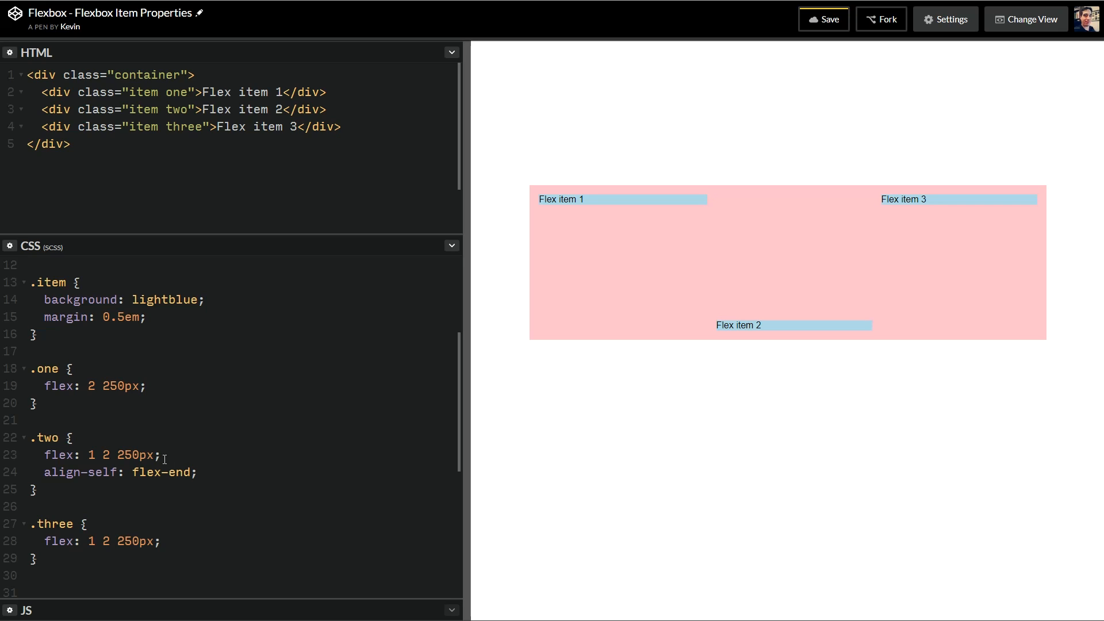
mouse_move(744, 299)
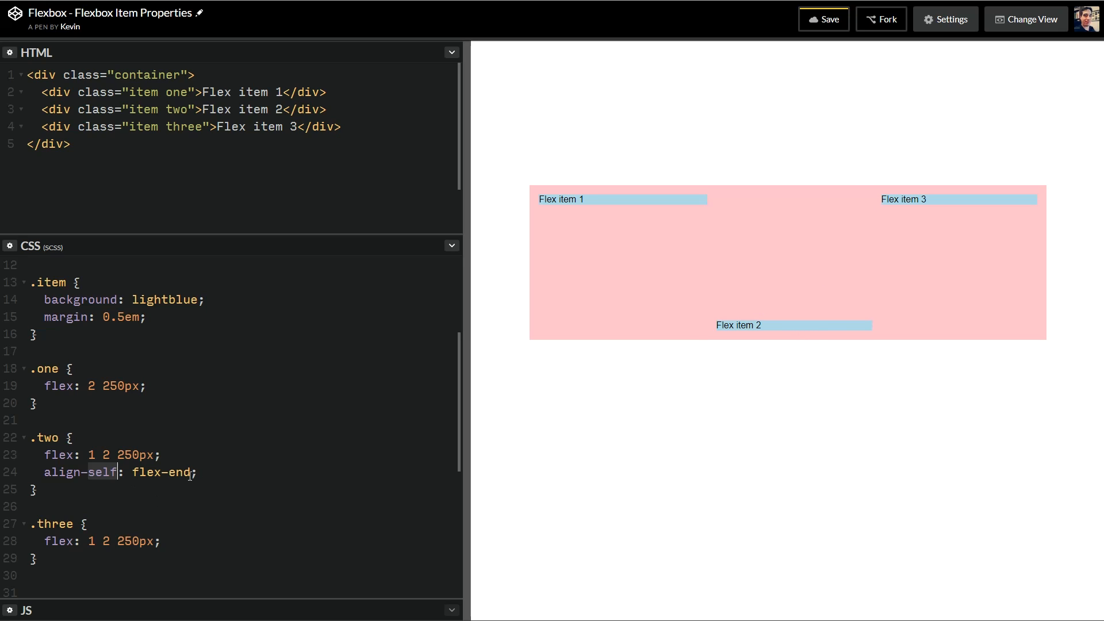
double_click(162, 473)
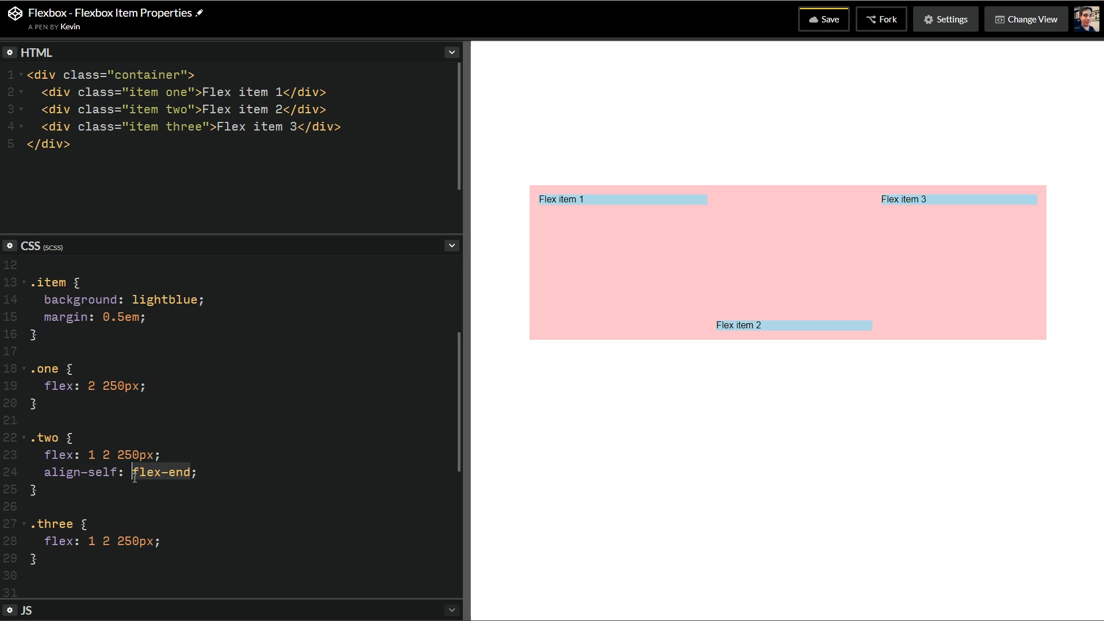
text(center)
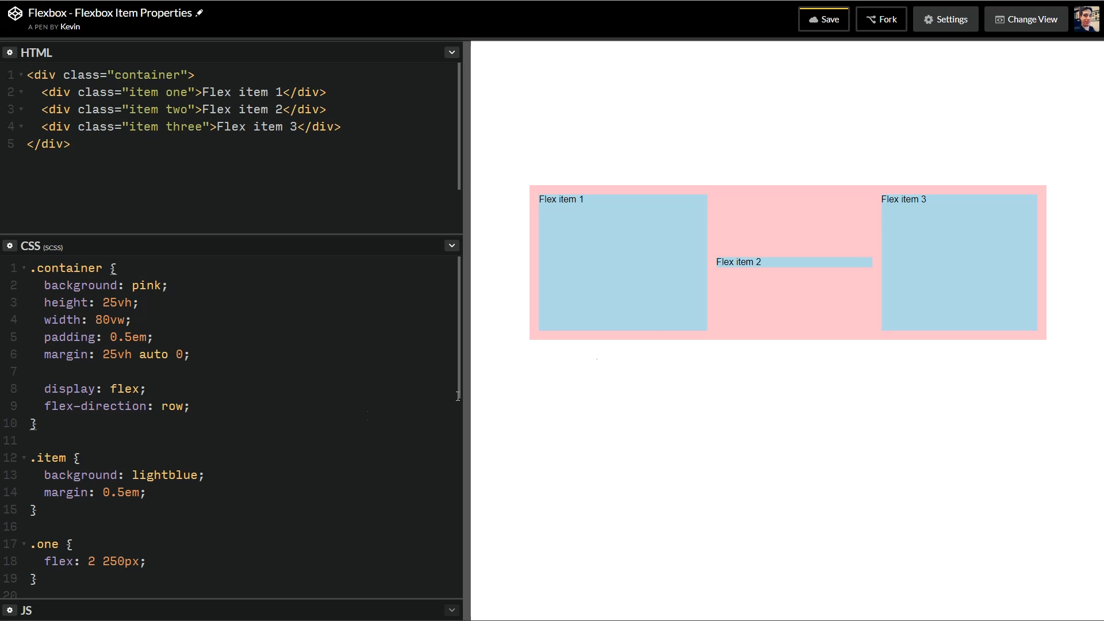
Step: Set the container's align-items to stretch instead of flex-start
text(align-items: flex-start;)
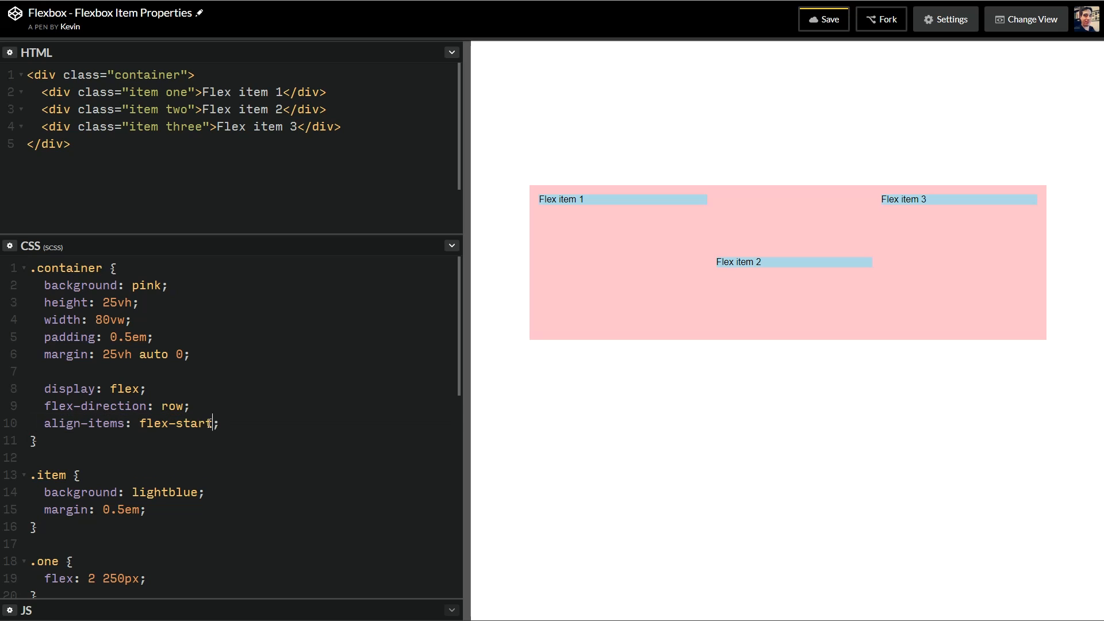
text(stre)
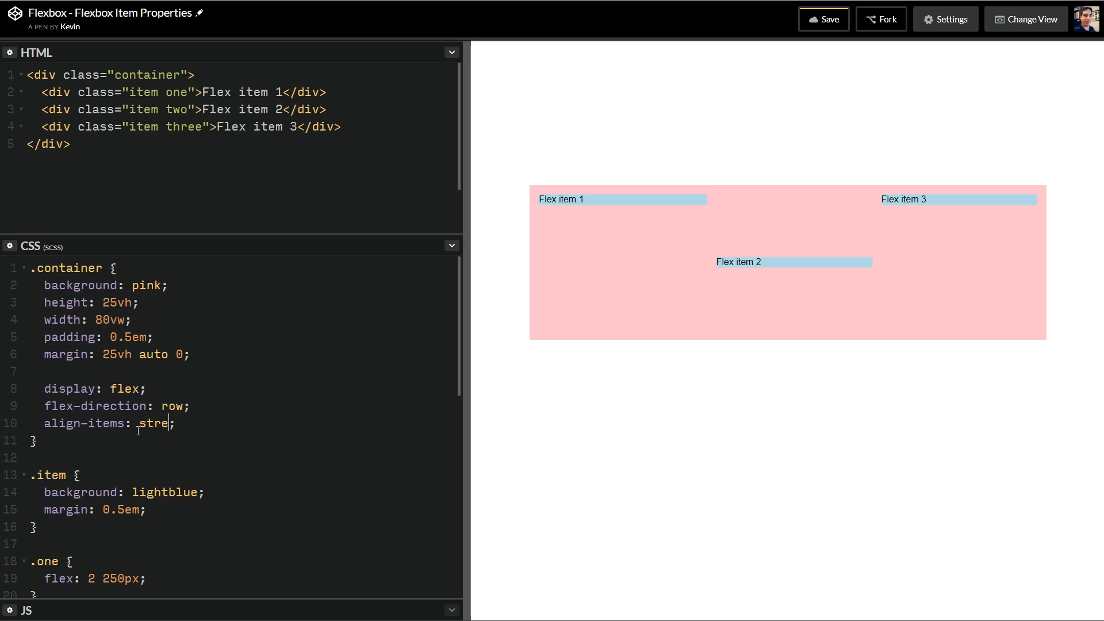
text(tch)
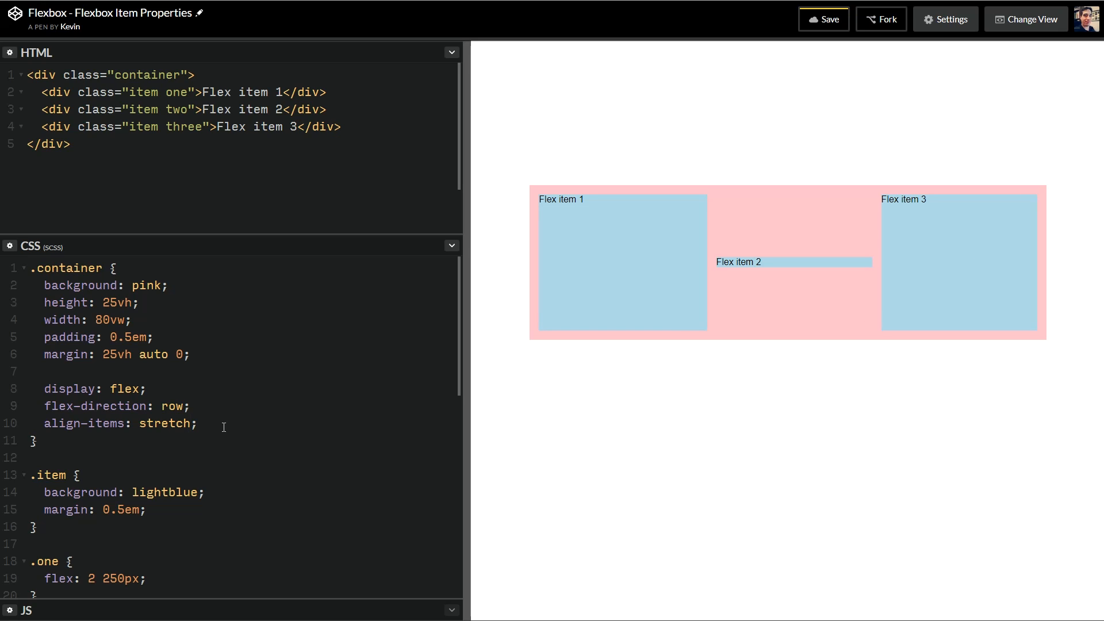
scroll(down, 3)
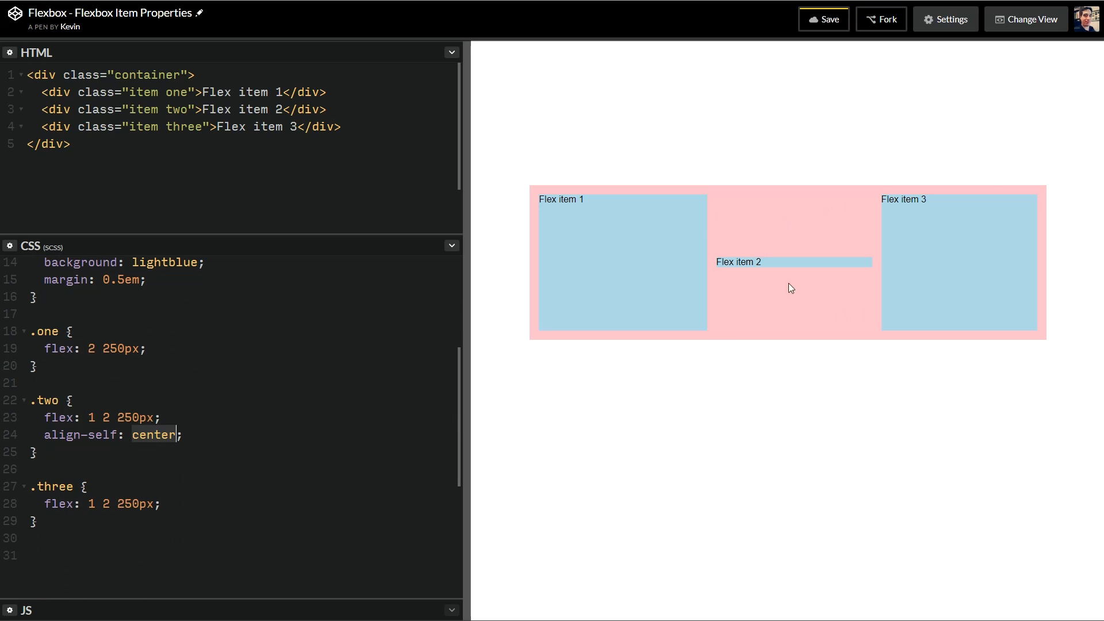
mouse_move(273, 448)
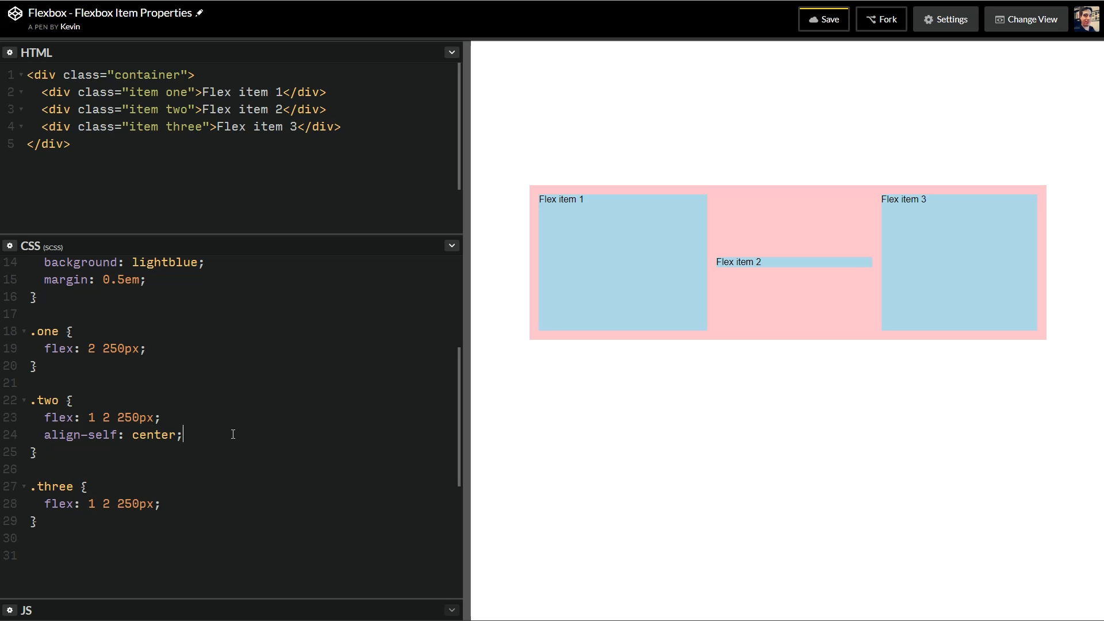
Step: Add 'order: 1;' to .two, then change the value to 0
text(ord)
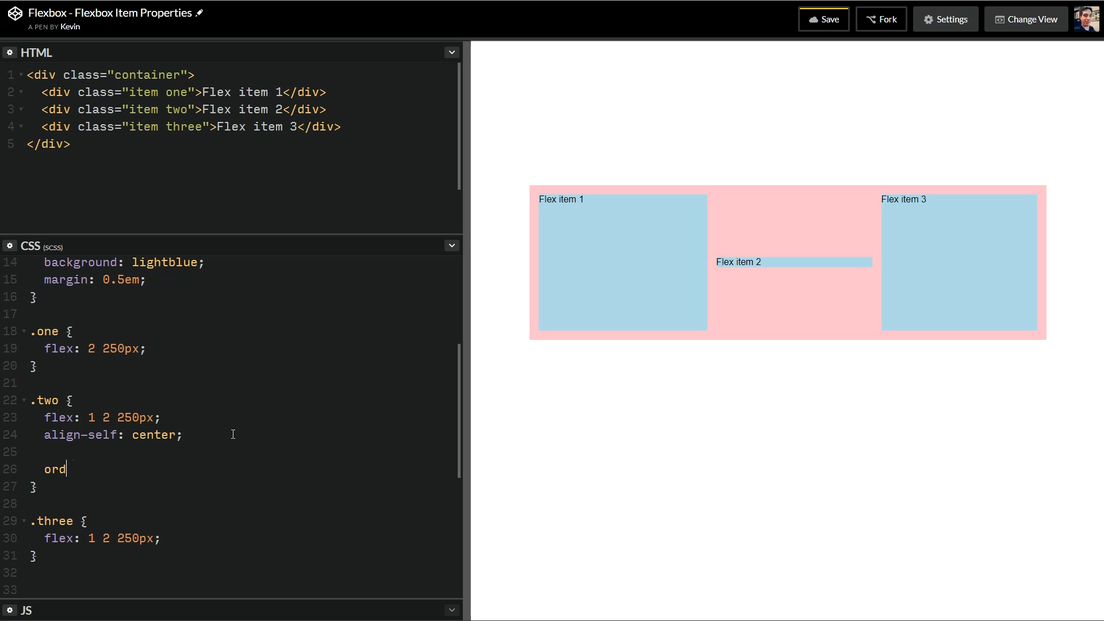
text(er: ;)
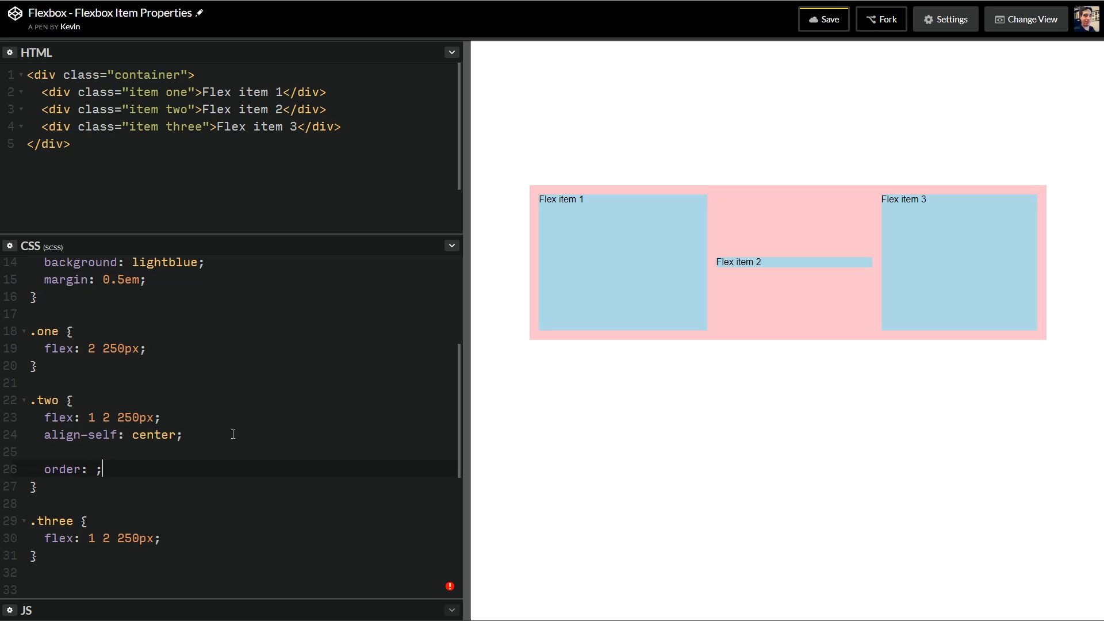
text(1)
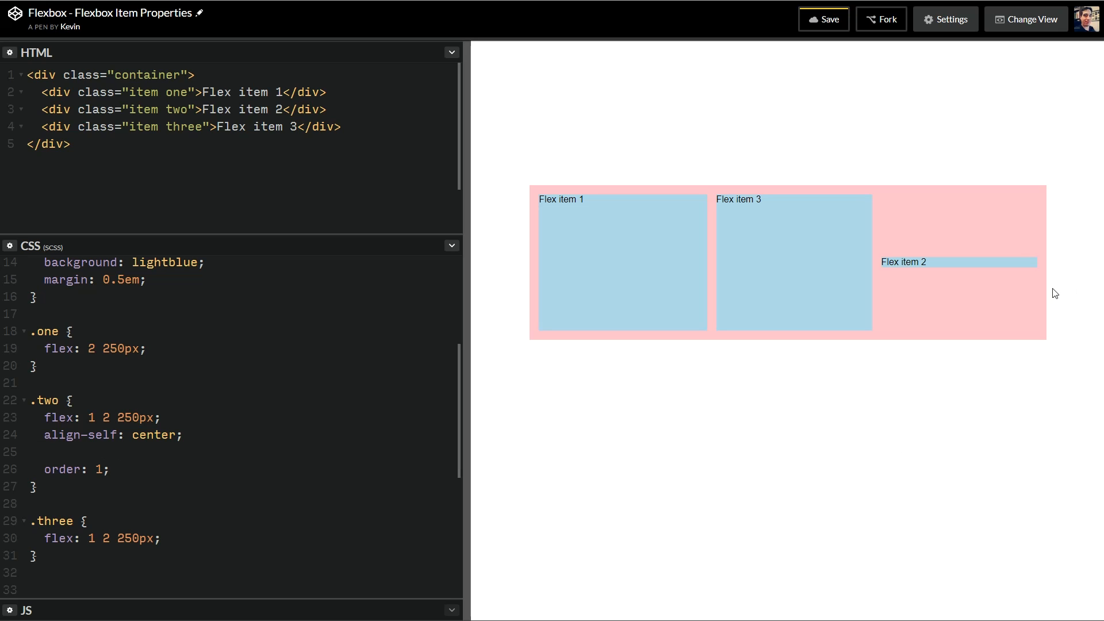
mouse_move(615, 217)
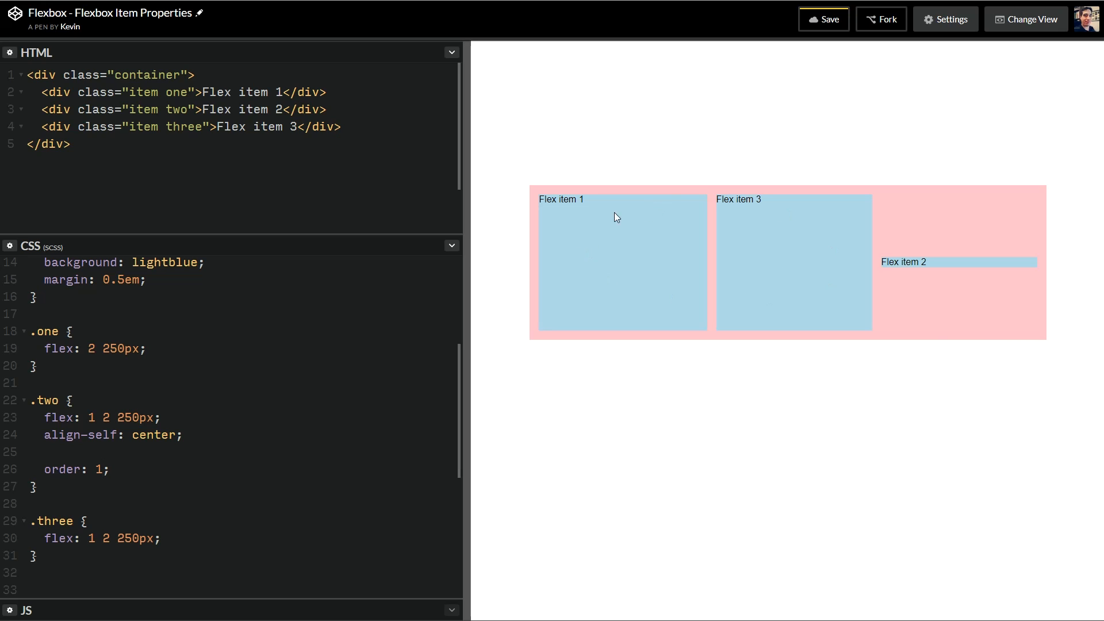
click(101, 470)
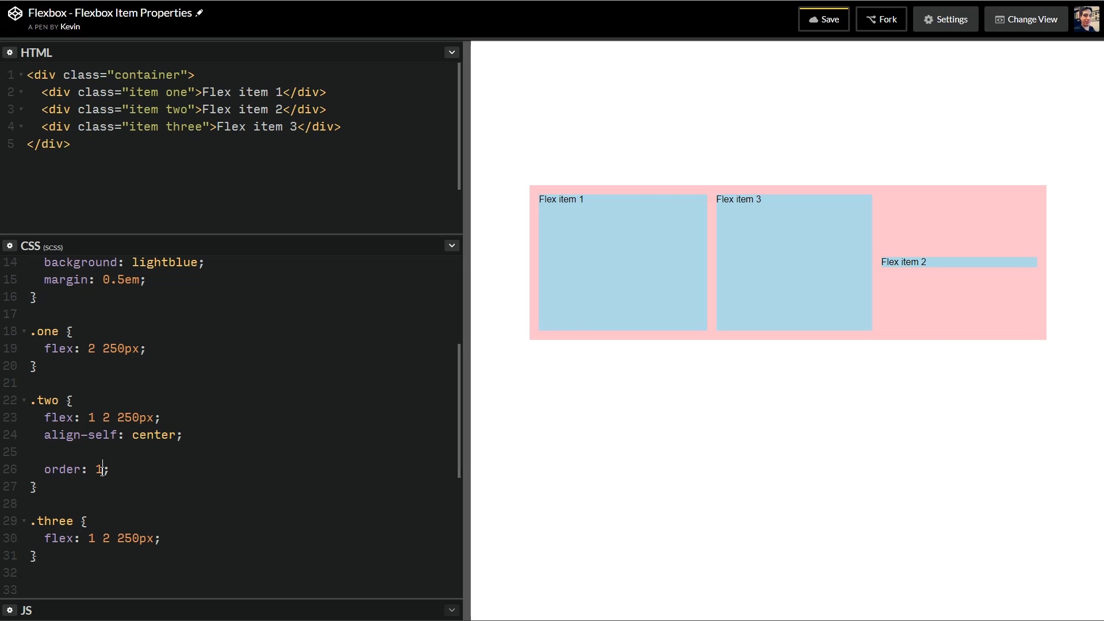
text(0)
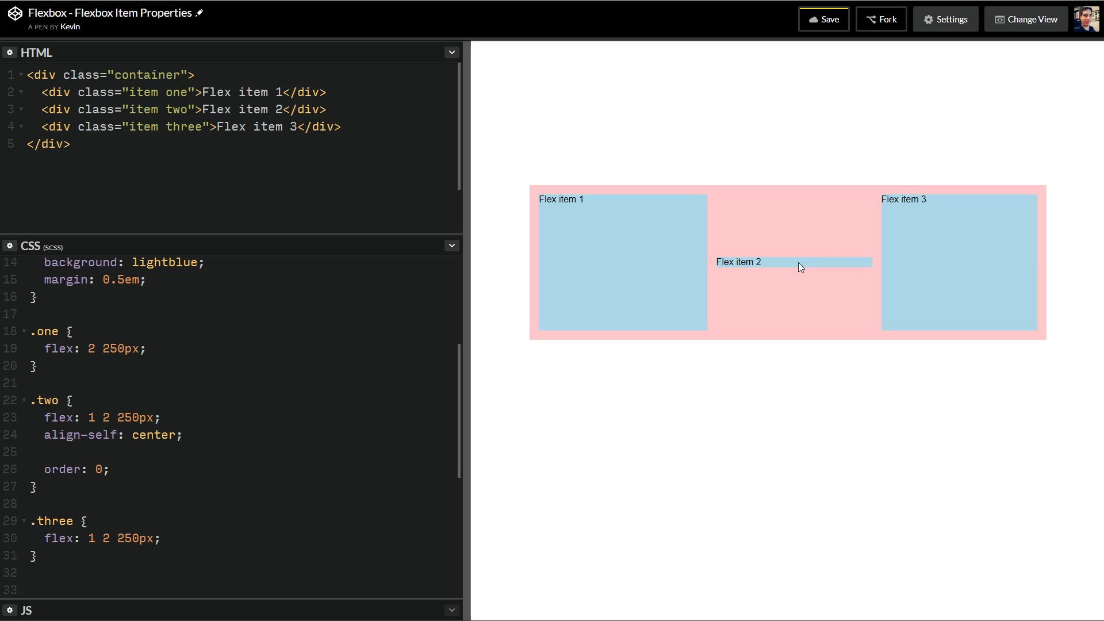
mouse_move(479, 246)
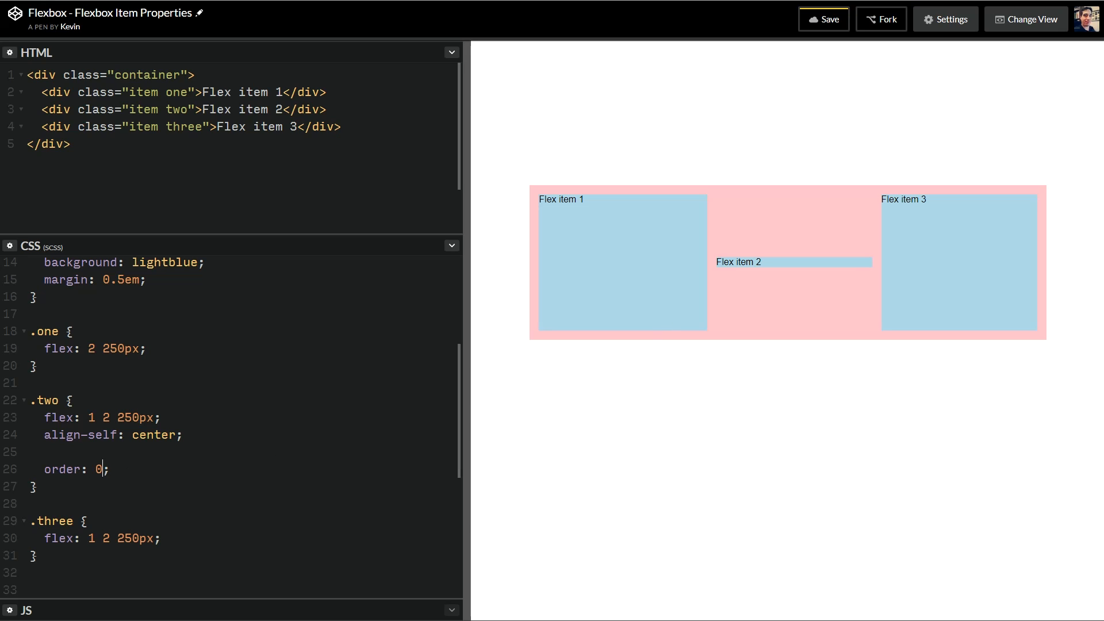
mouse_move(558, 266)
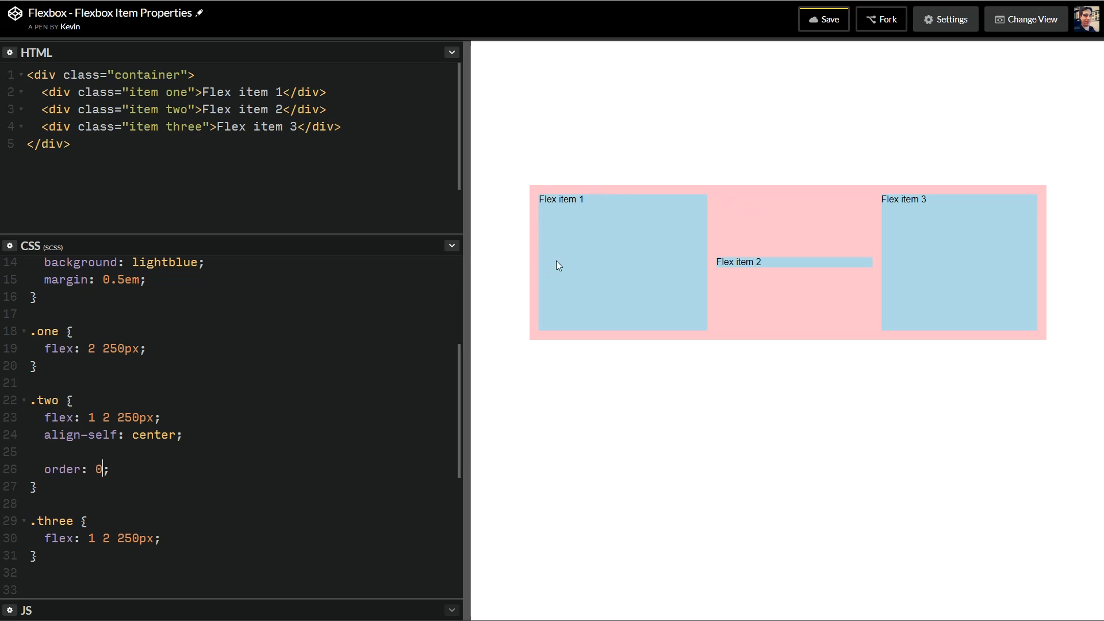
mouse_move(440, 264)
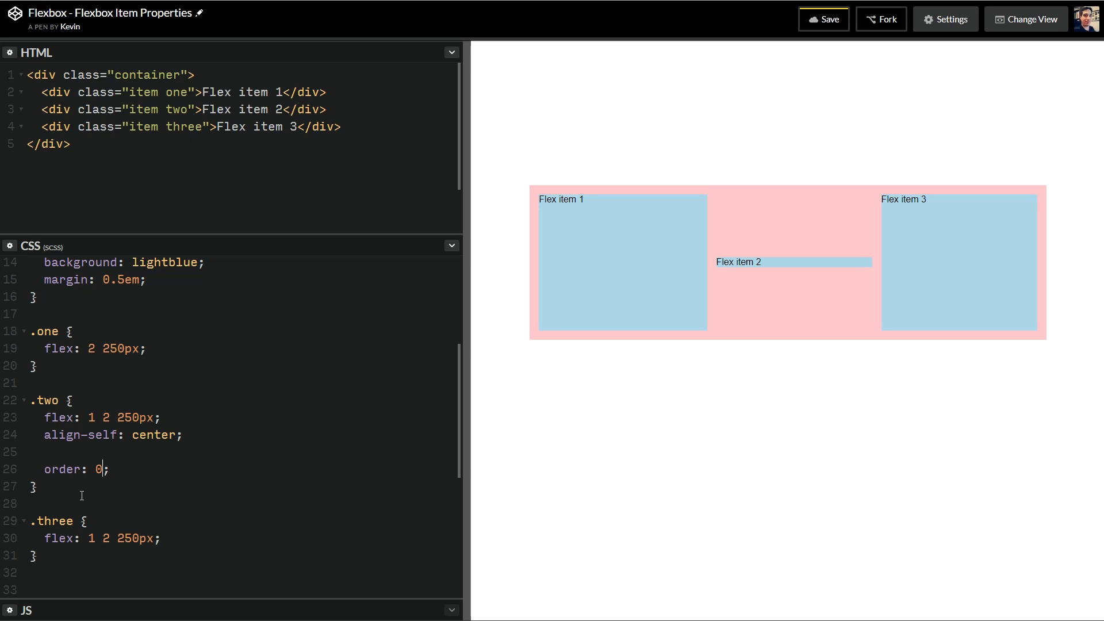
Step: Change .two's order value from 0 to -1 so Flex item 2 moves first
double_click(98, 469)
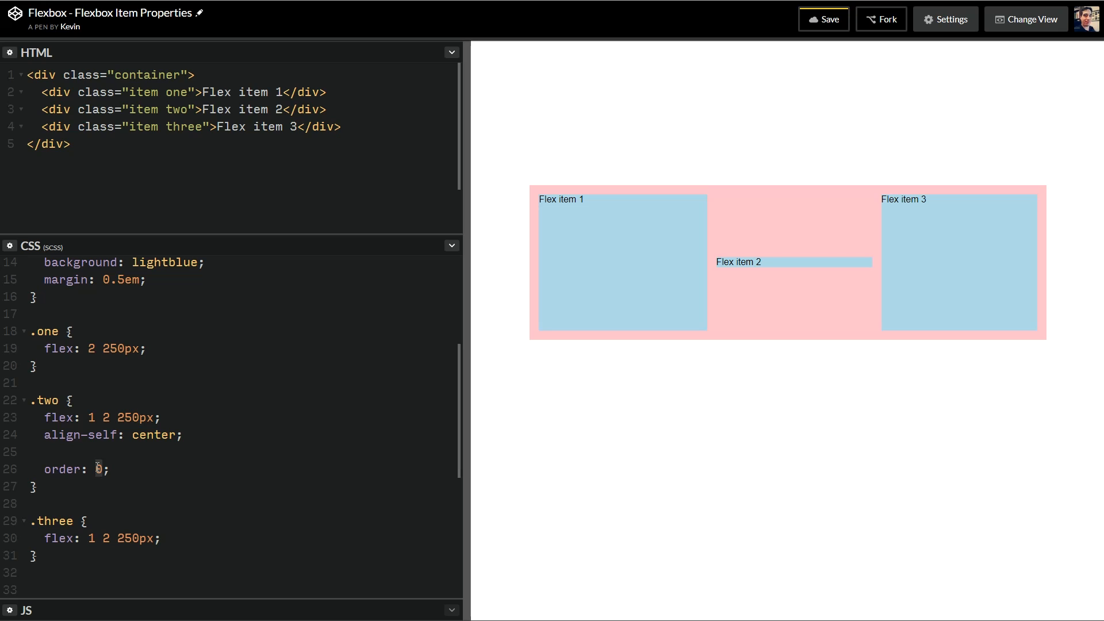
text(-1)
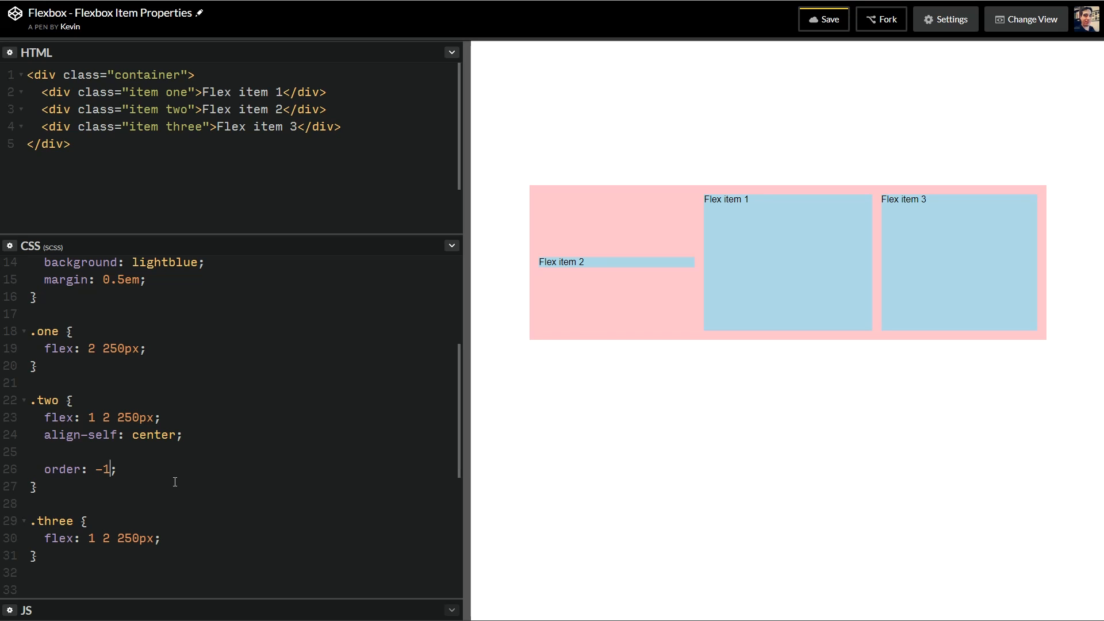
mouse_move(586, 335)
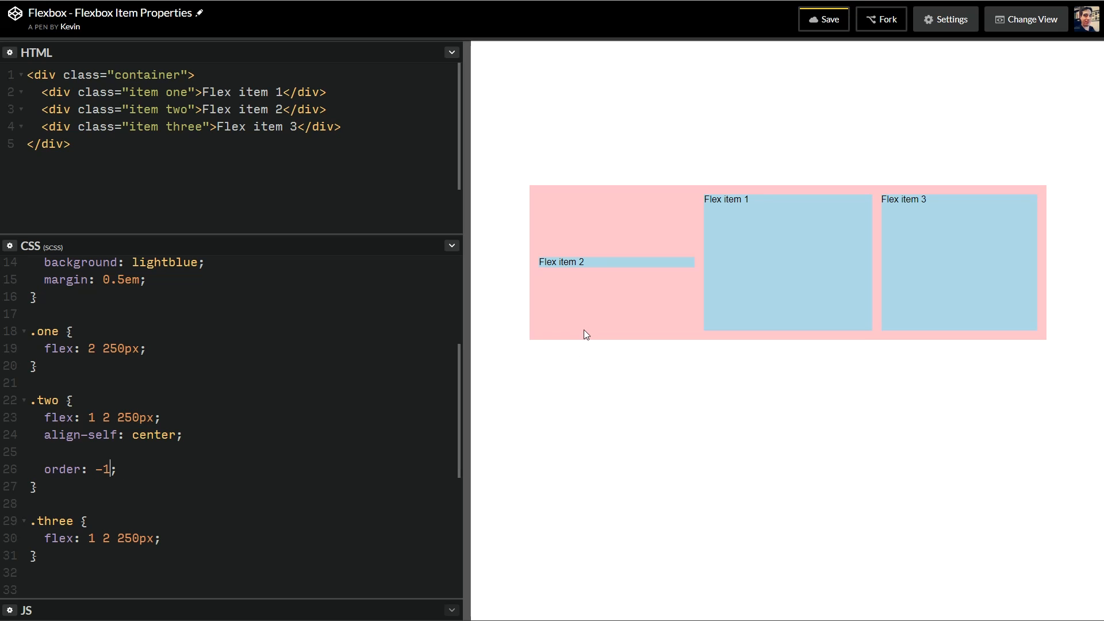
mouse_move(595, 353)
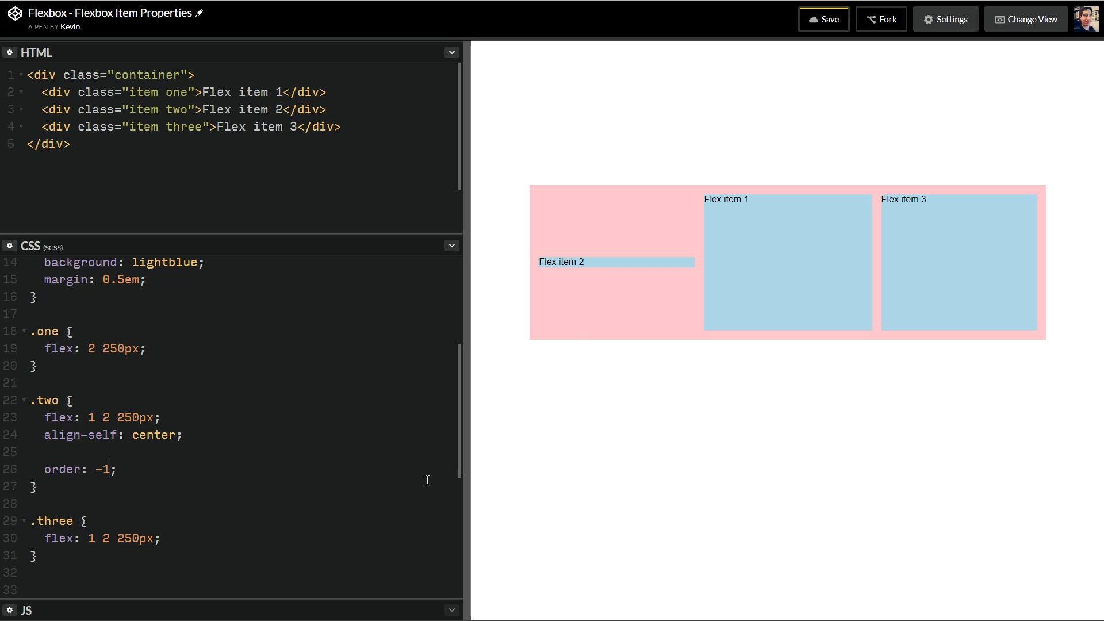
click(189, 543)
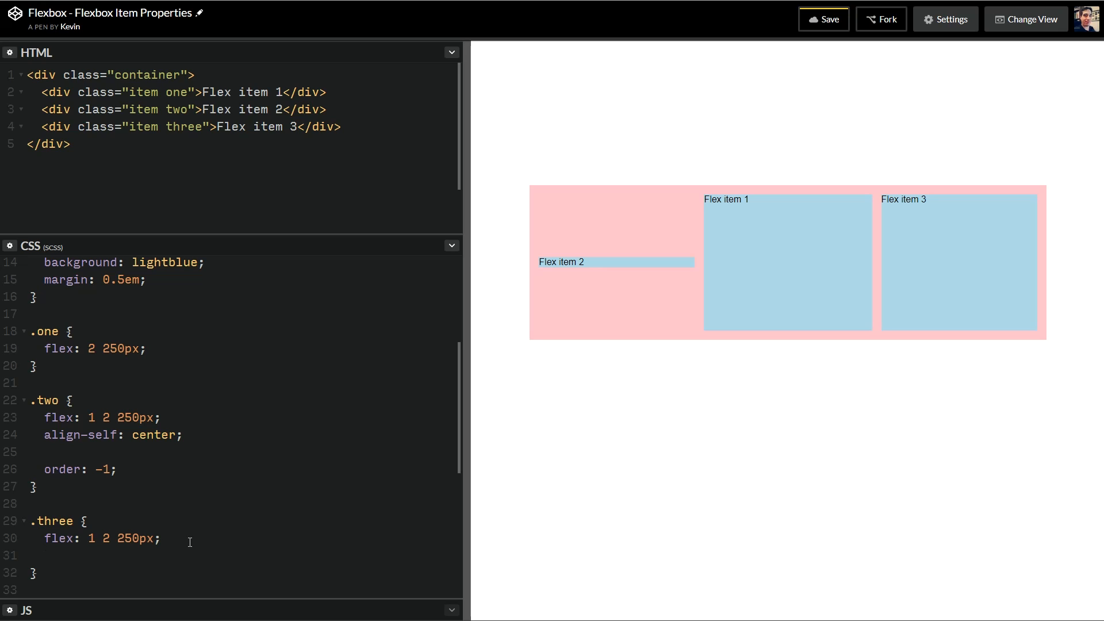
Step: Set order values .three 1, .two 2 and .one 3 so the row reads 3, 2, 1
text(order:"")
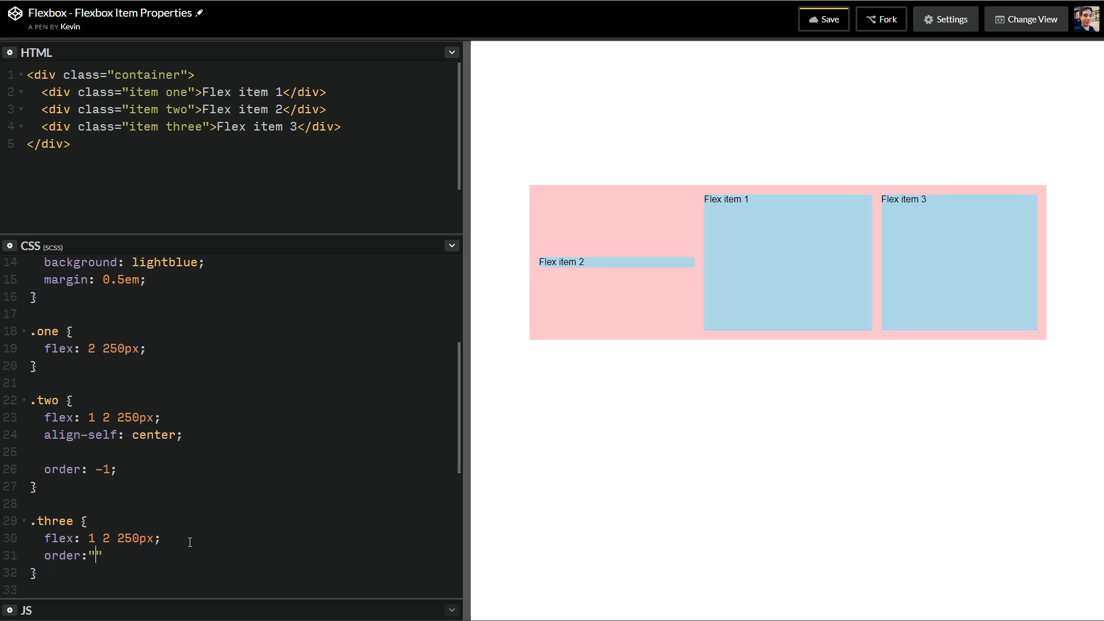
key(Backspace)
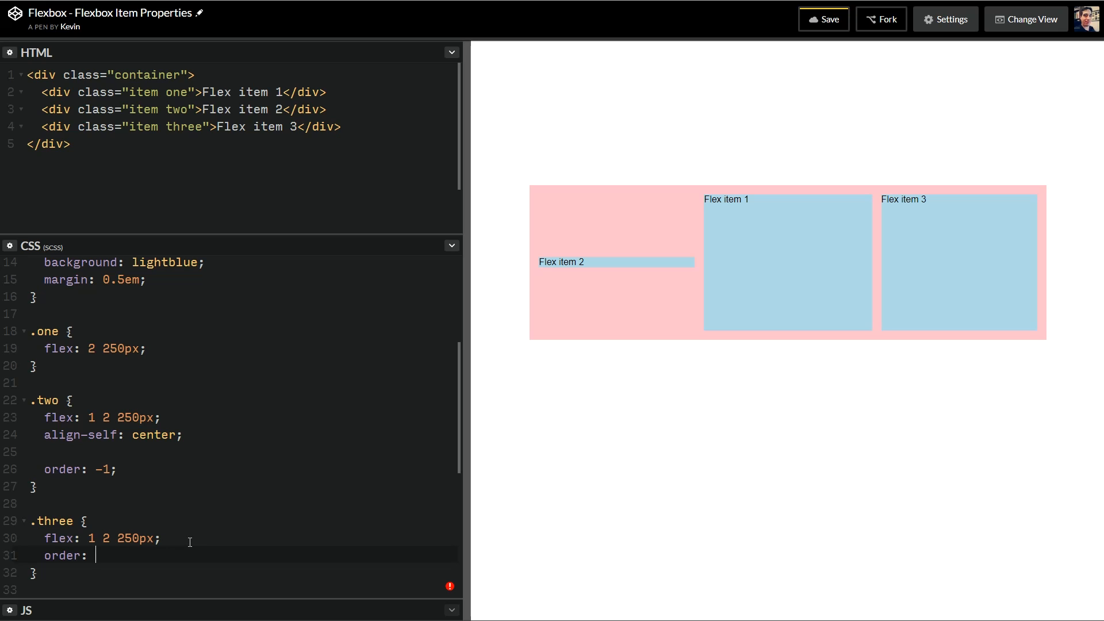
text(-1;)
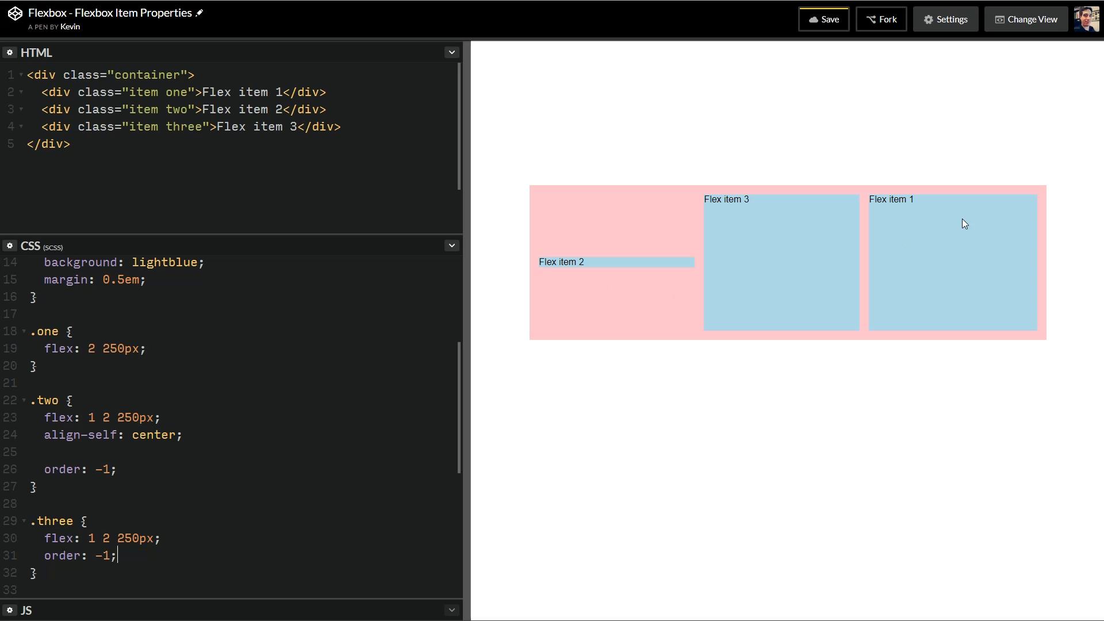
text(2)
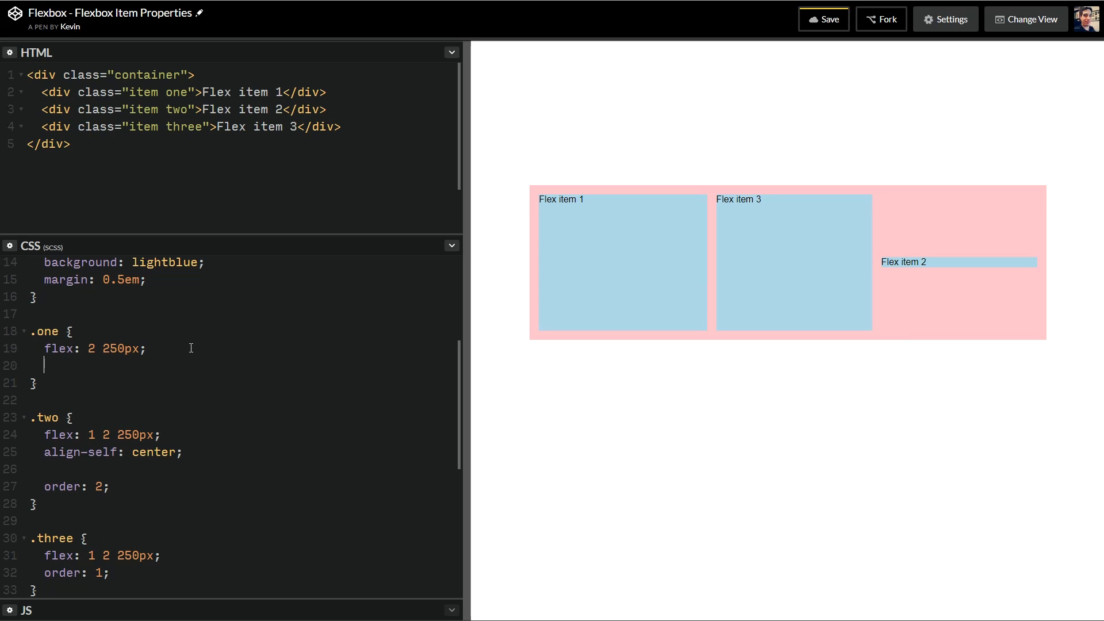
text(order: 3;)
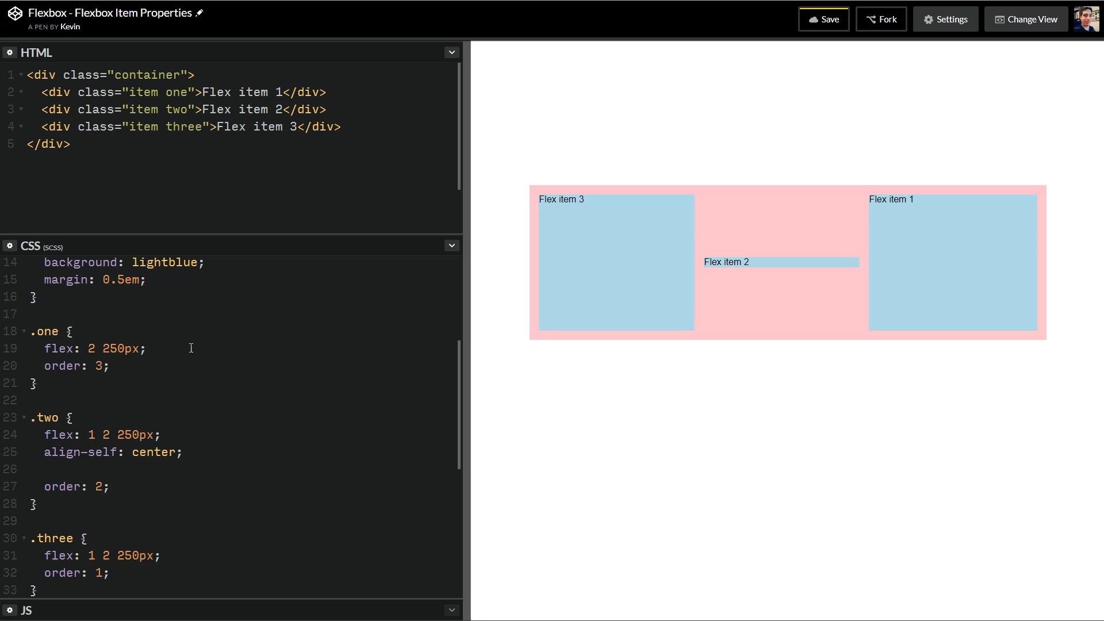
mouse_move(222, 352)
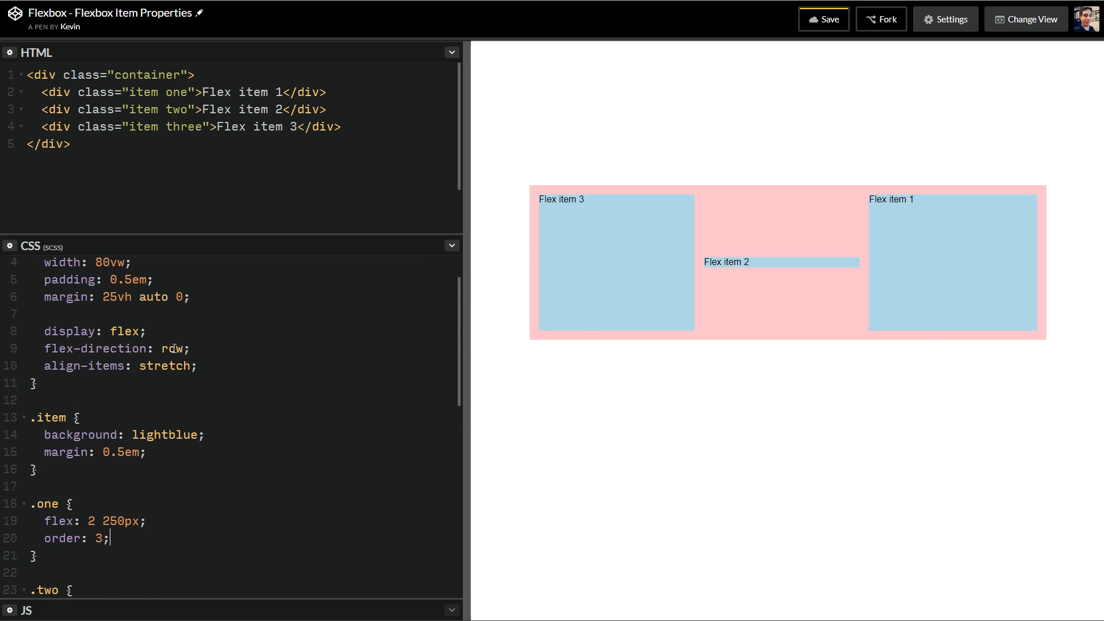
scroll(down, 3)
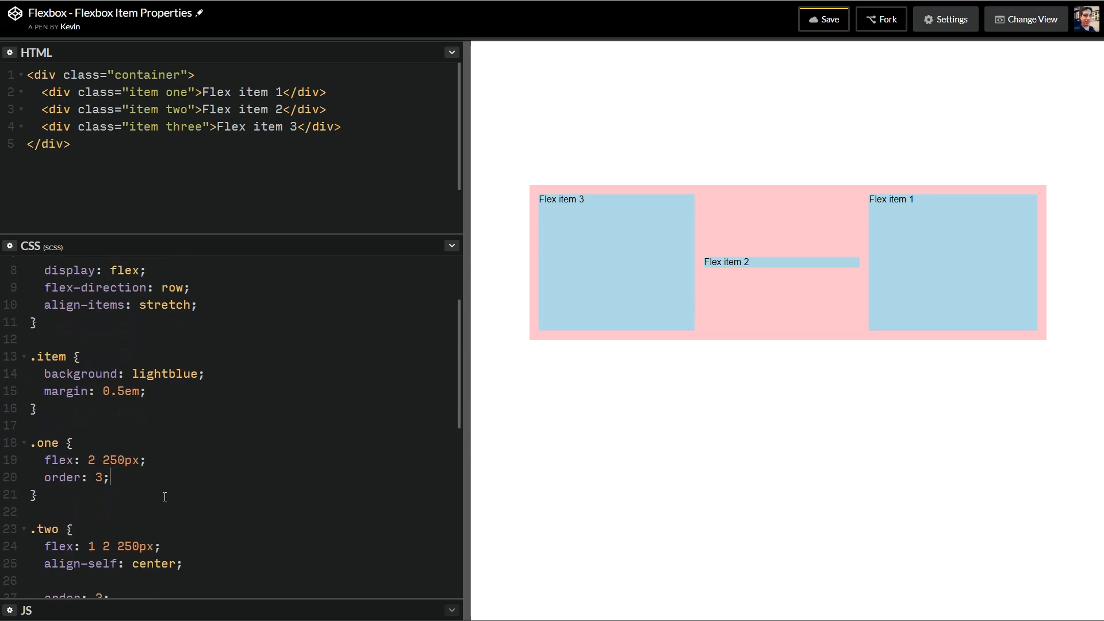